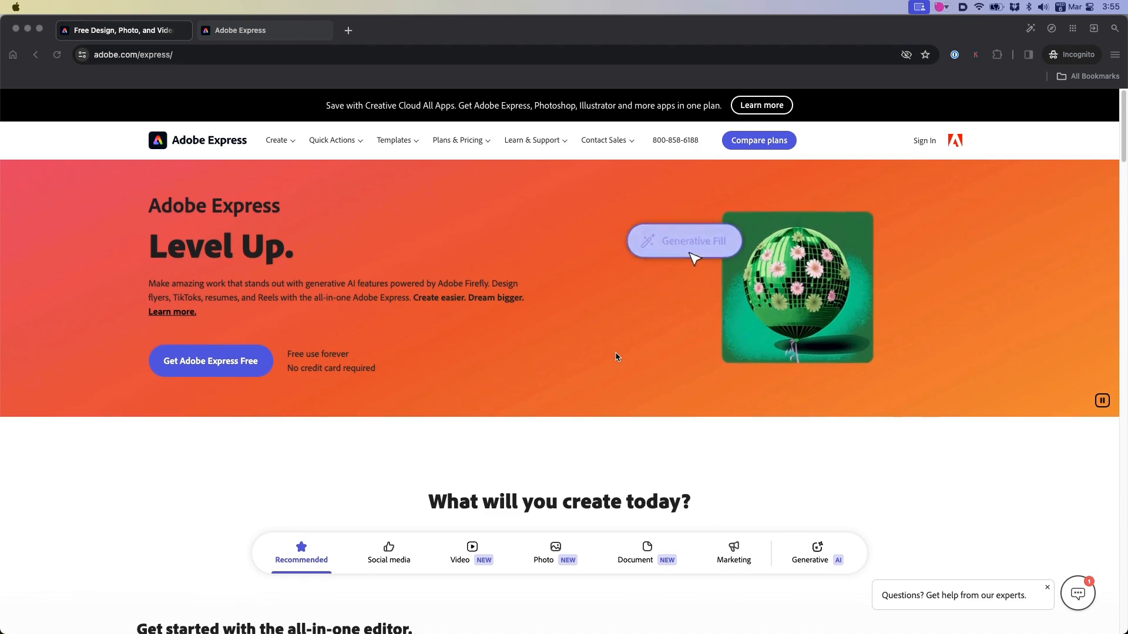
- Scroll down the Adobe Express landing page to the Free, Premium and Teams pricing tiers
scroll("down", 3)
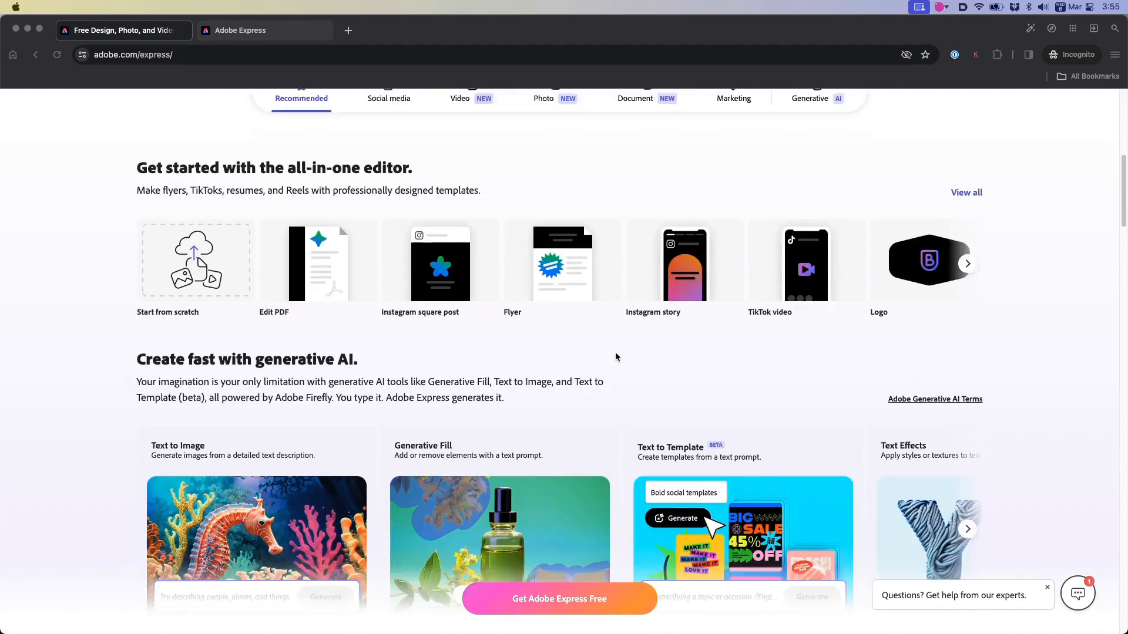
scroll("down", 3)
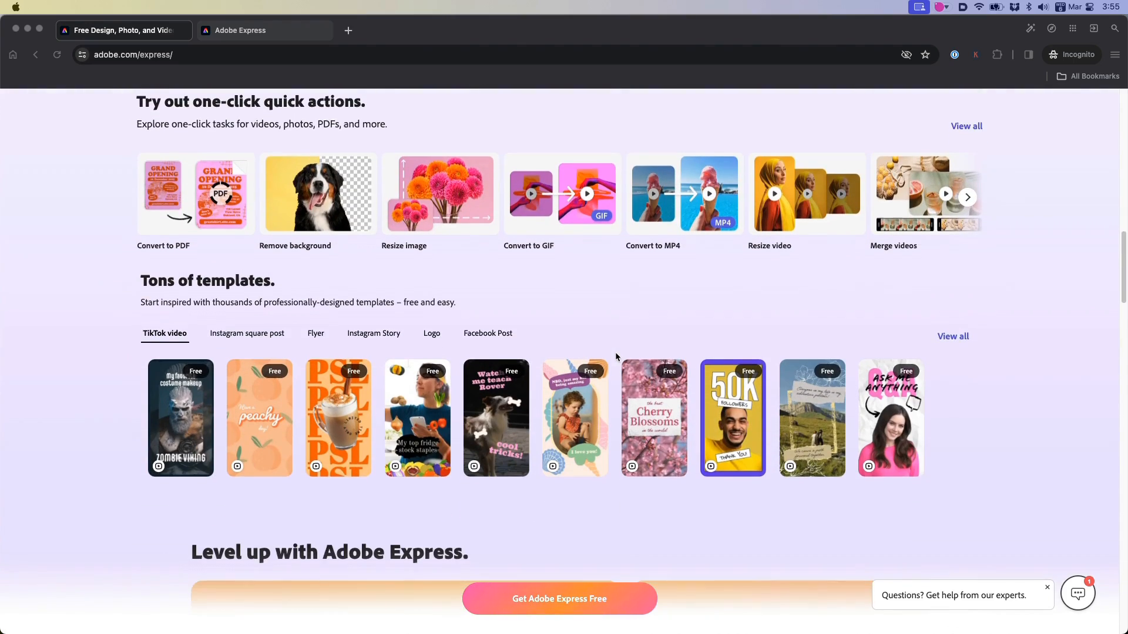
scroll("down", 3)
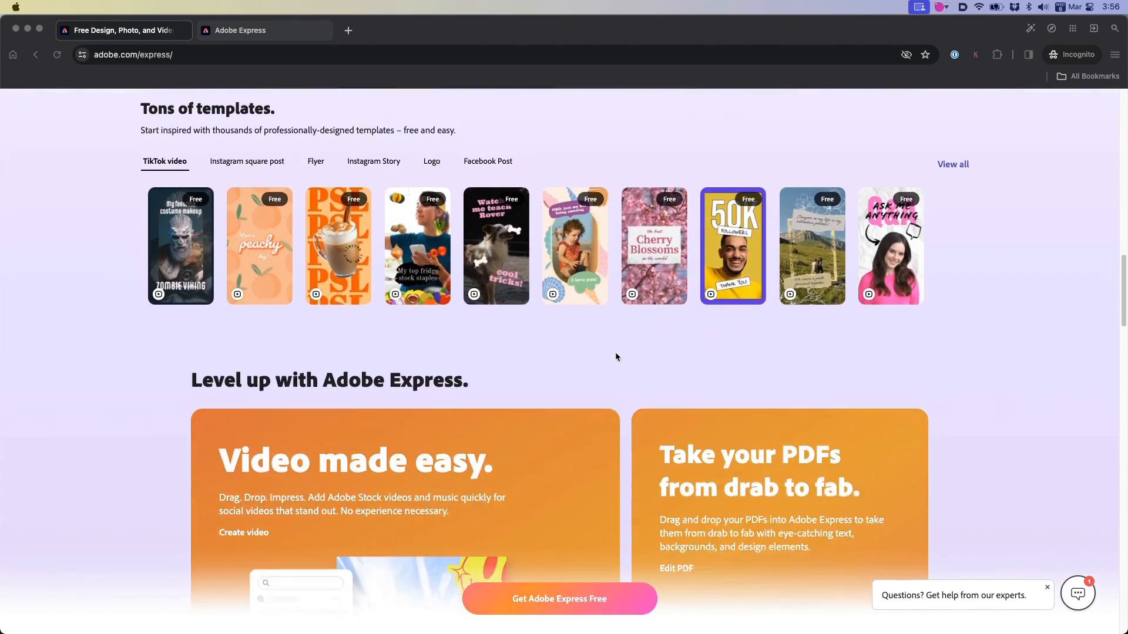
scroll("down", 3)
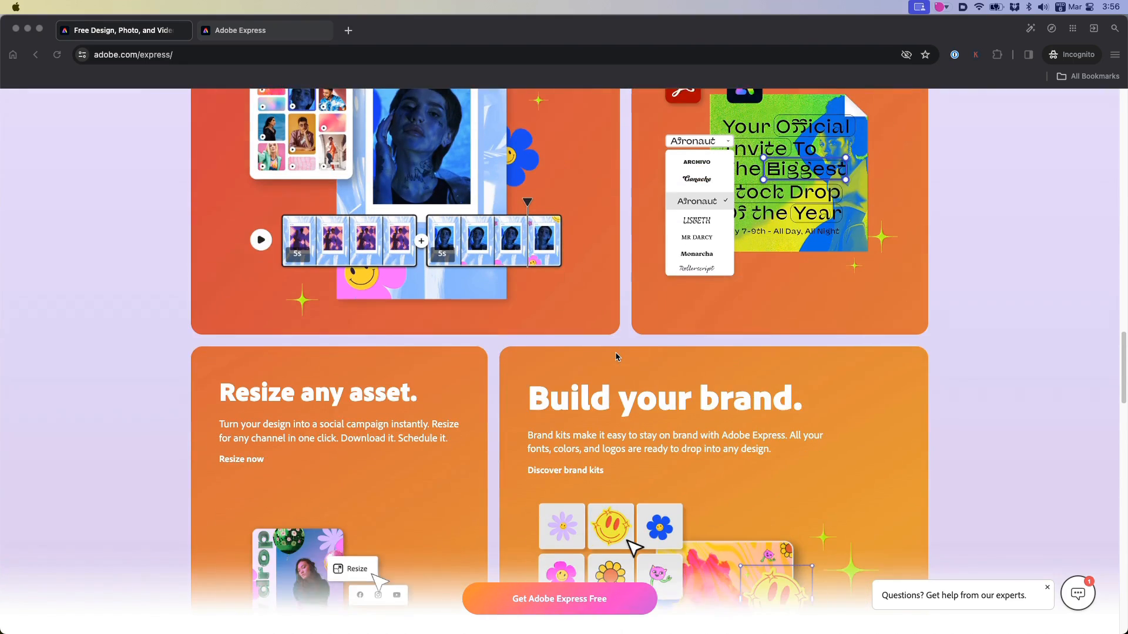
scroll("down", 3)
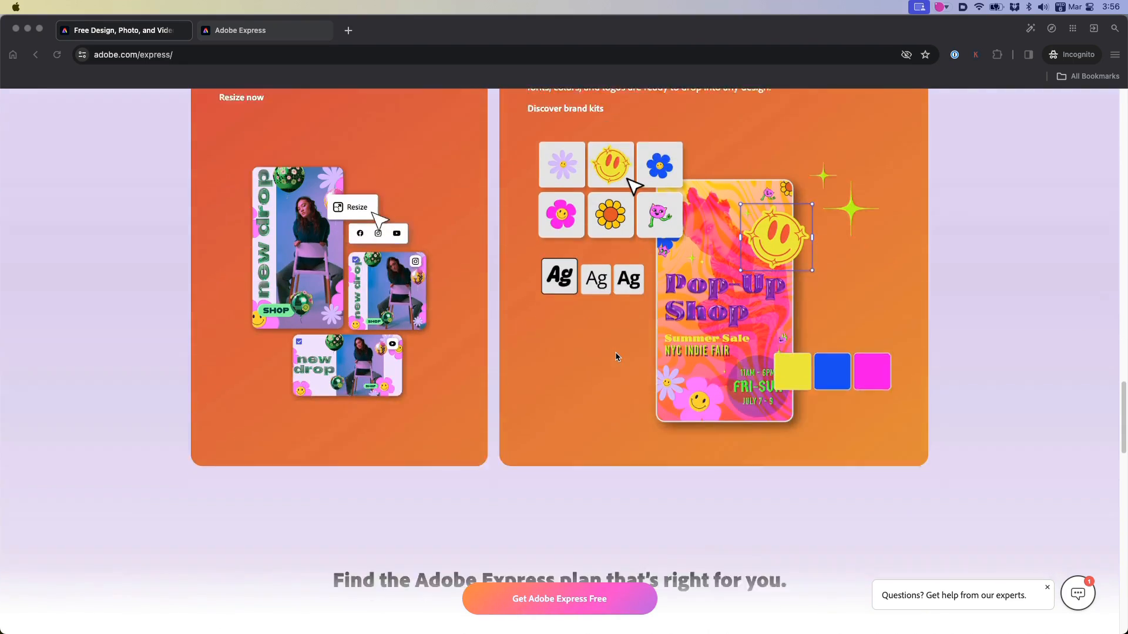
scroll("down", 3)
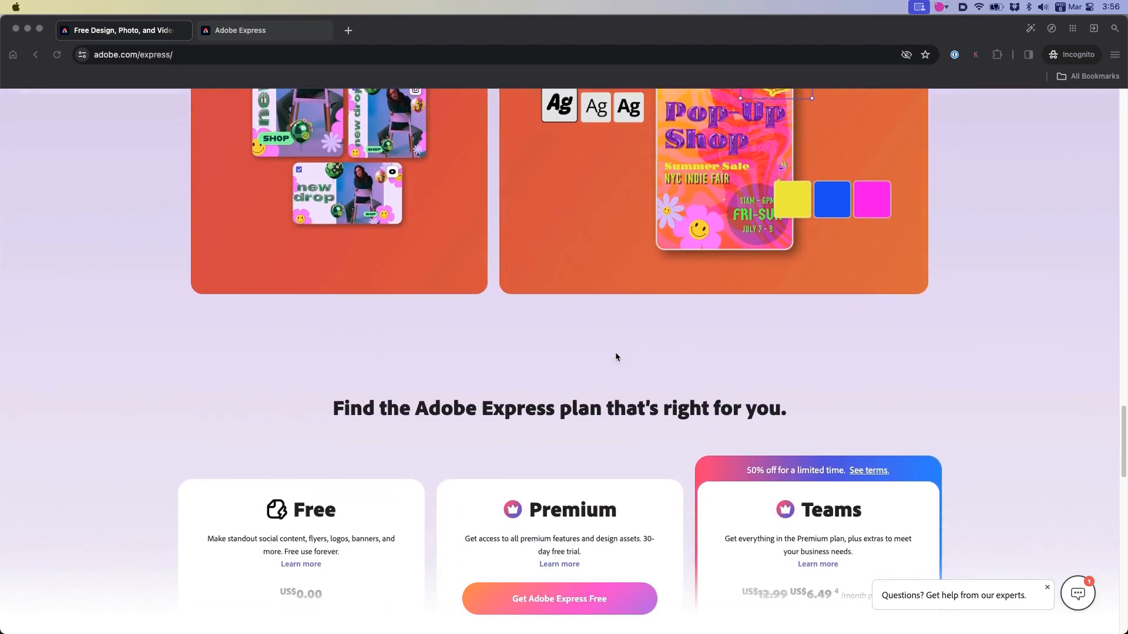
scroll("down", 3)
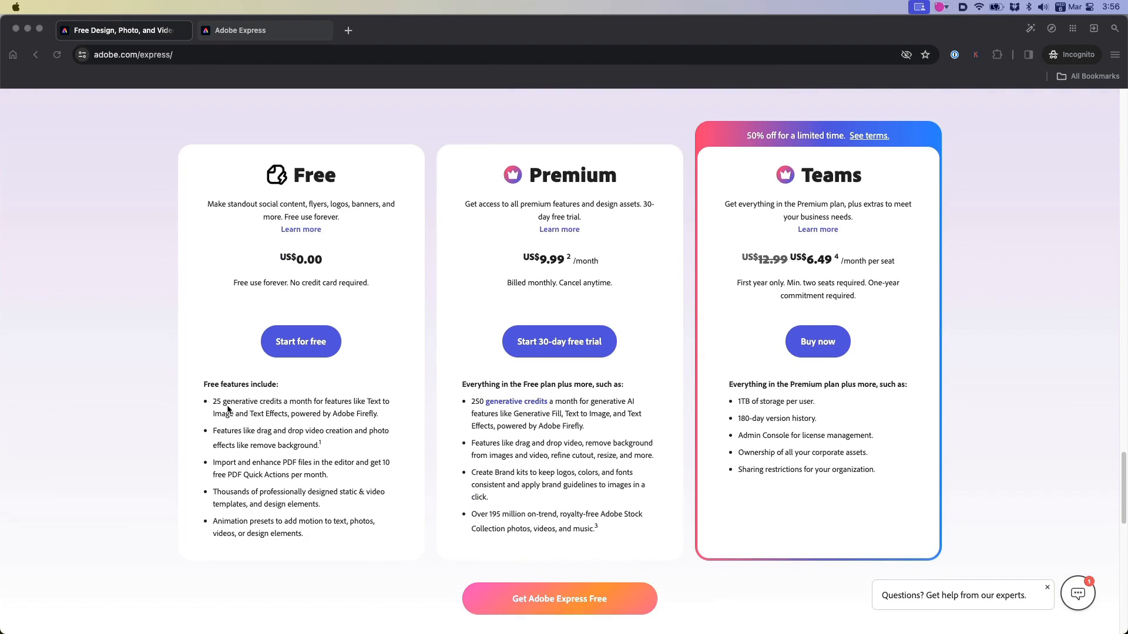
mouse_move(257, 409)
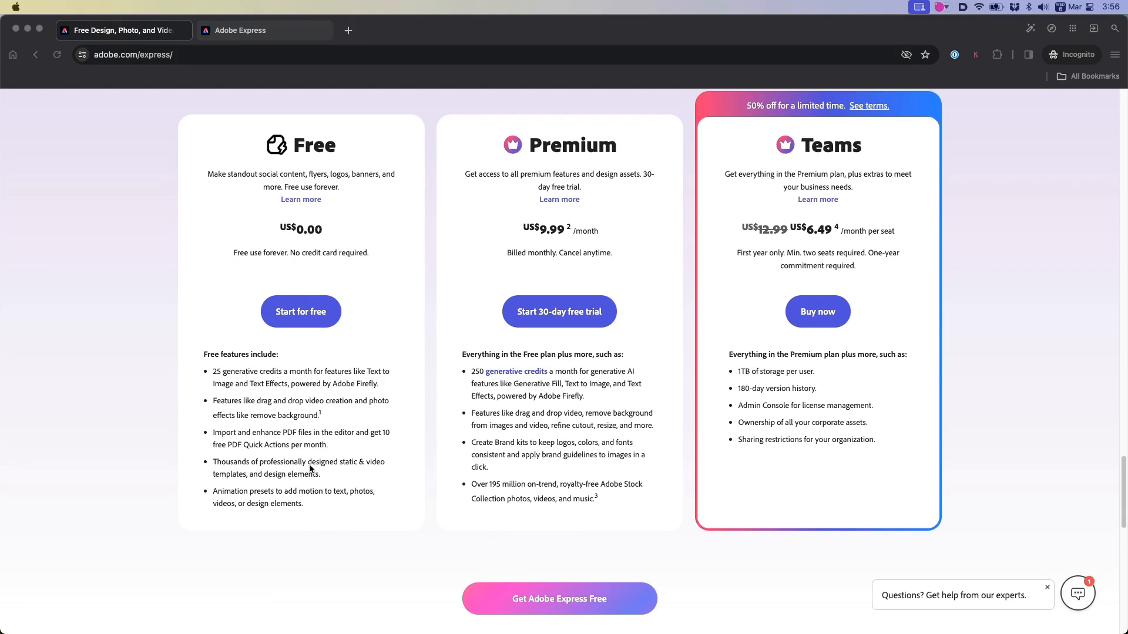
mouse_move(658, 211)
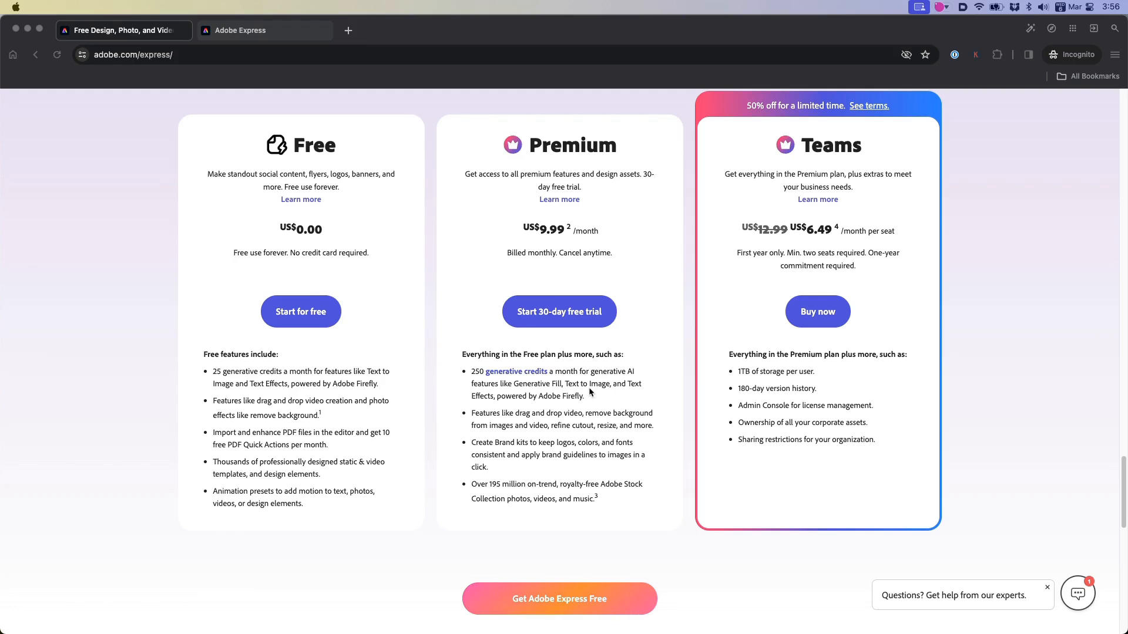
scroll("down", 3)
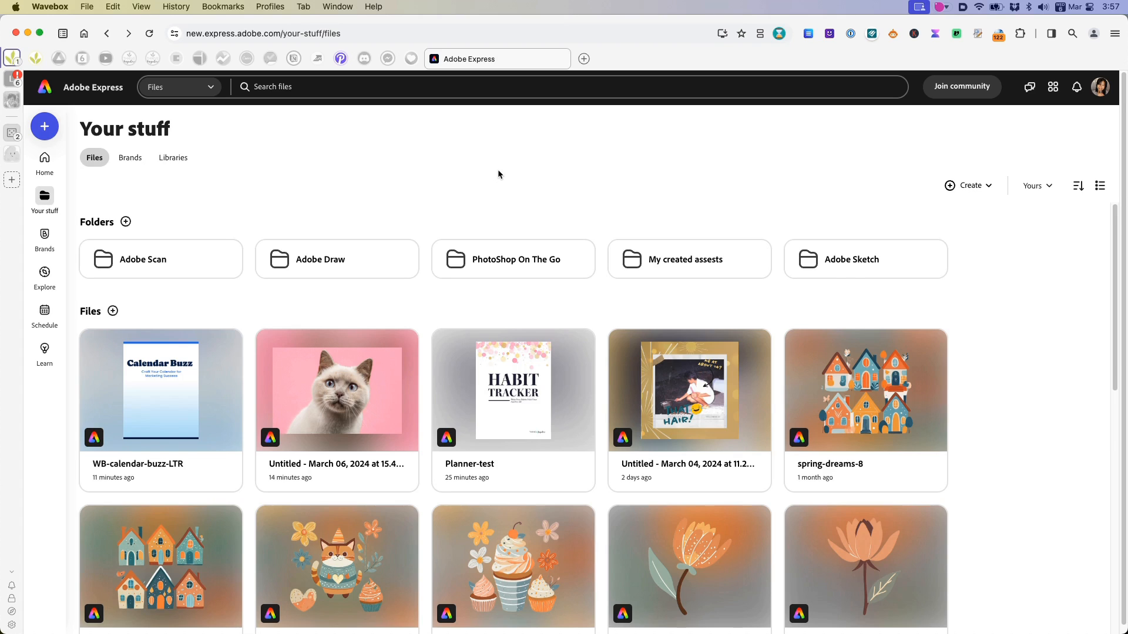
mouse_move(233, 226)
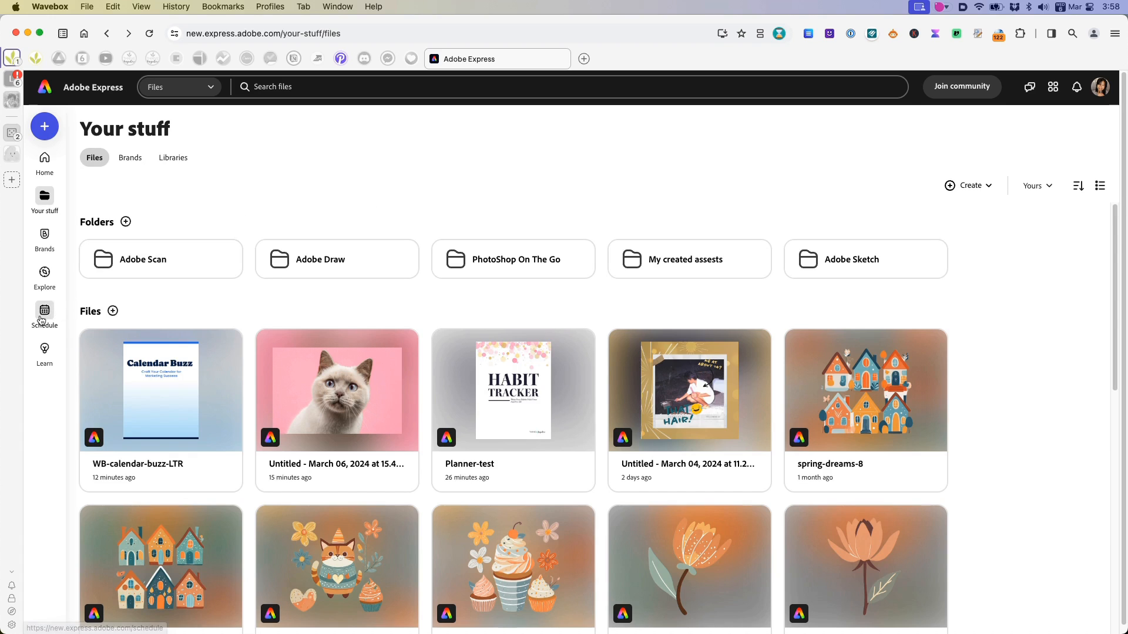
- Open Schedule from the Your stuff sidebar to show the March 2024 calendar
left_click(44, 314)
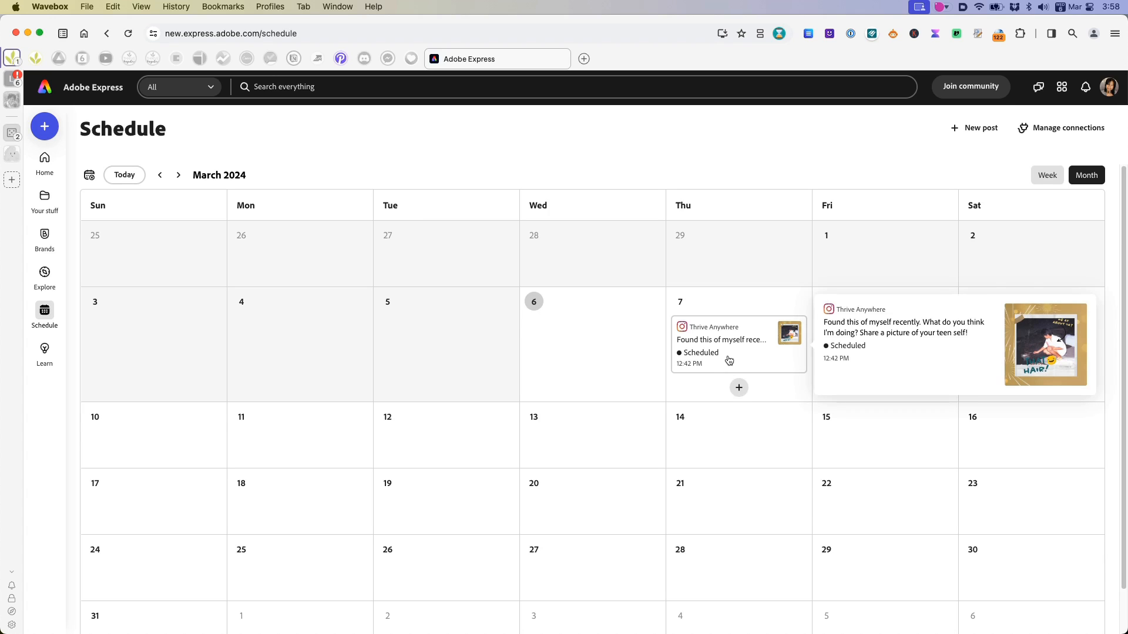
left_click(721, 344)
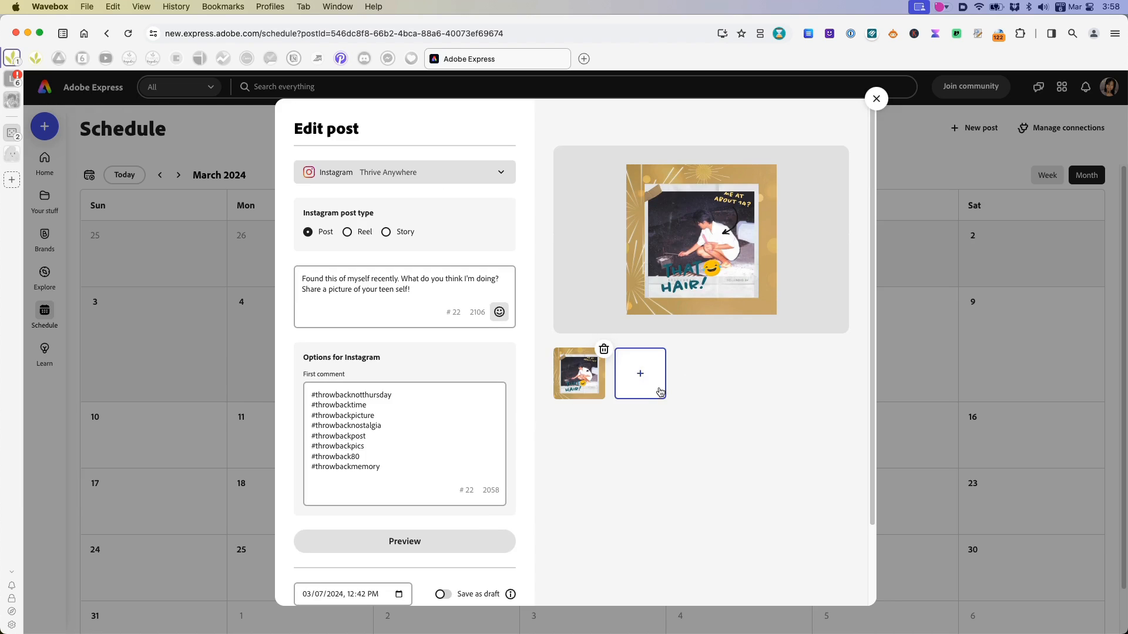
mouse_move(645, 382)
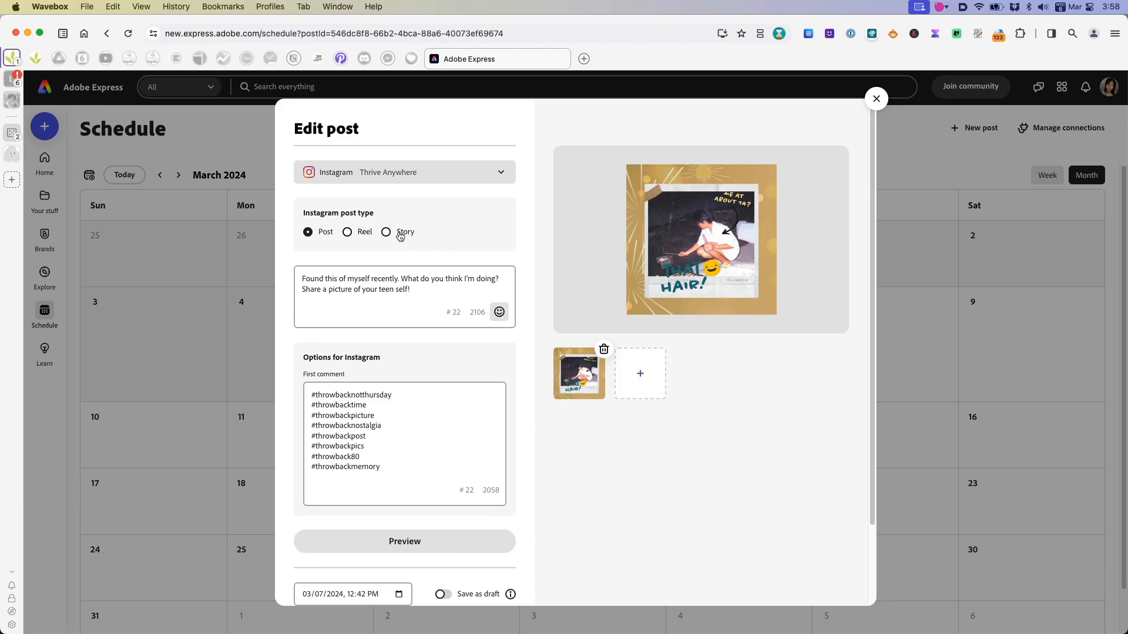
left_click(876, 99)
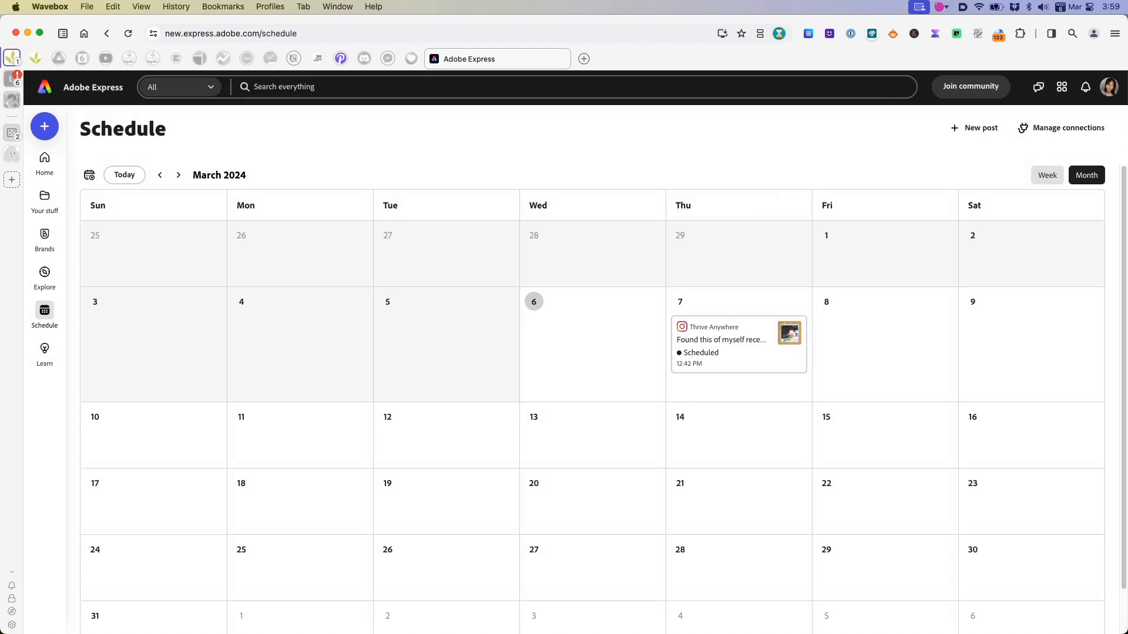
- Return to Home and scroll down to the generative AI cards
left_click(44, 161)
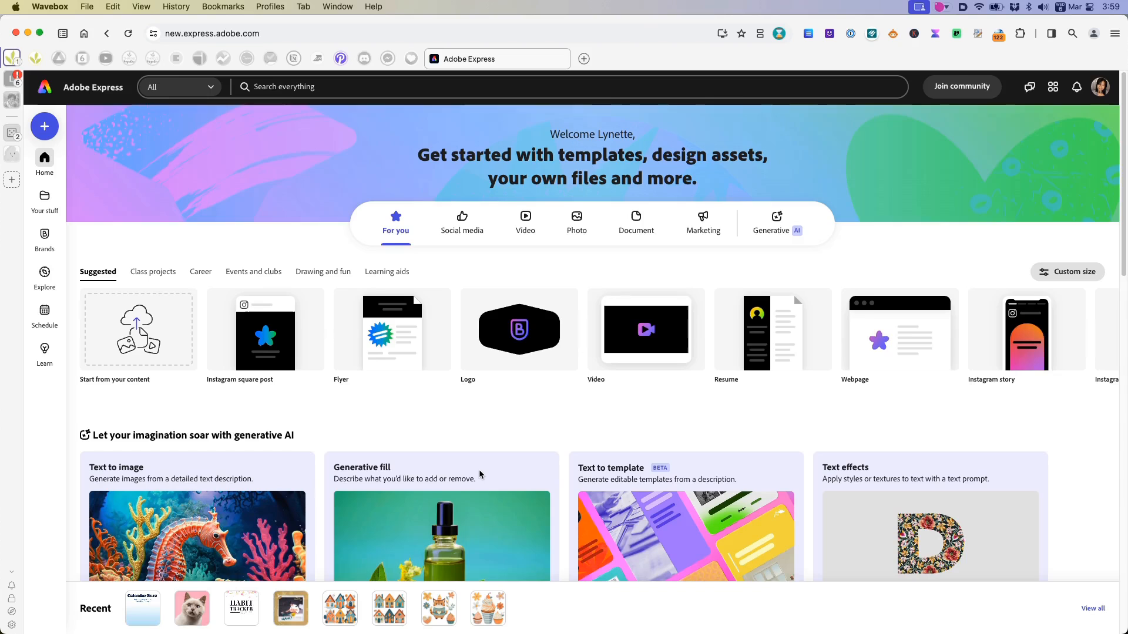
scroll("down", 3)
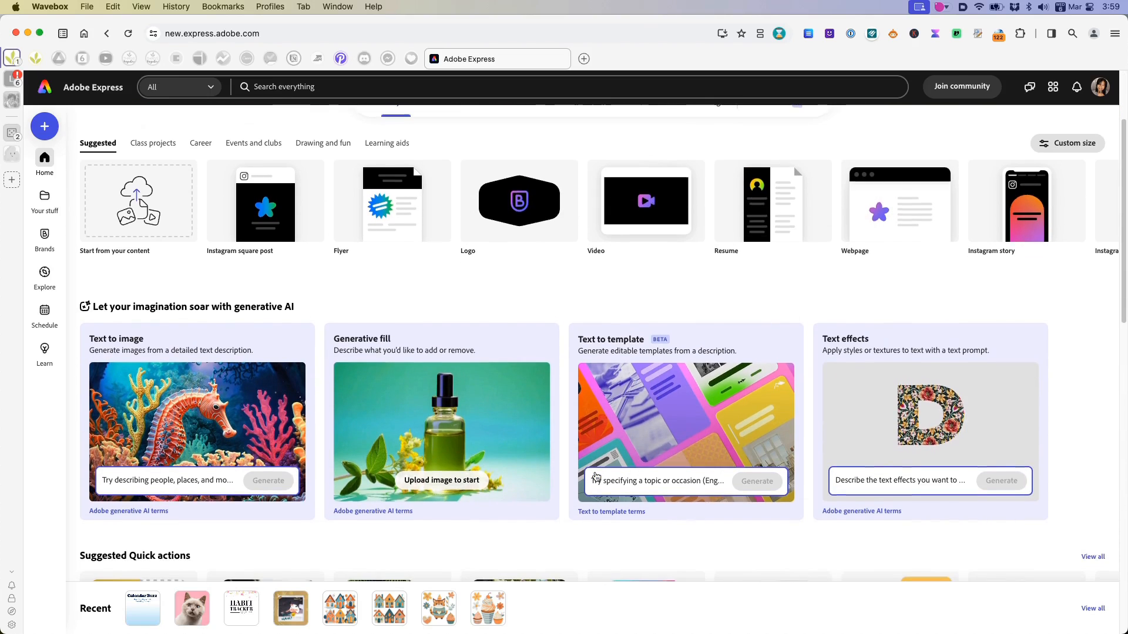
scroll("down", 3)
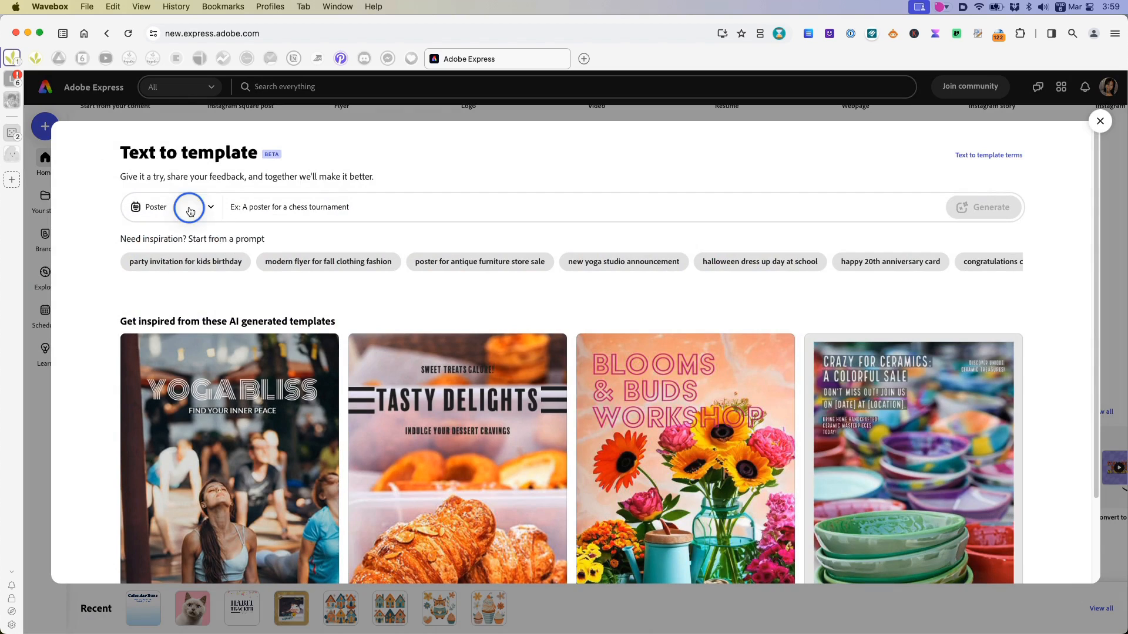
- Generate Card-format templates from the prompt 'Wedding invitation'
left_click(211, 207)
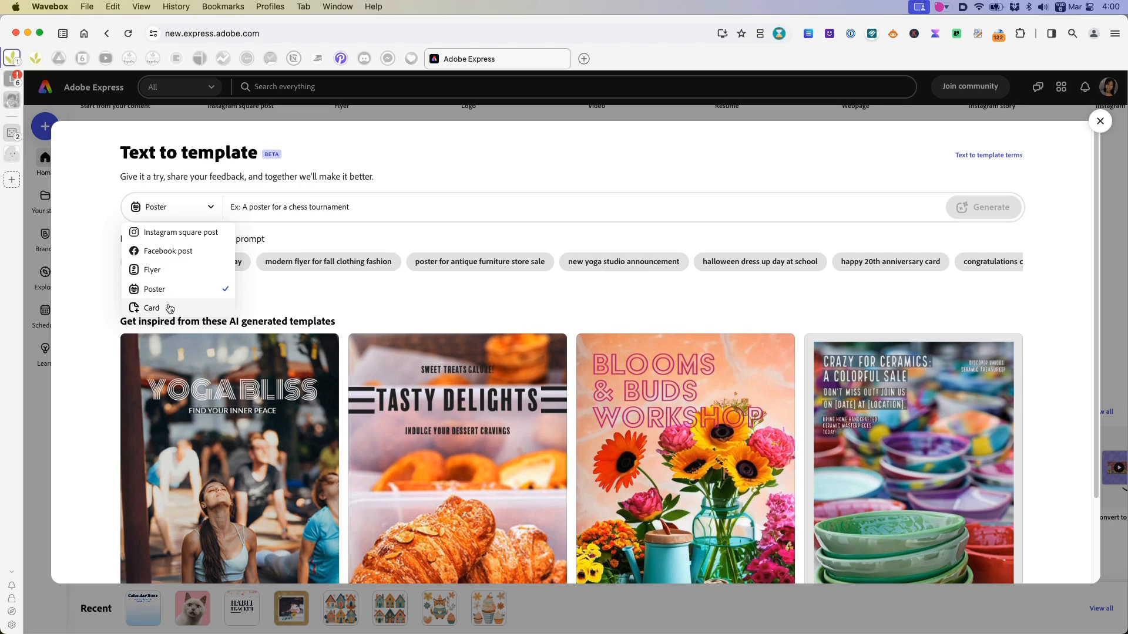
left_click(151, 308)
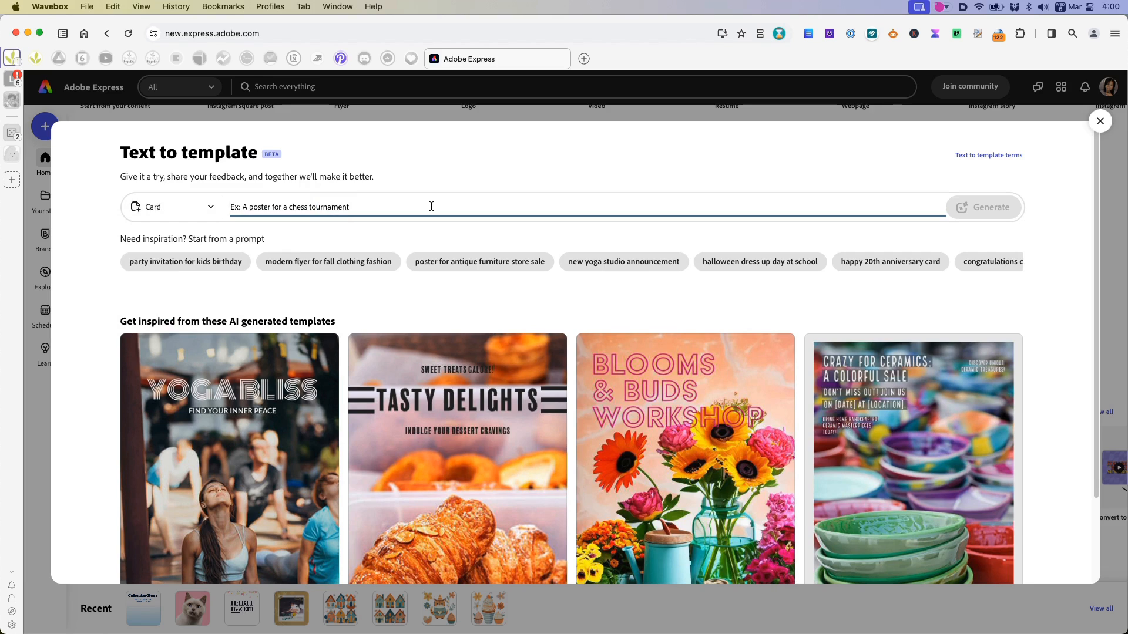
type("Wedding invitation")
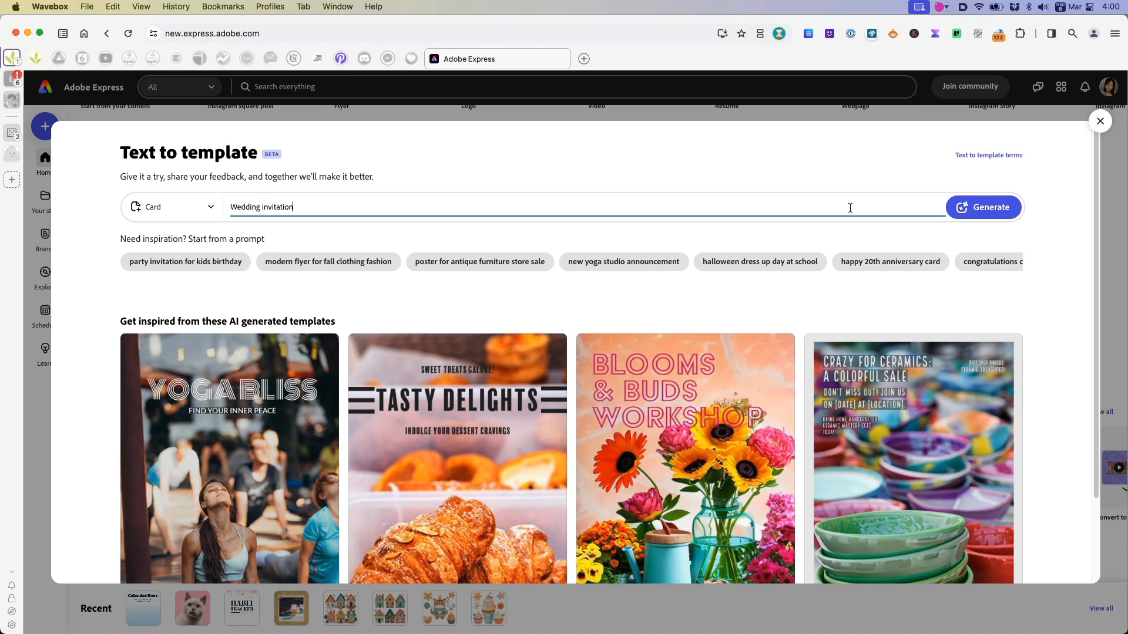
left_click(984, 208)
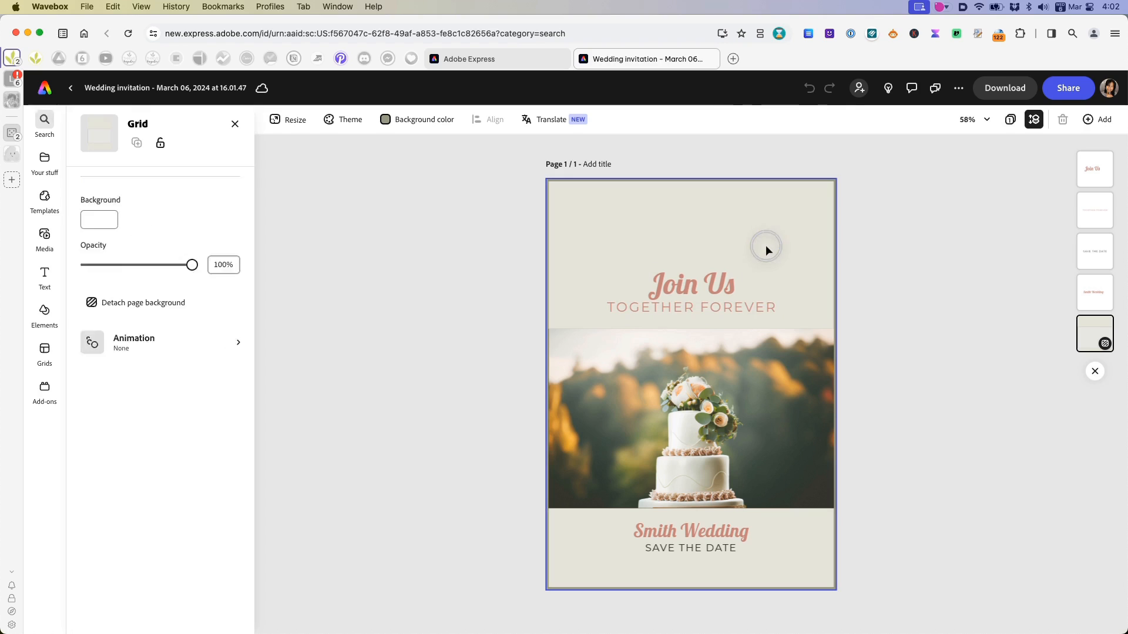
- Set the card's background colour to a peach tone eyedropped from the cake flowers
left_click(288, 119)
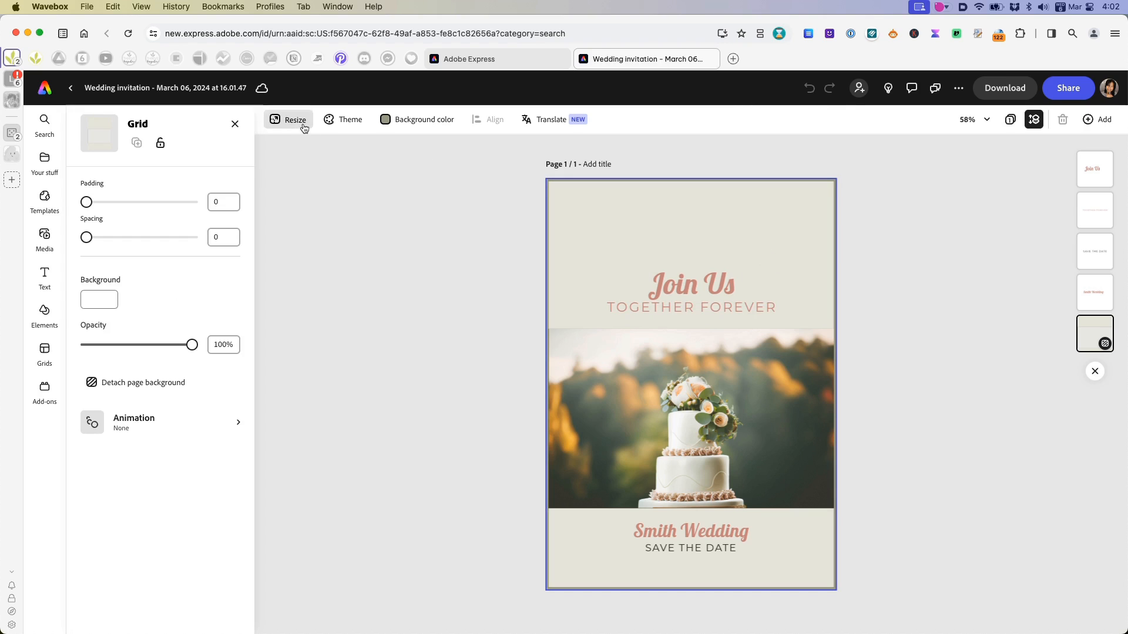
left_click(423, 119)
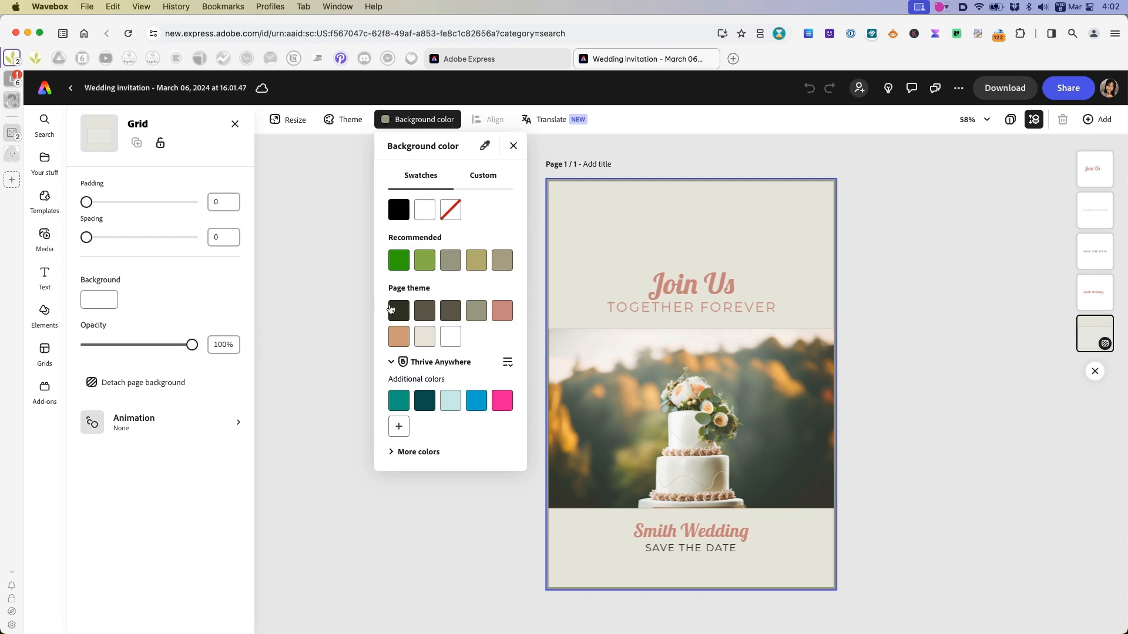
mouse_move(723, 261)
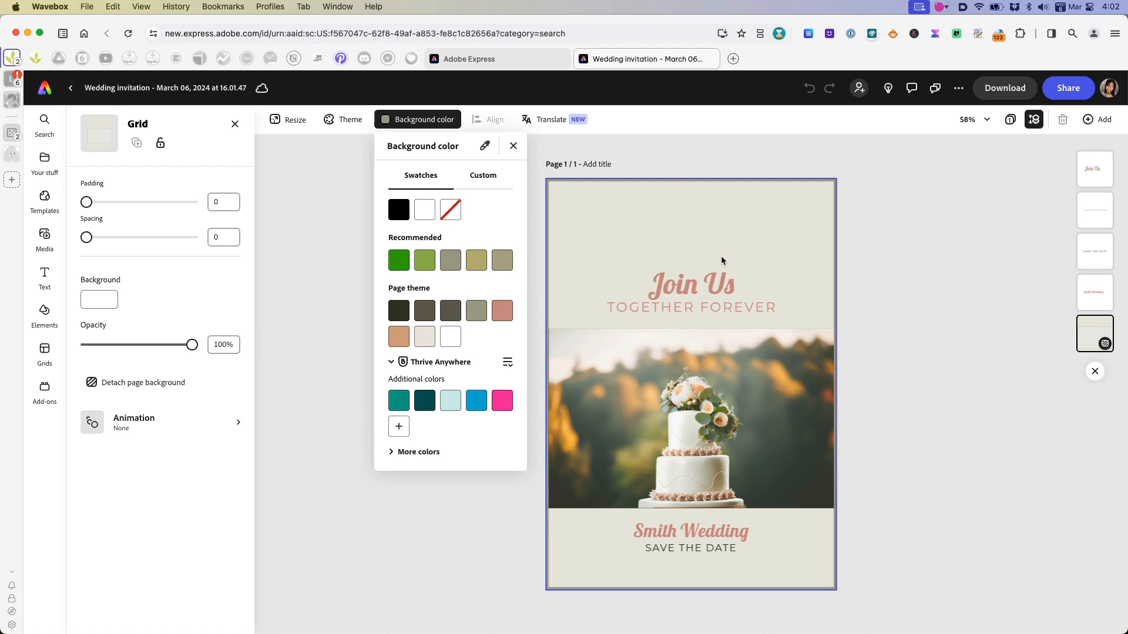
mouse_move(384, 264)
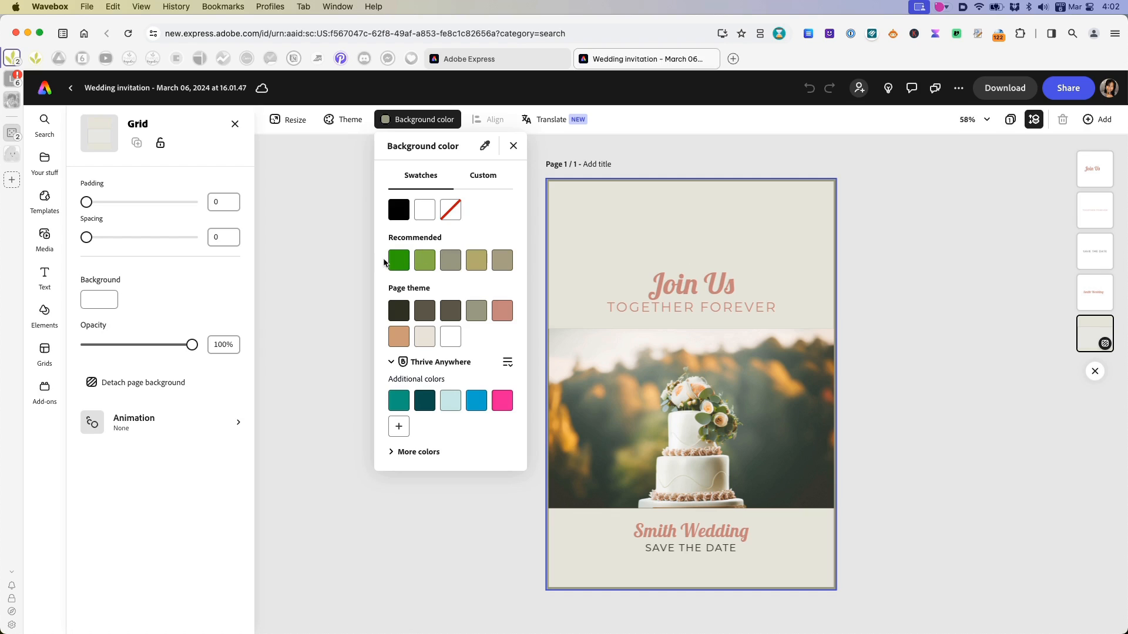
mouse_move(424, 259)
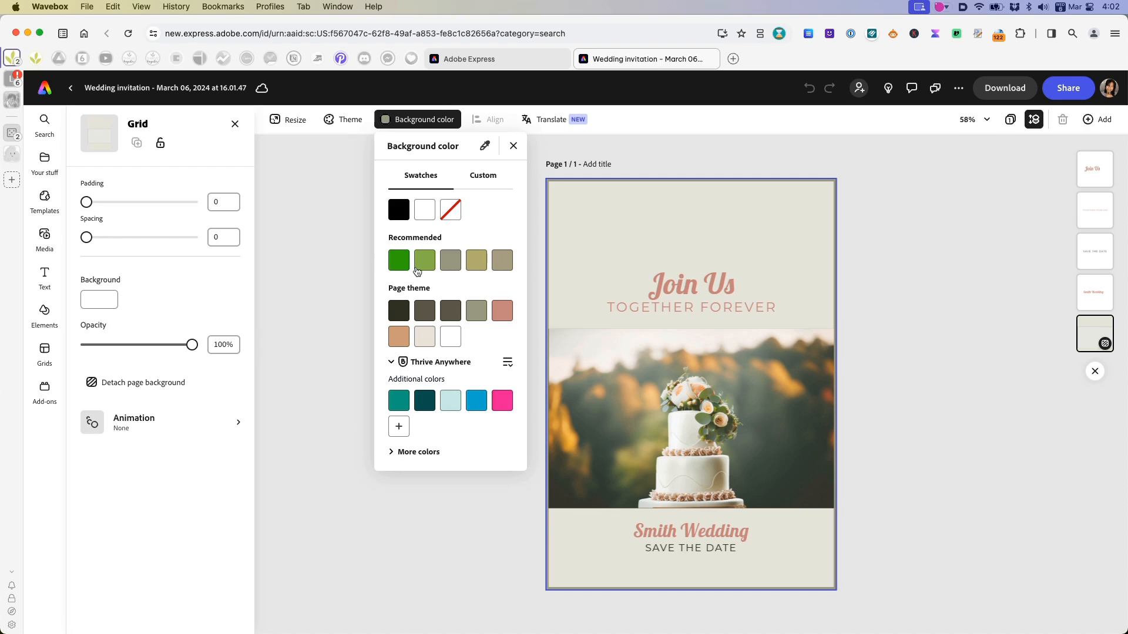
mouse_move(424, 261)
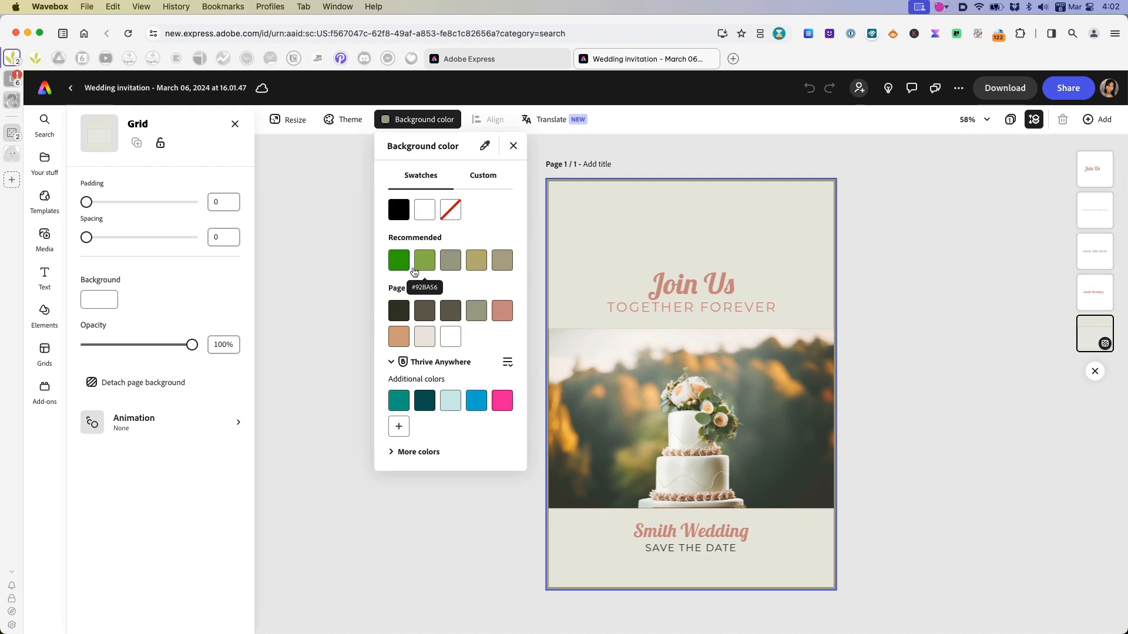
mouse_move(476, 261)
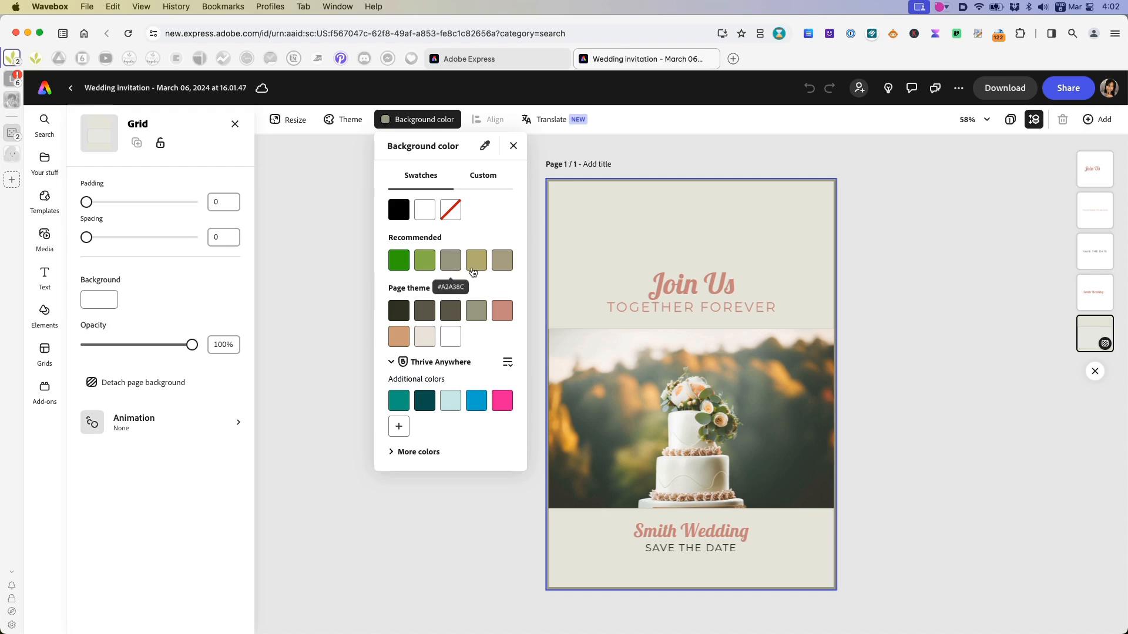
mouse_move(741, 394)
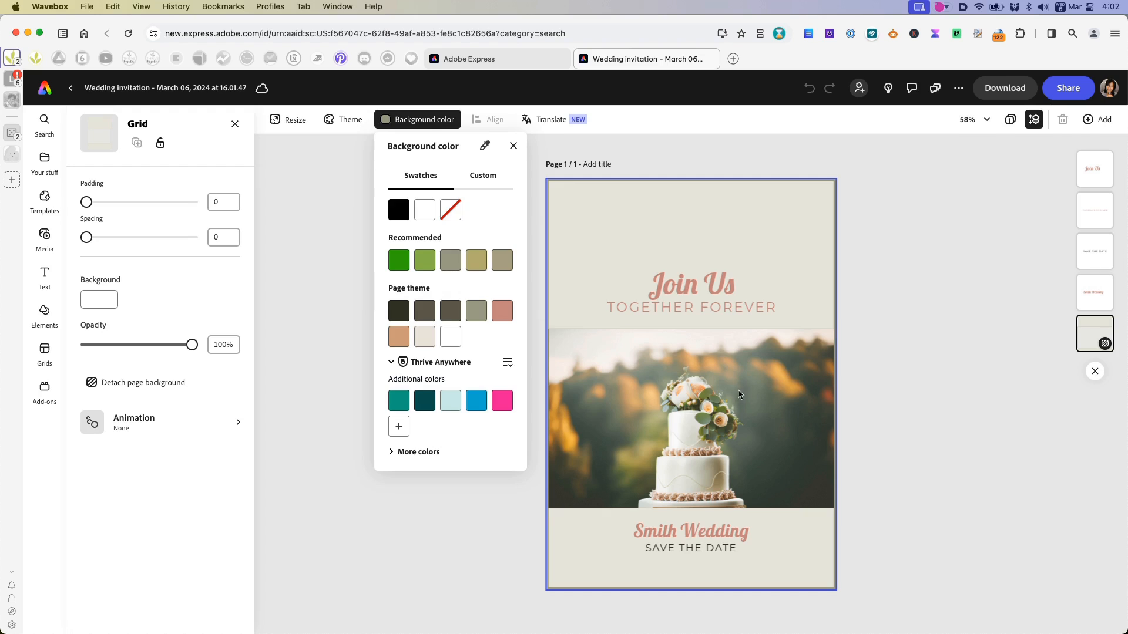
mouse_move(423, 336)
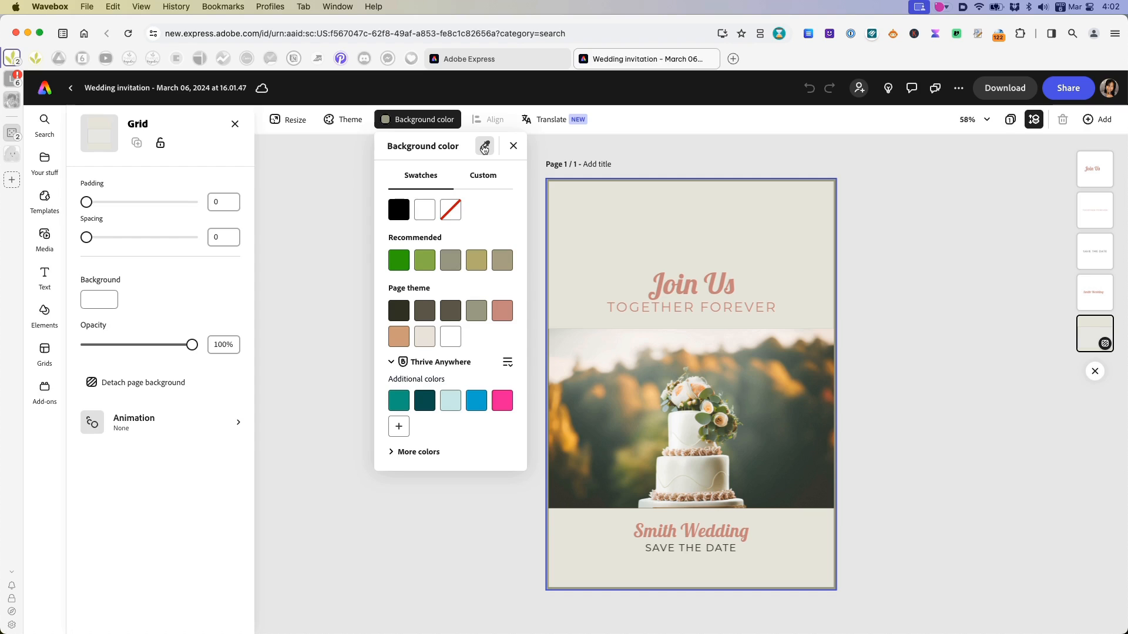
left_click(485, 146)
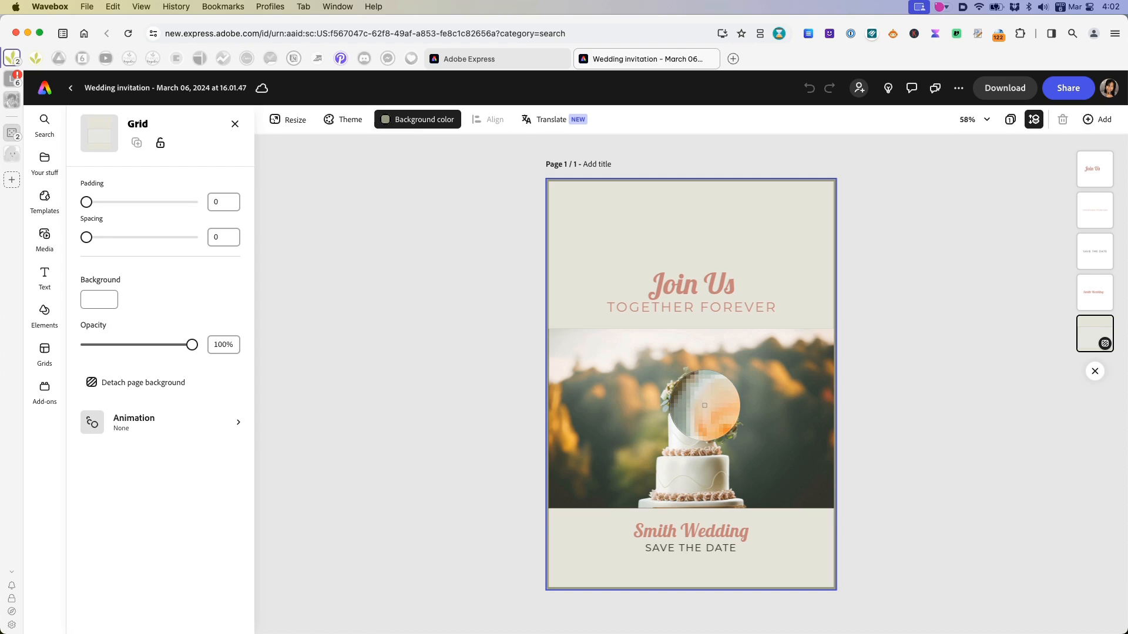
left_click(417, 119)
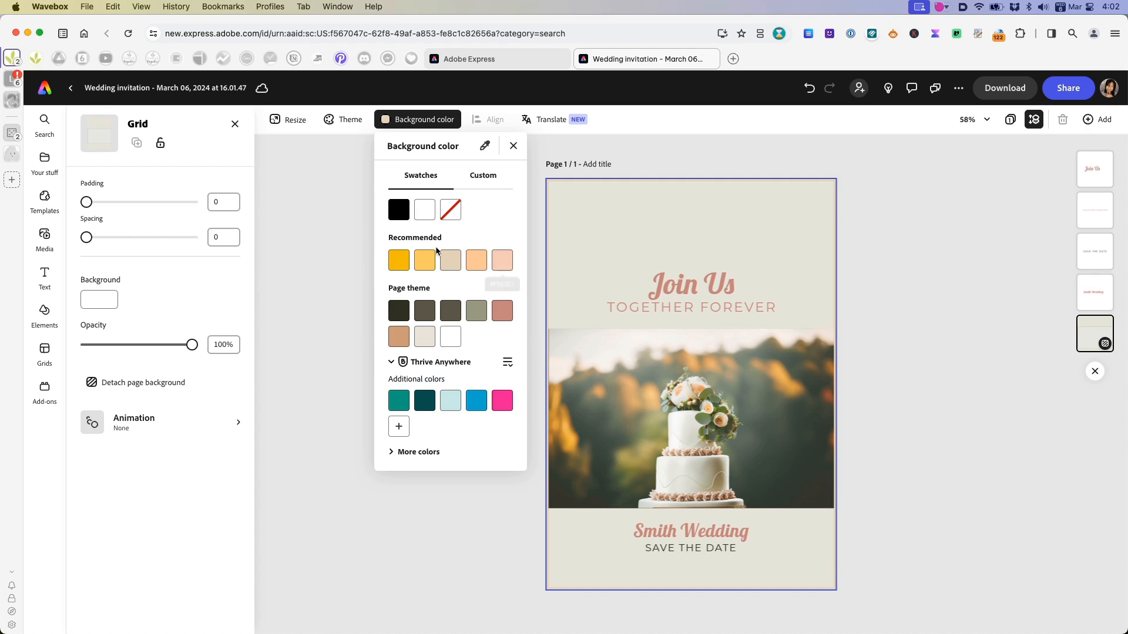
left_click(501, 260)
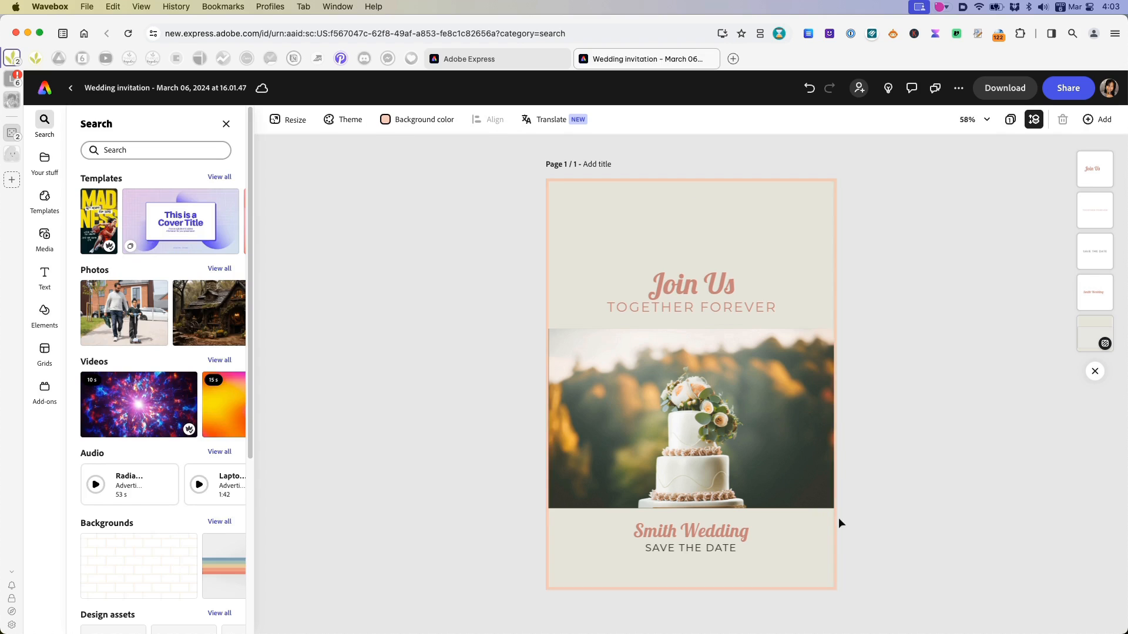
mouse_move(855, 525)
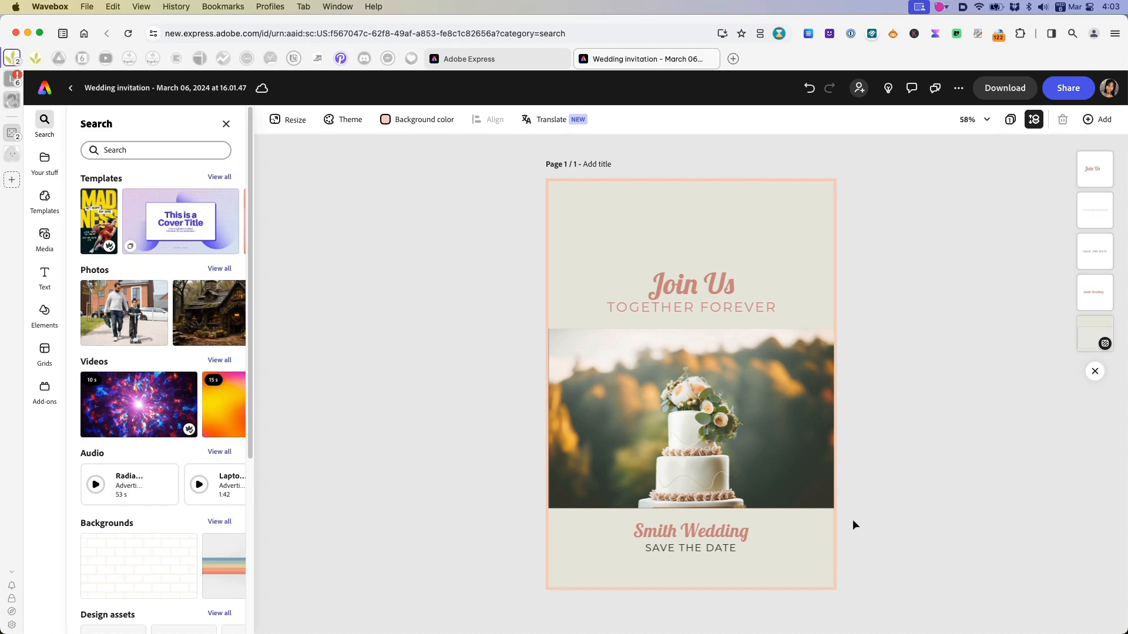
- Detach the cake photo grid from the page background and select the cake photo
left_click(690, 283)
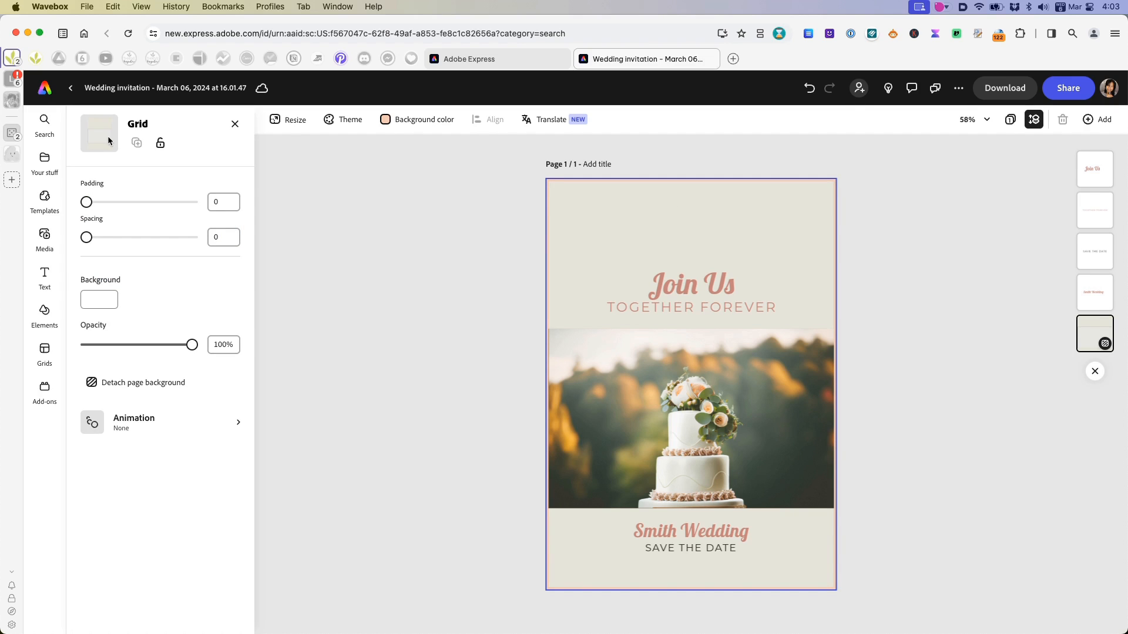
mouse_move(111, 154)
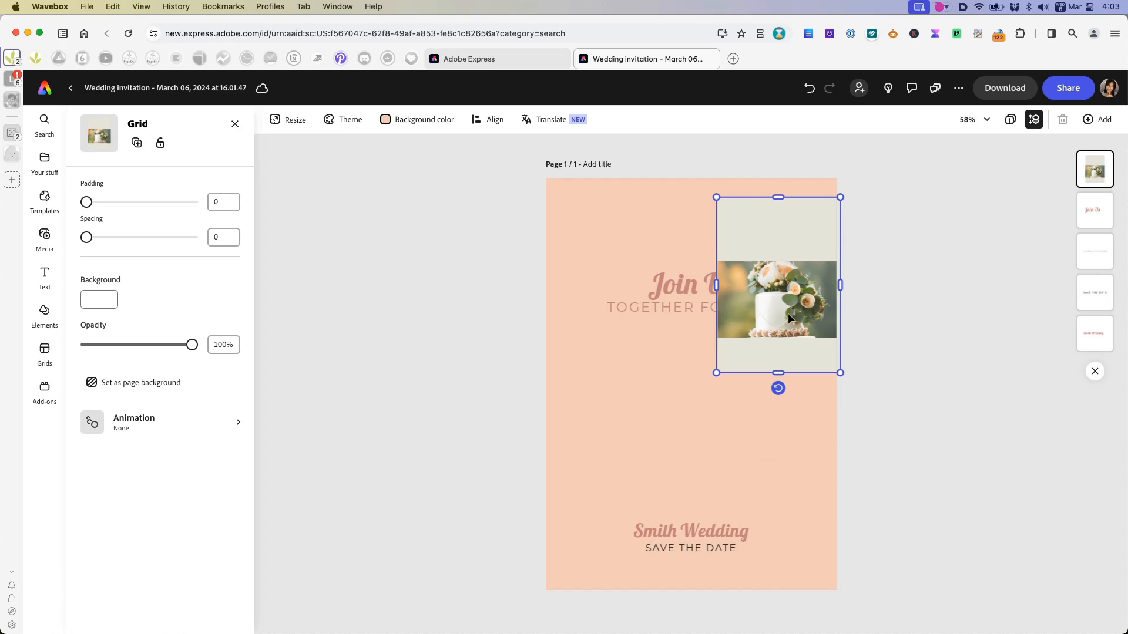
left_click(778, 300)
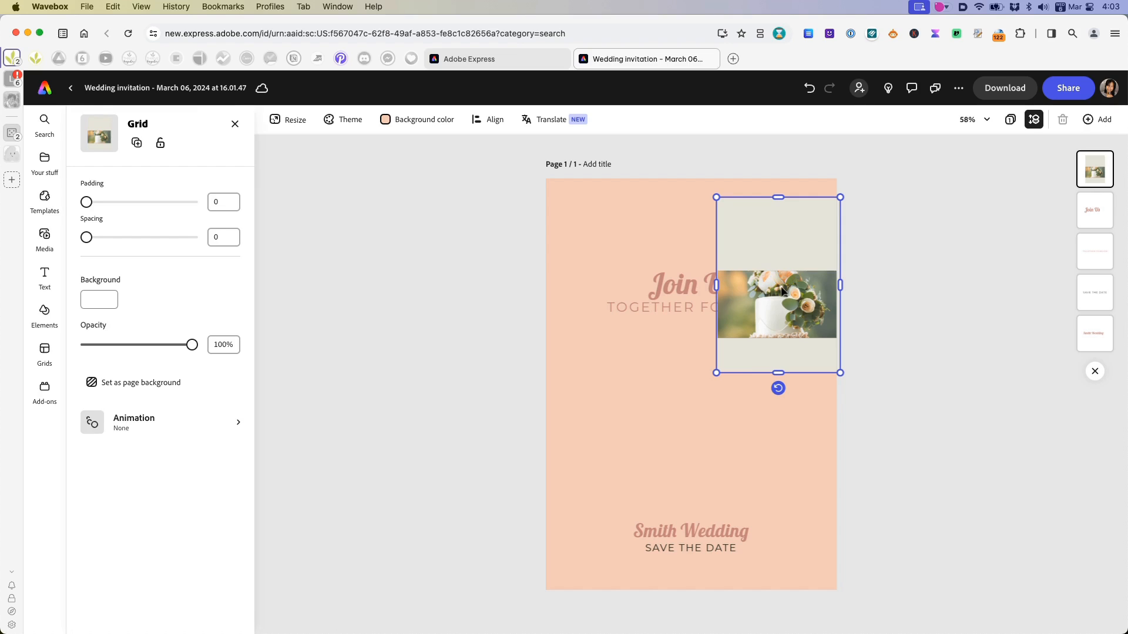
mouse_move(782, 300)
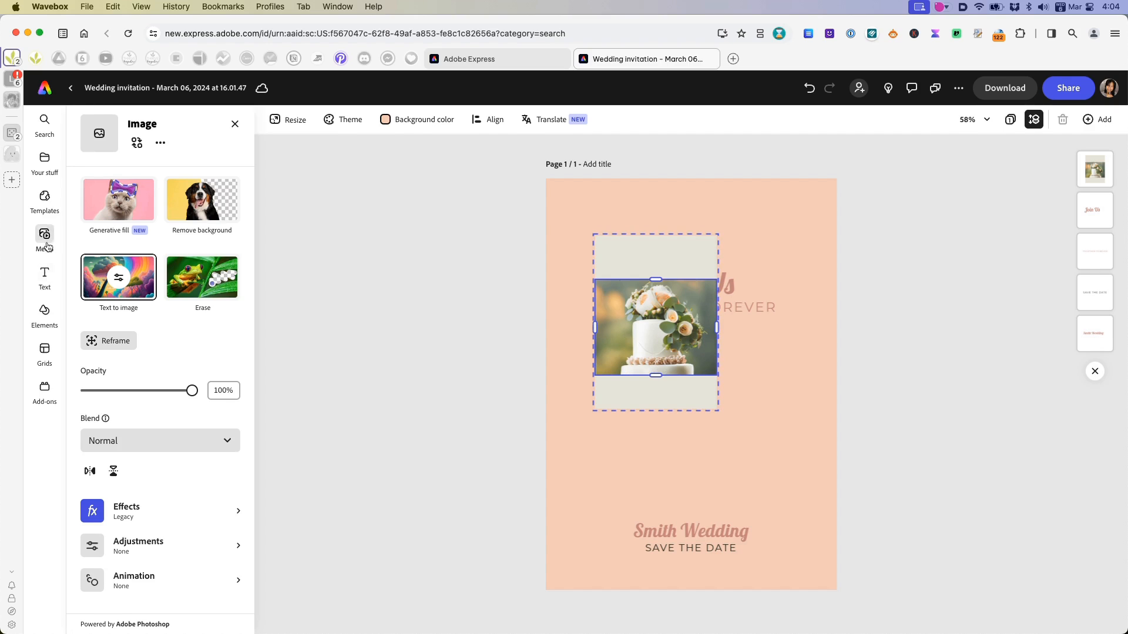
- Search the stock photo library for 'wedding cake' and scroll through the results
left_click(44, 240)
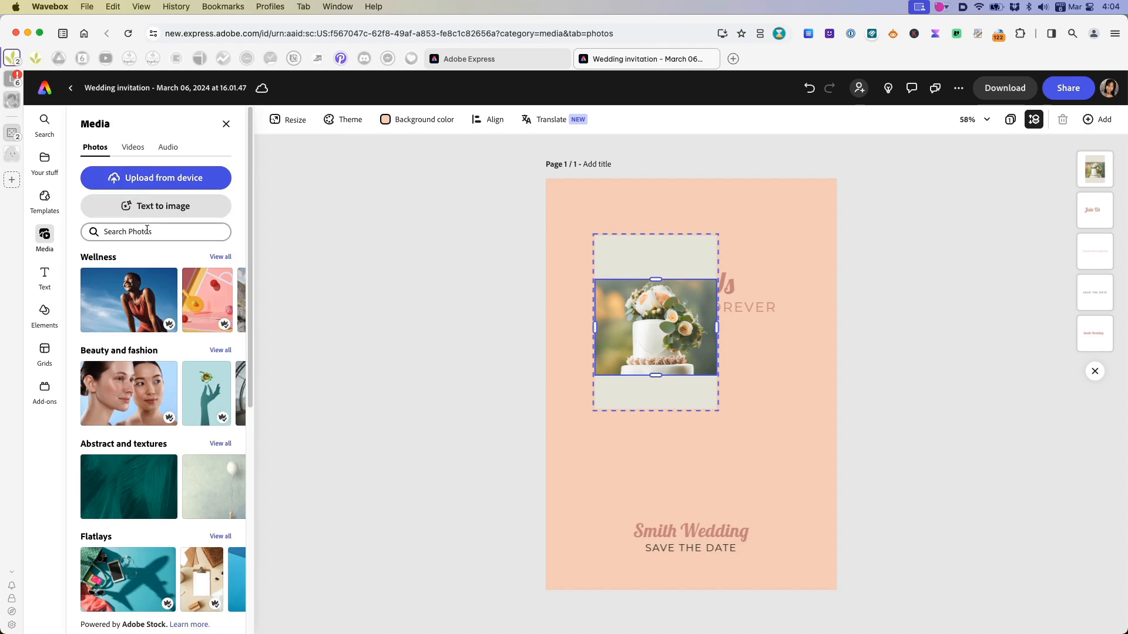
type("wedding cake")
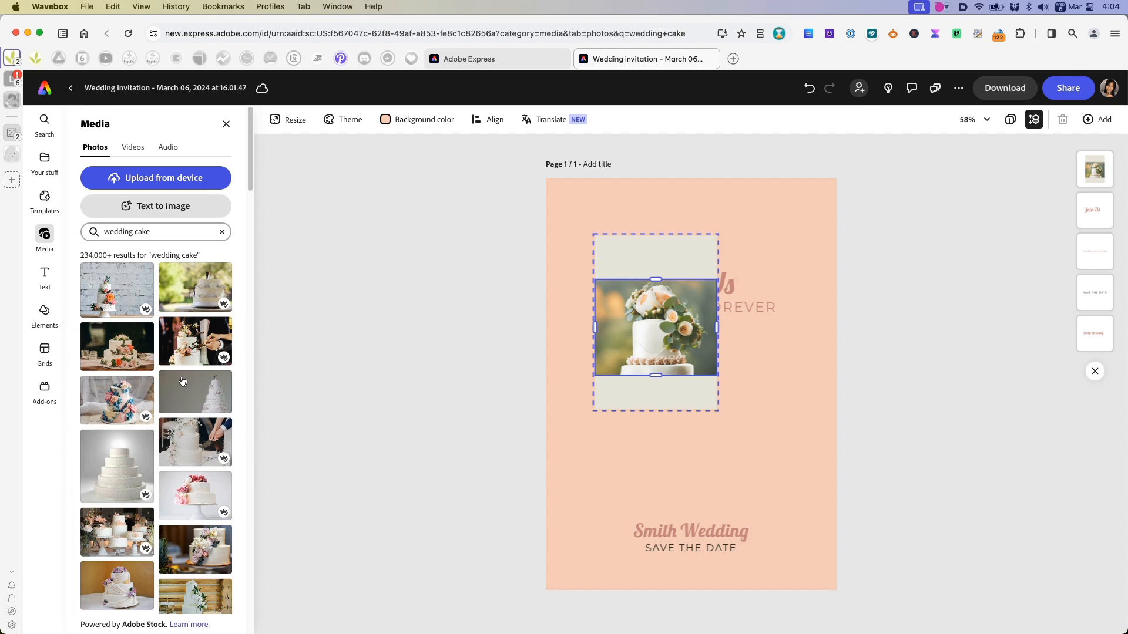
mouse_move(167, 455)
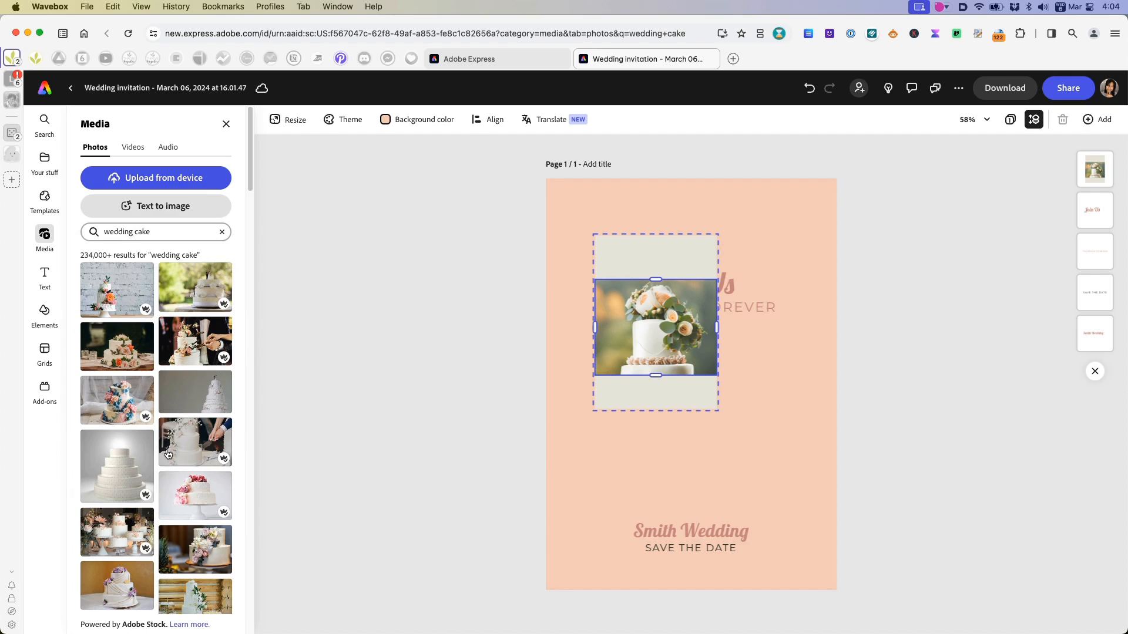
scroll("down", 3)
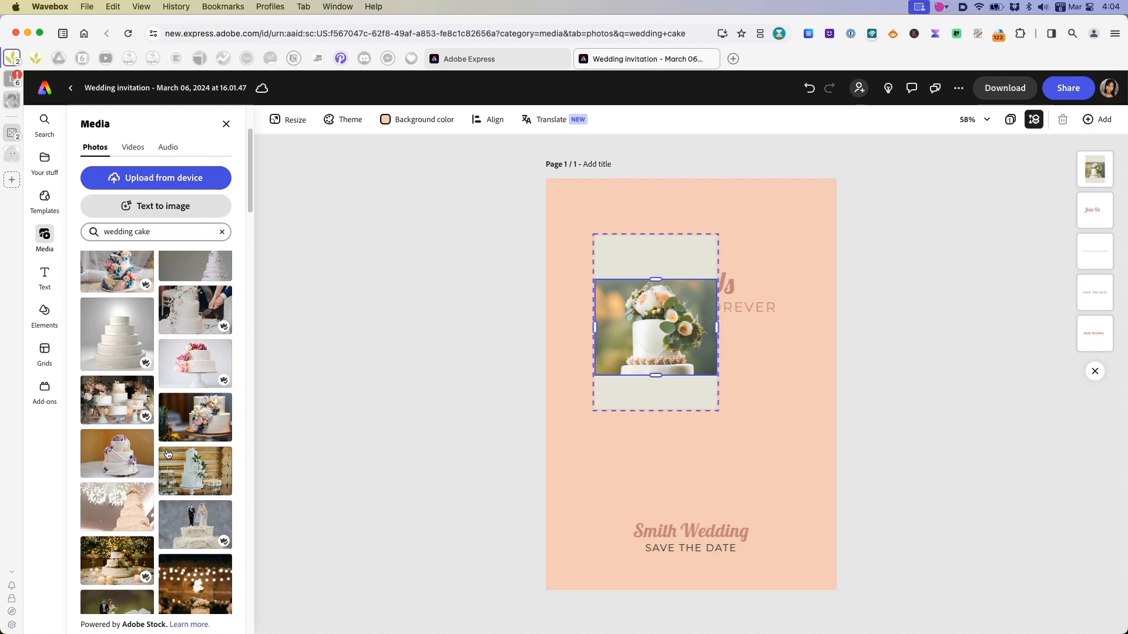
scroll("down", 3)
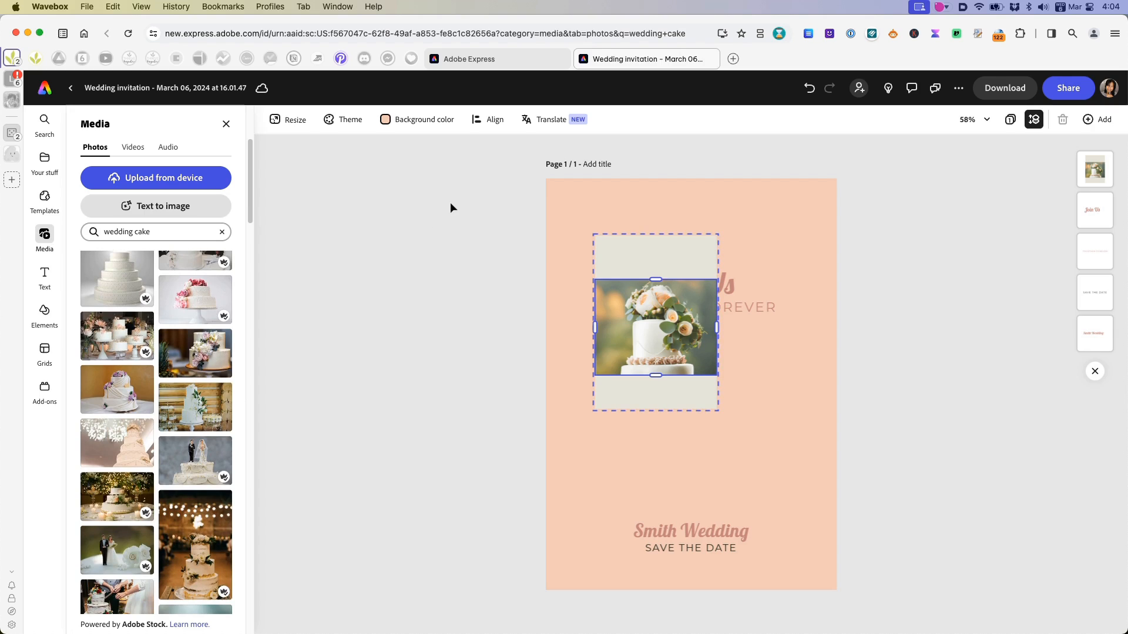
mouse_move(239, 491)
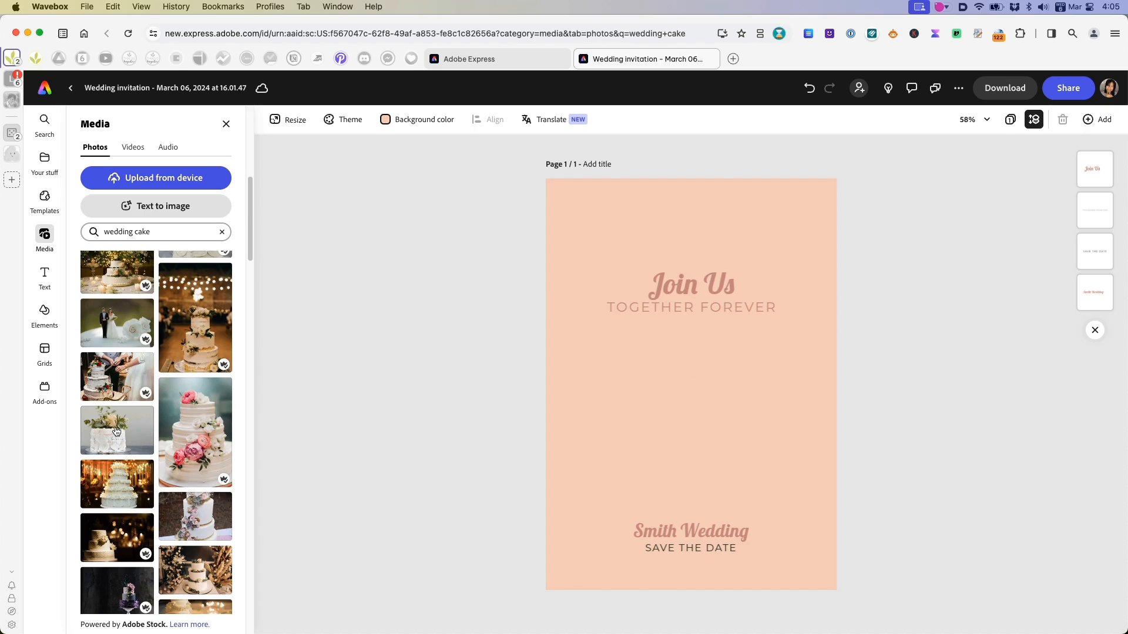
- Add the white floral cake stock photo and crop it to a wide band mid-card
left_click(117, 430)
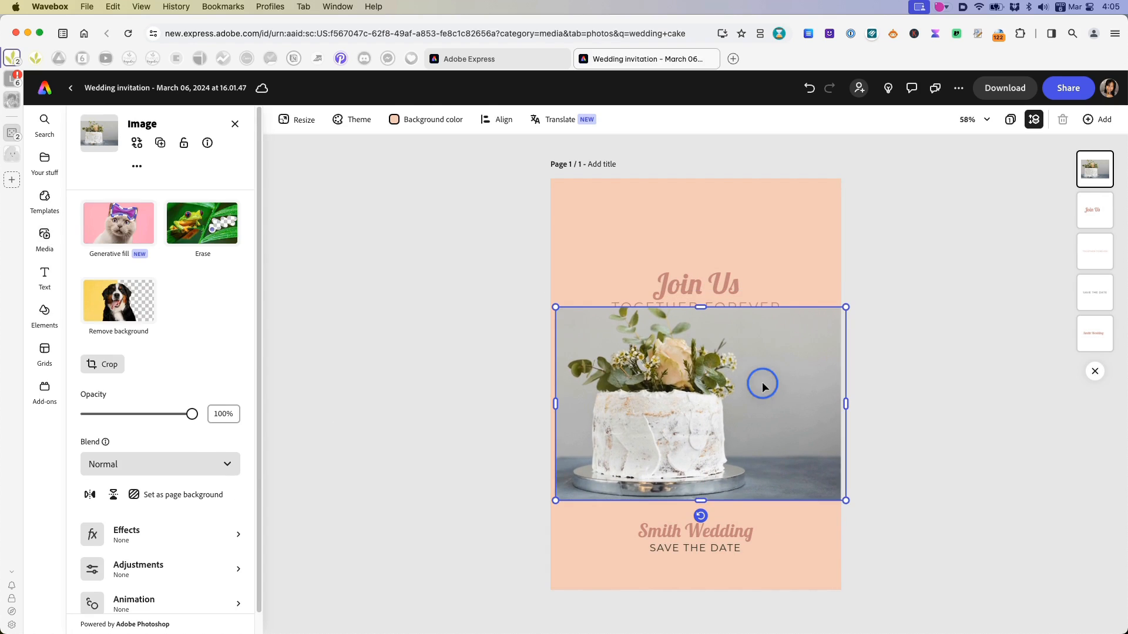
left_click(102, 364)
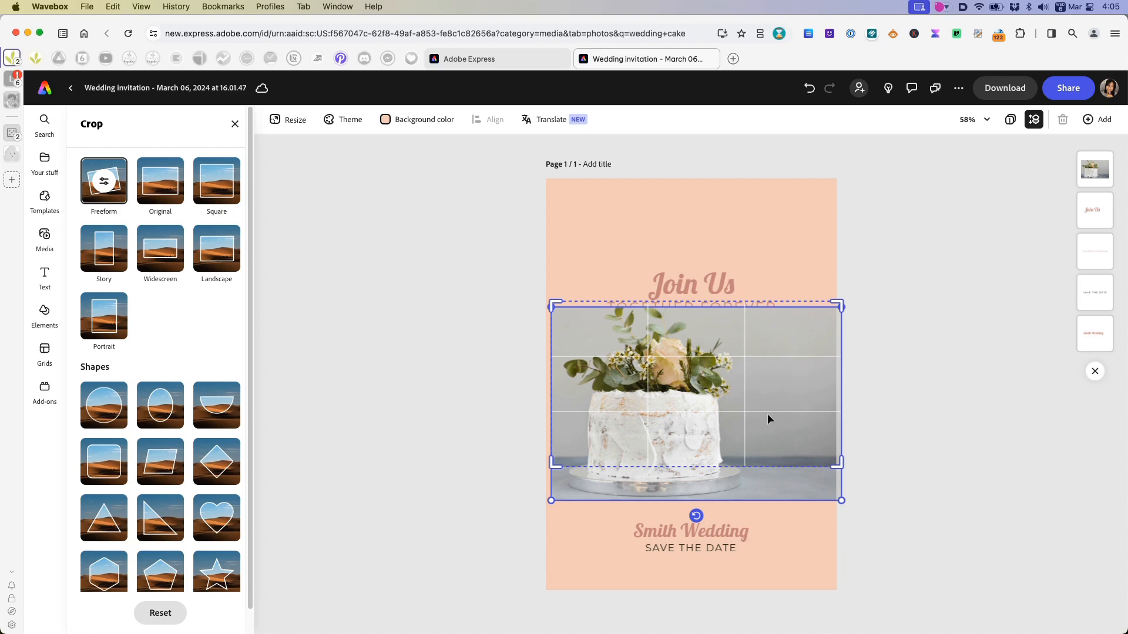
left_click(795, 404)
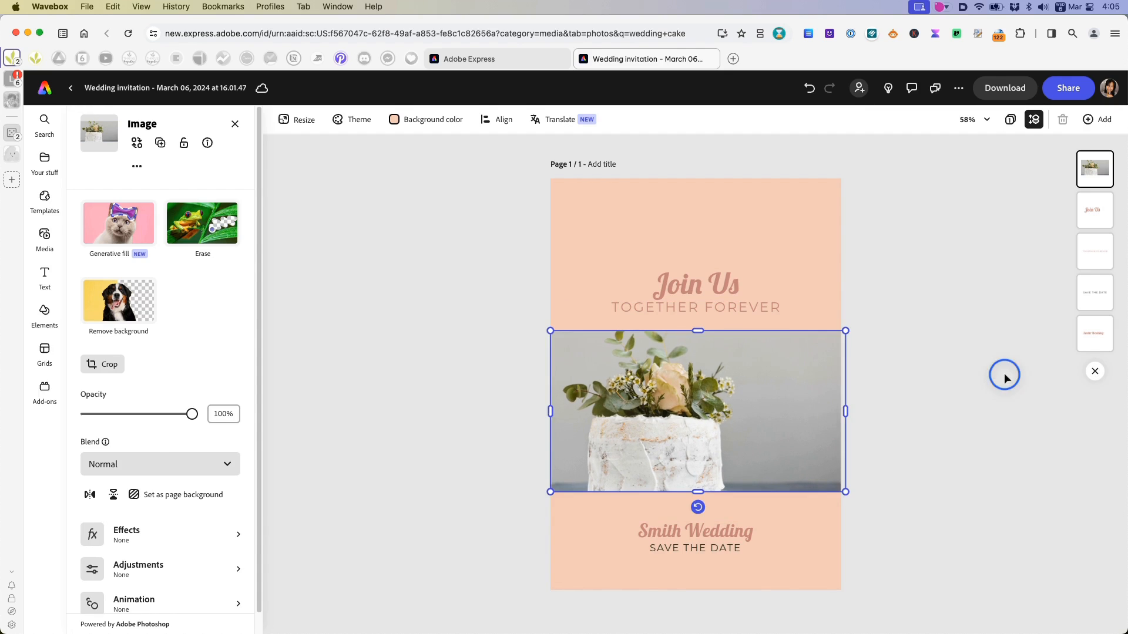
left_click(695, 283)
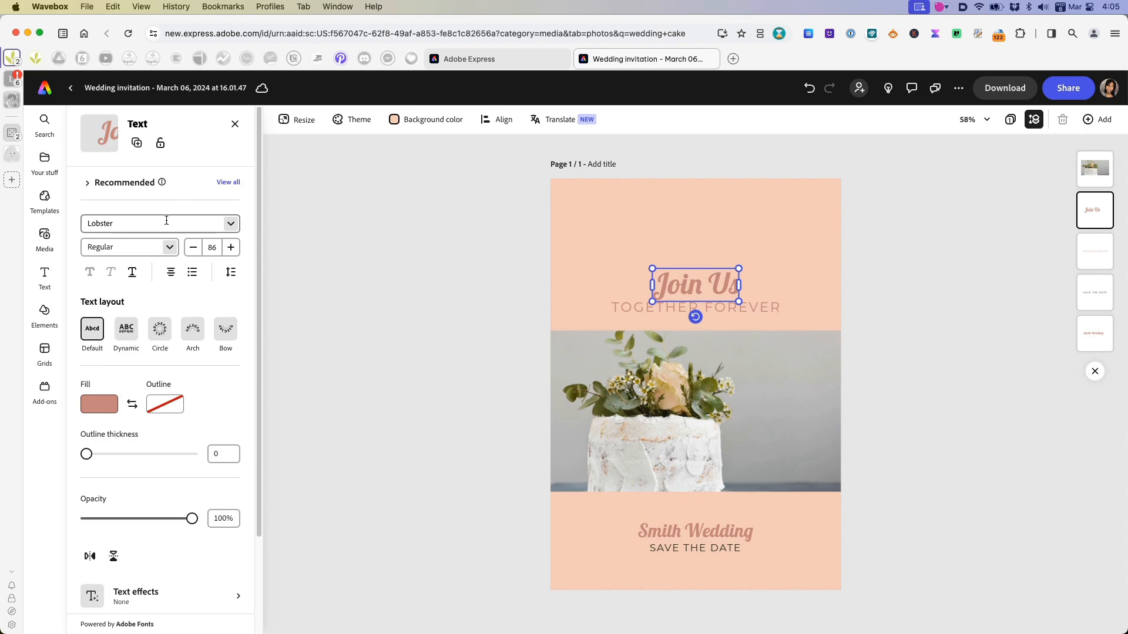
- Browse the font list and keep the Join Us heading in Lobster Regular
left_click(160, 223)
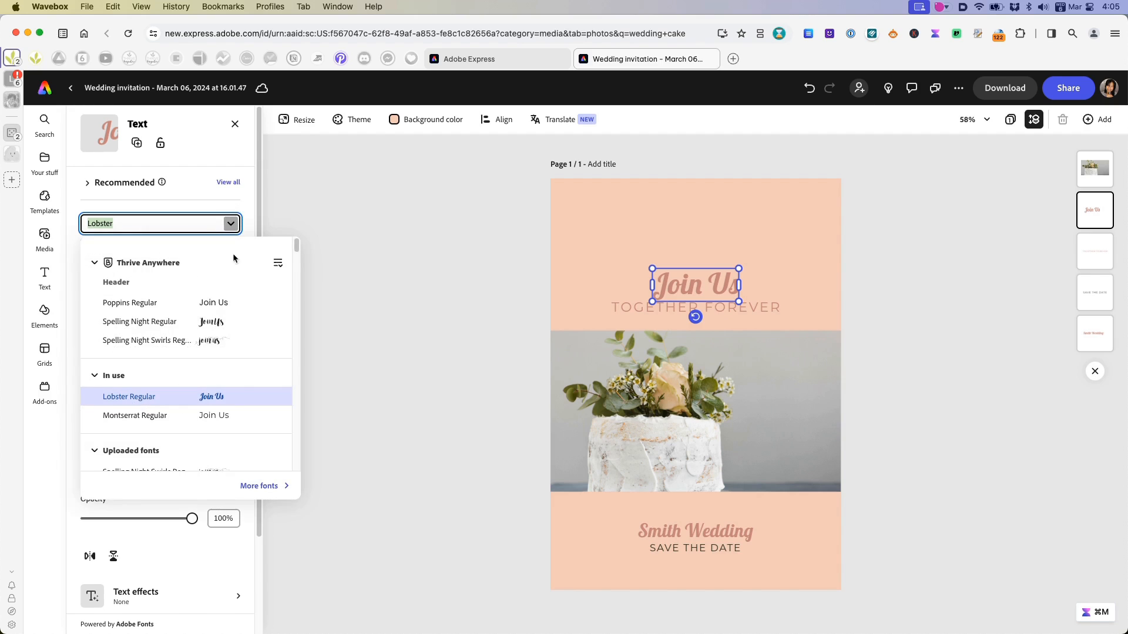
scroll("down", 3)
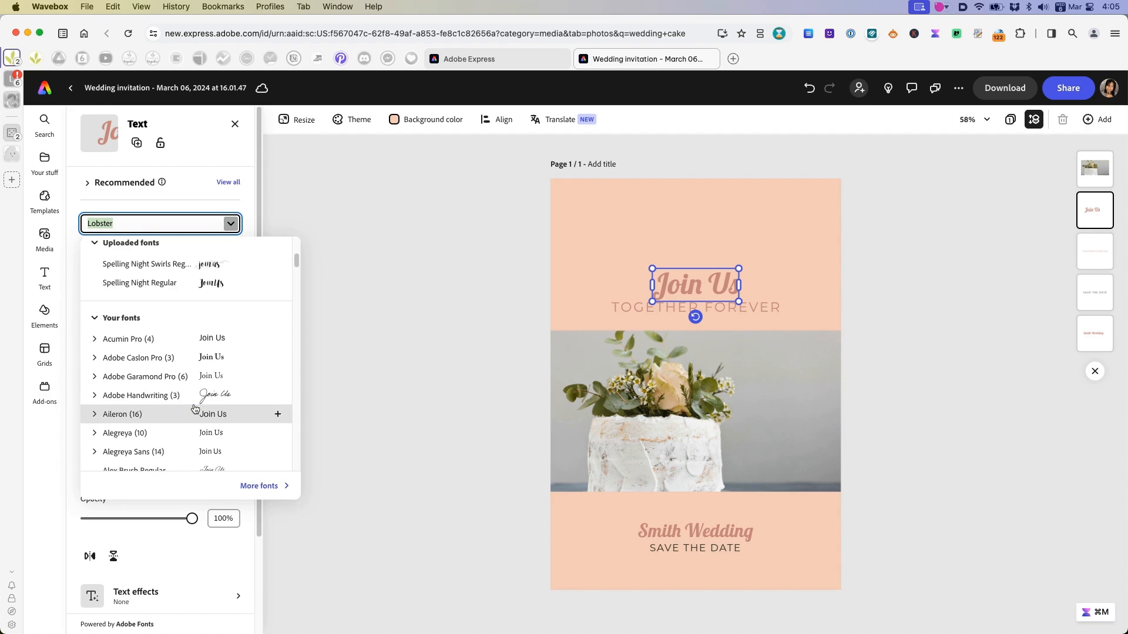
scroll("down", 3)
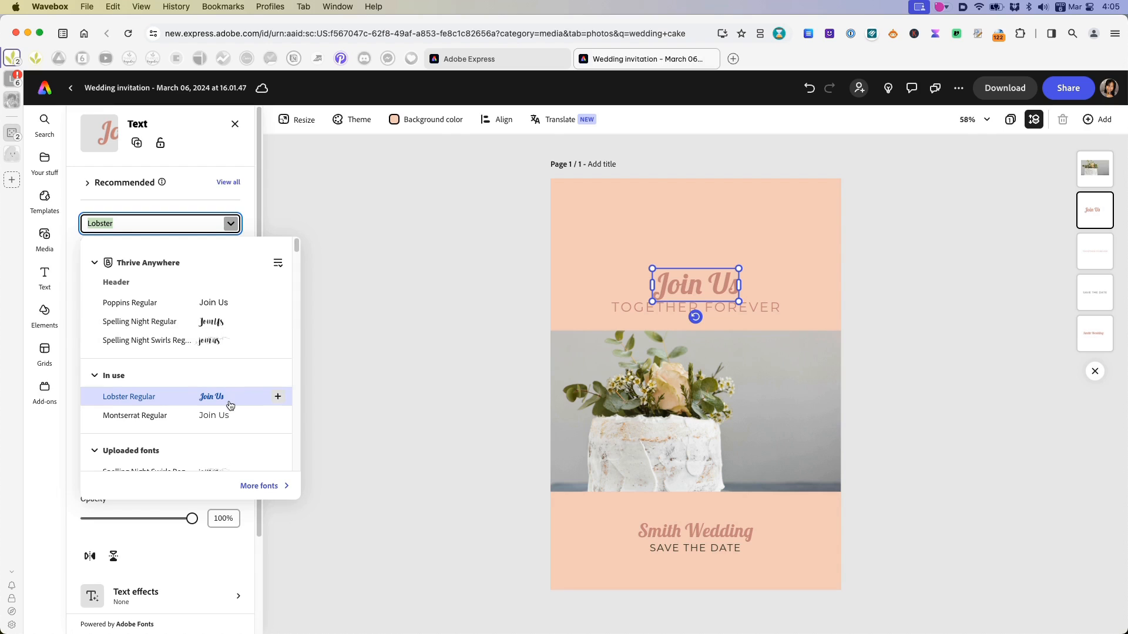
left_click(128, 396)
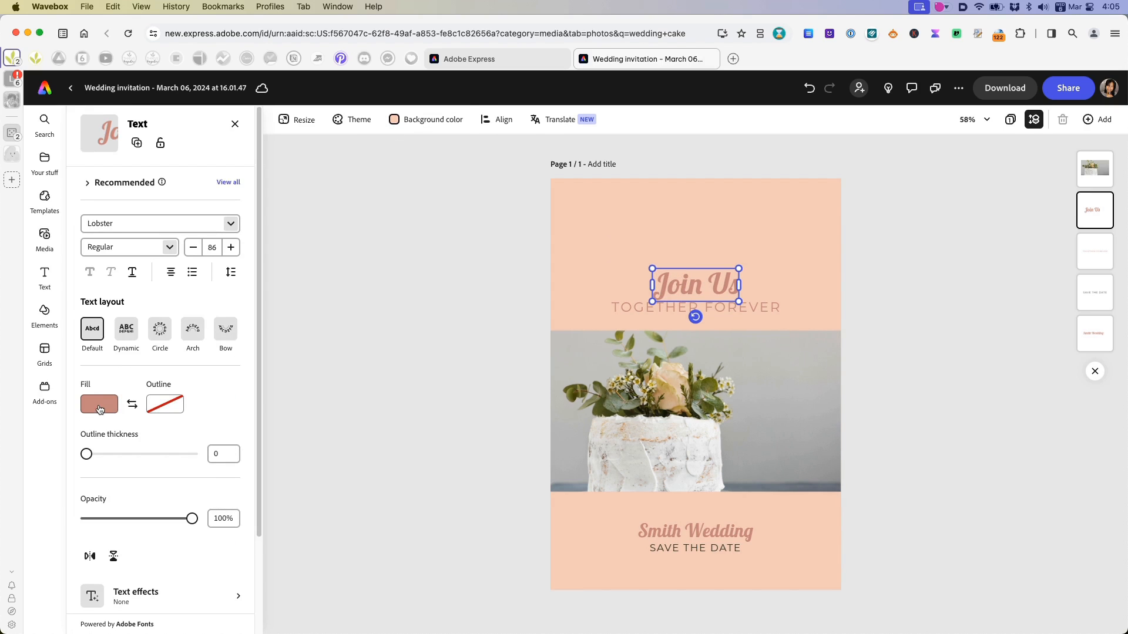
- Fill the Join Us heading with the coral pink #E36B77 swatch
left_click(99, 404)
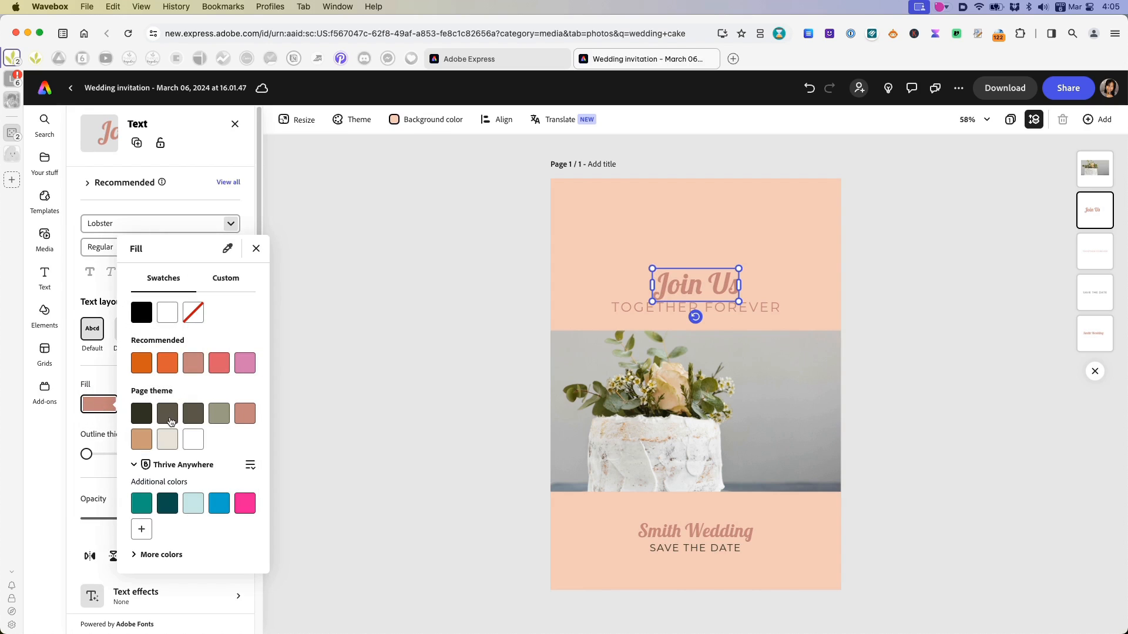
mouse_move(212, 378)
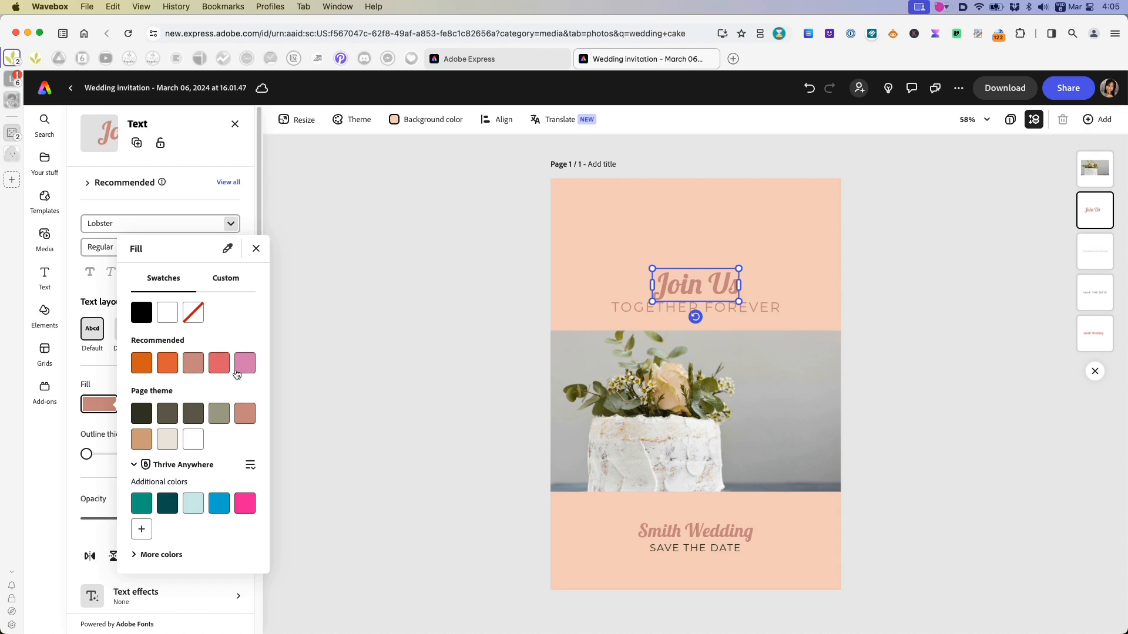
mouse_move(141, 362)
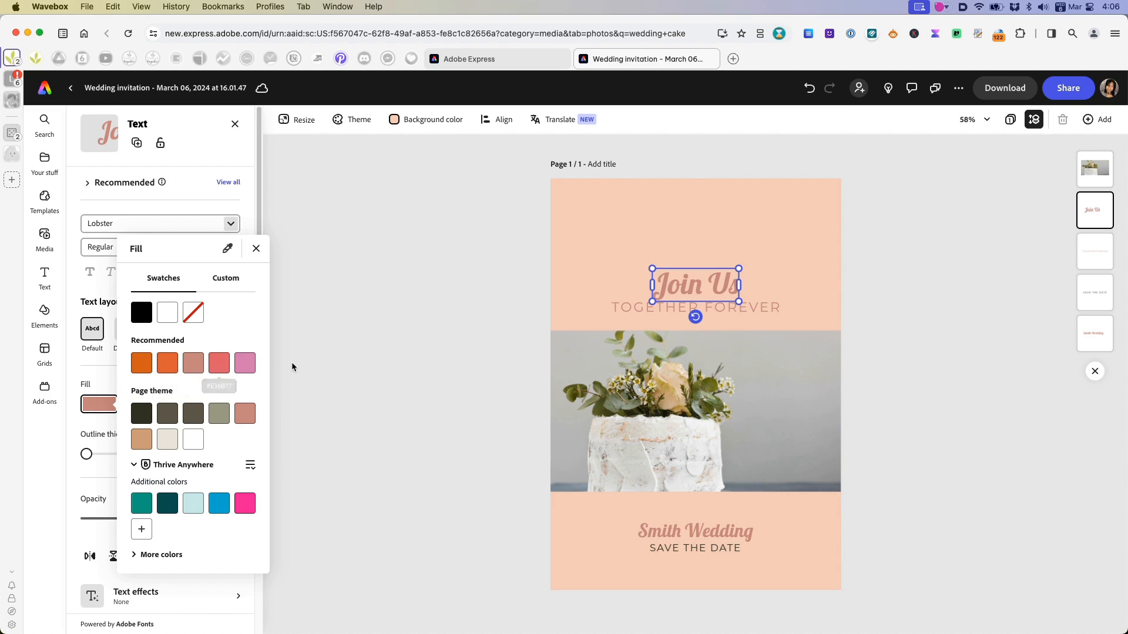
left_click(218, 362)
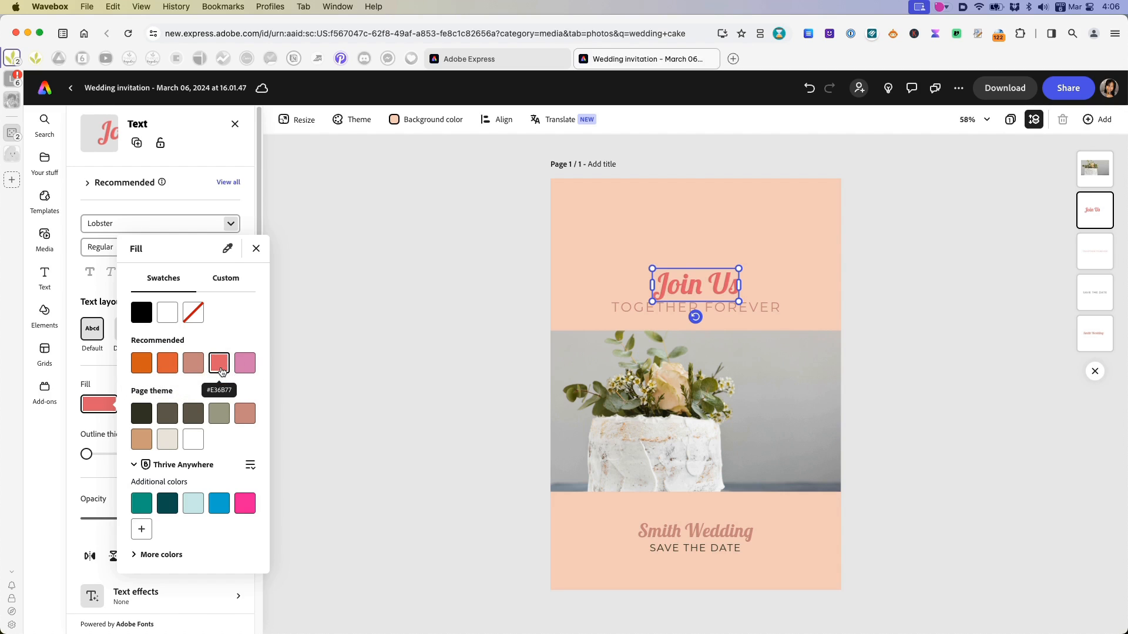
left_click(167, 363)
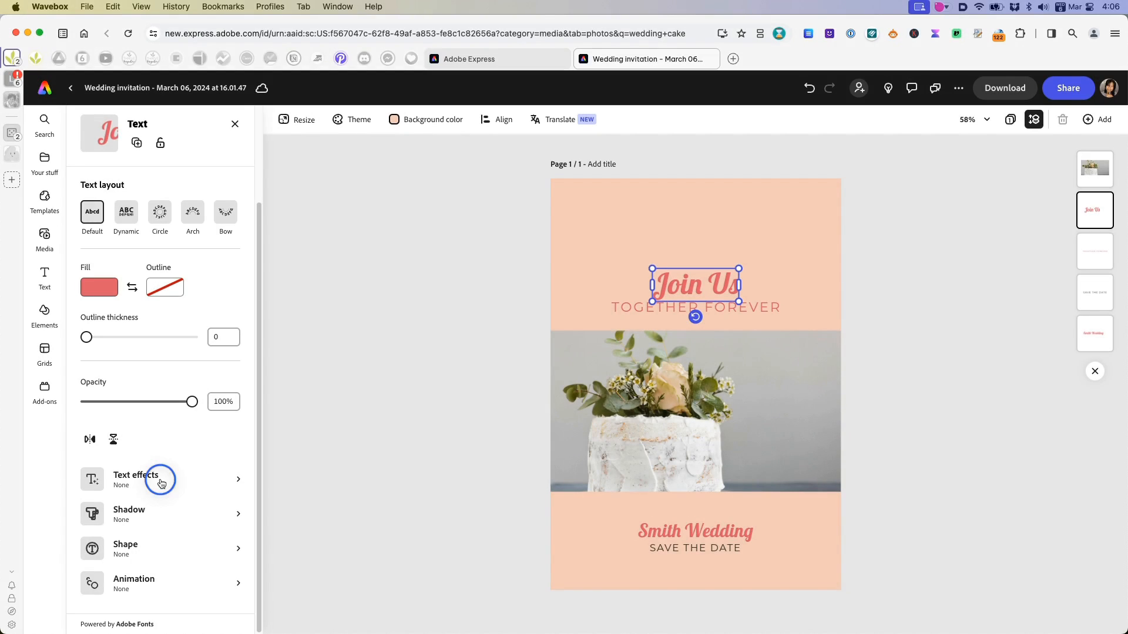
- Apply the Gold drip text effect to Join Us and centre it above 'Together Forever'
left_click(137, 479)
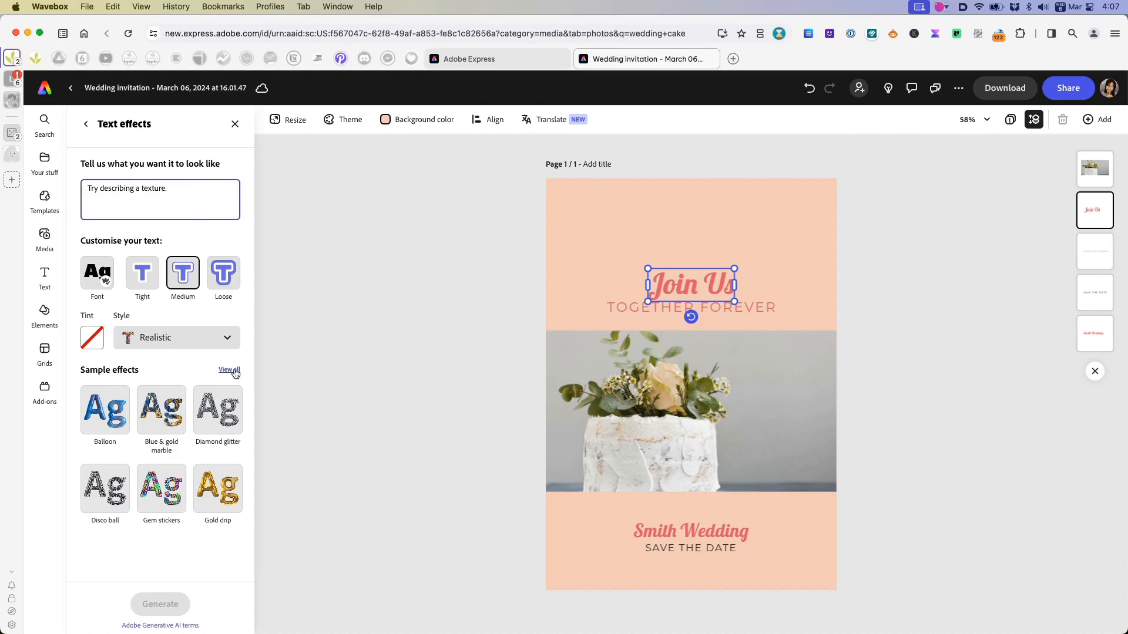
left_click(218, 487)
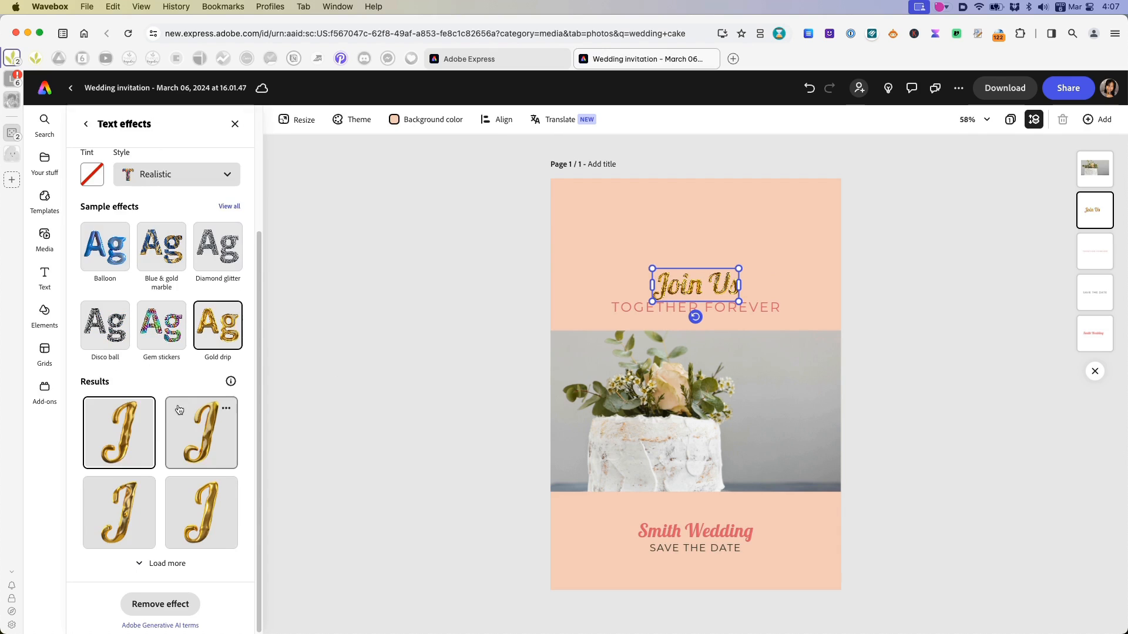
mouse_move(206, 447)
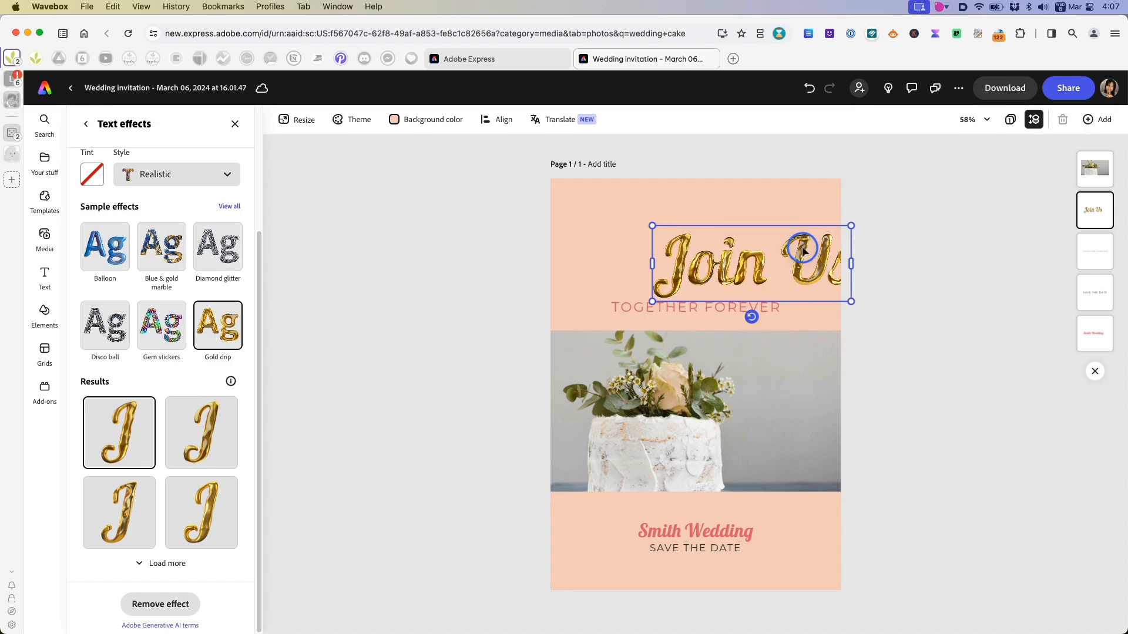
left_click_drag(802, 250, 756, 250)
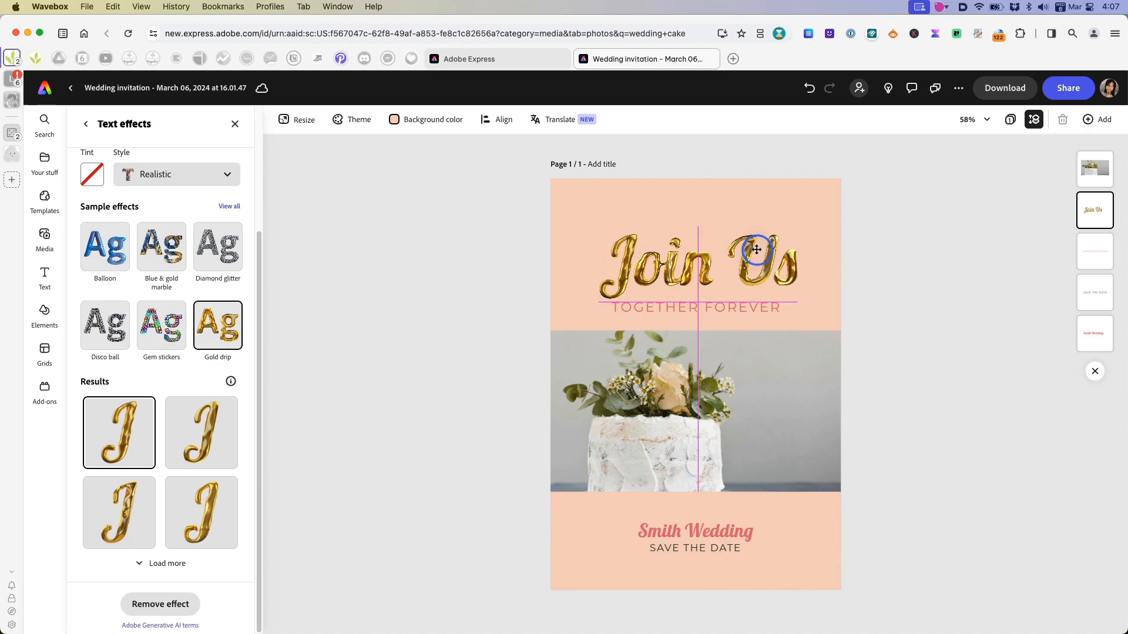
left_click(757, 250)
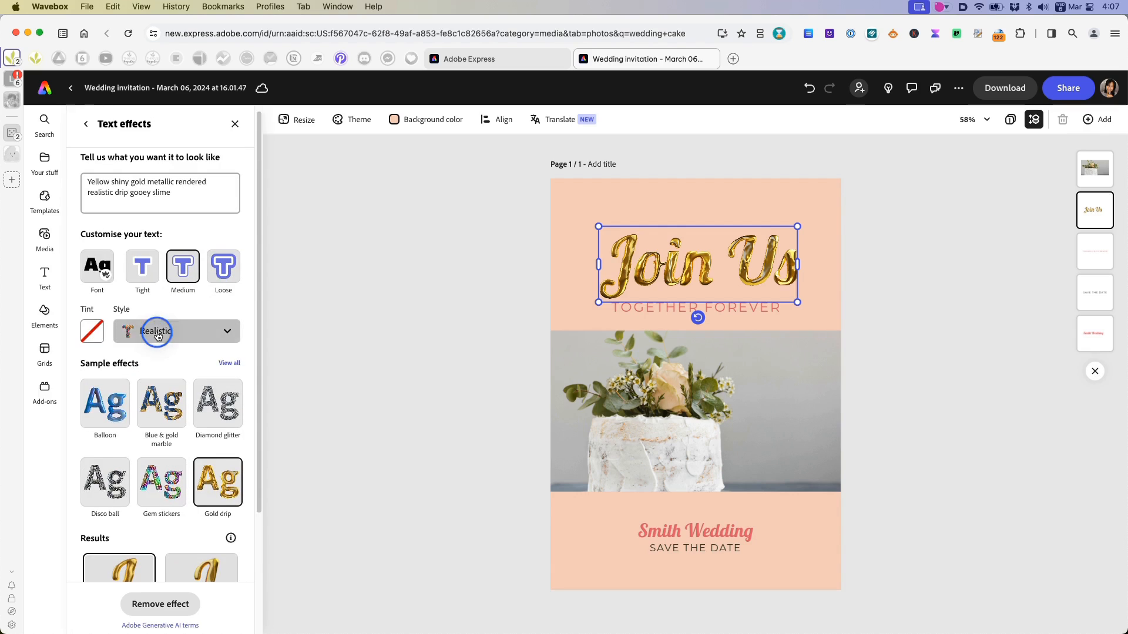
- Generate an Embellished, loose-fit 'Tiny pink flowers' text effect for the Join Us heading
left_click(176, 331)
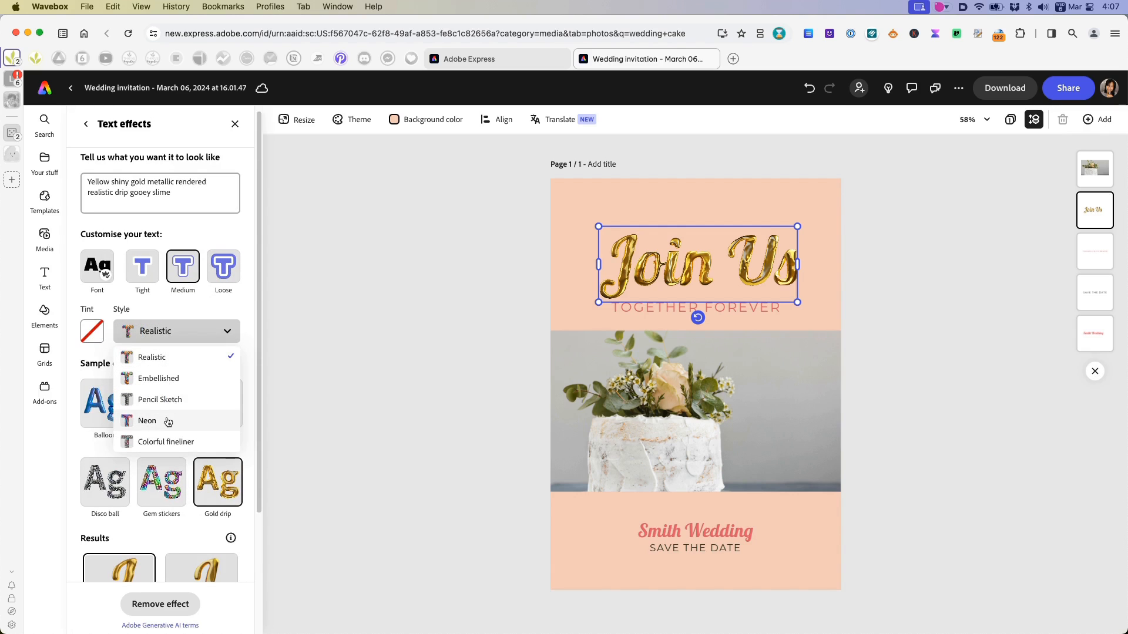
left_click(158, 378)
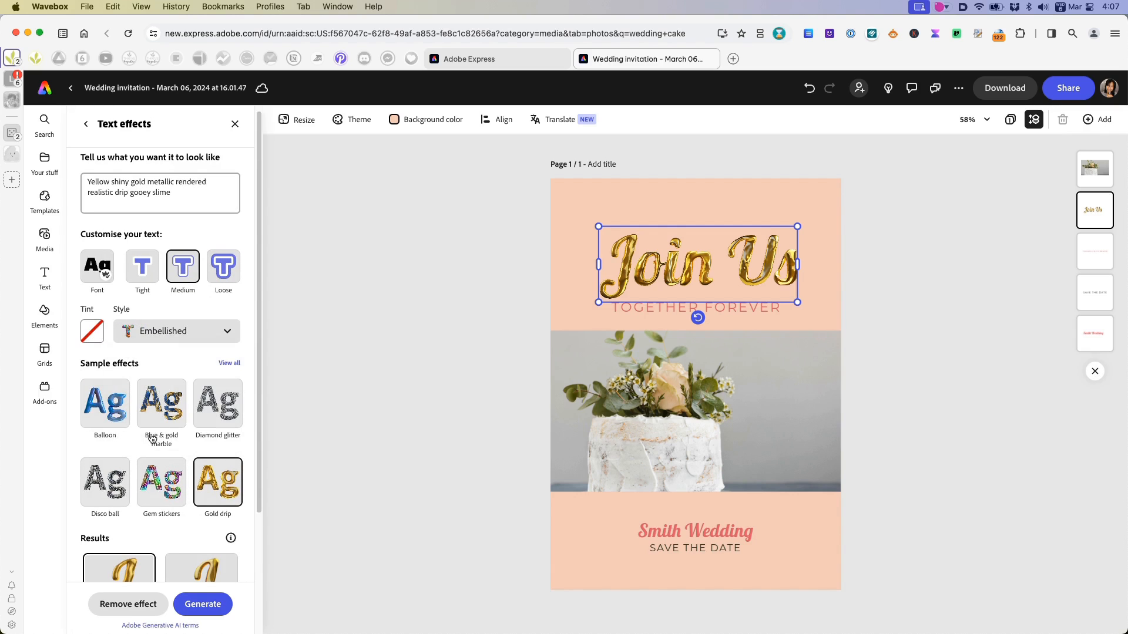
left_click(160, 186)
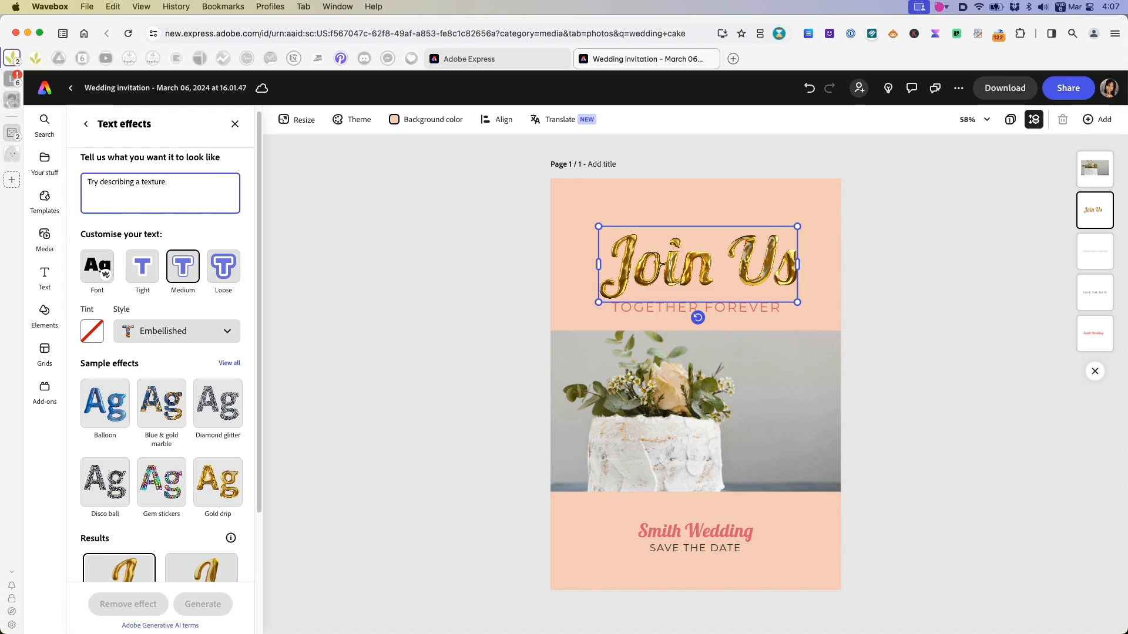
type("Tiny pink flower")
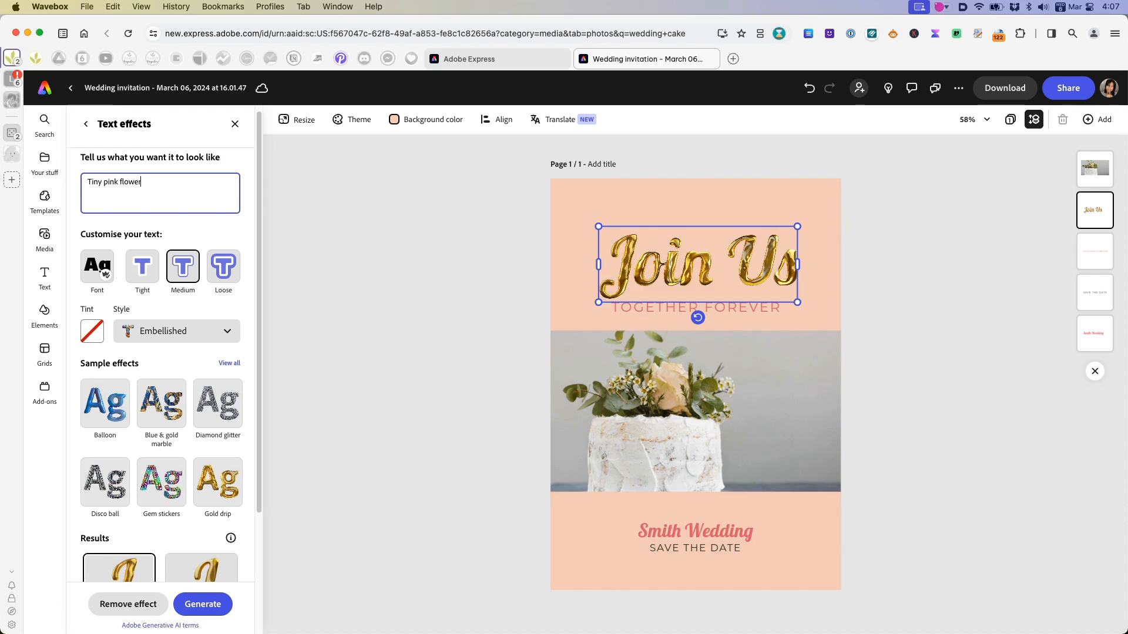
type("s")
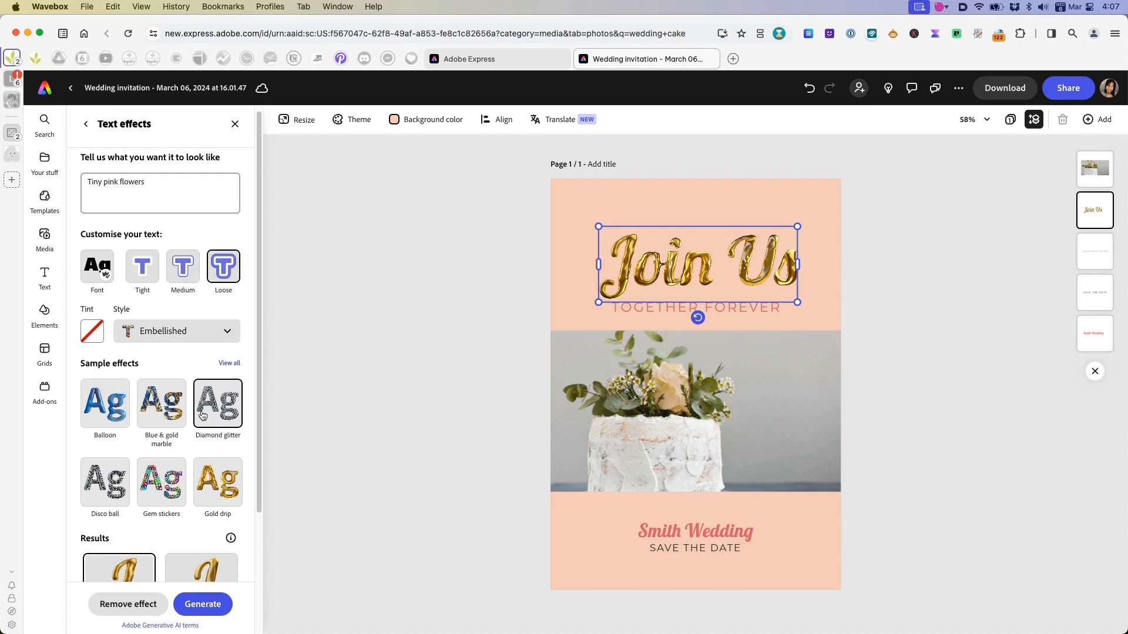
left_click(128, 604)
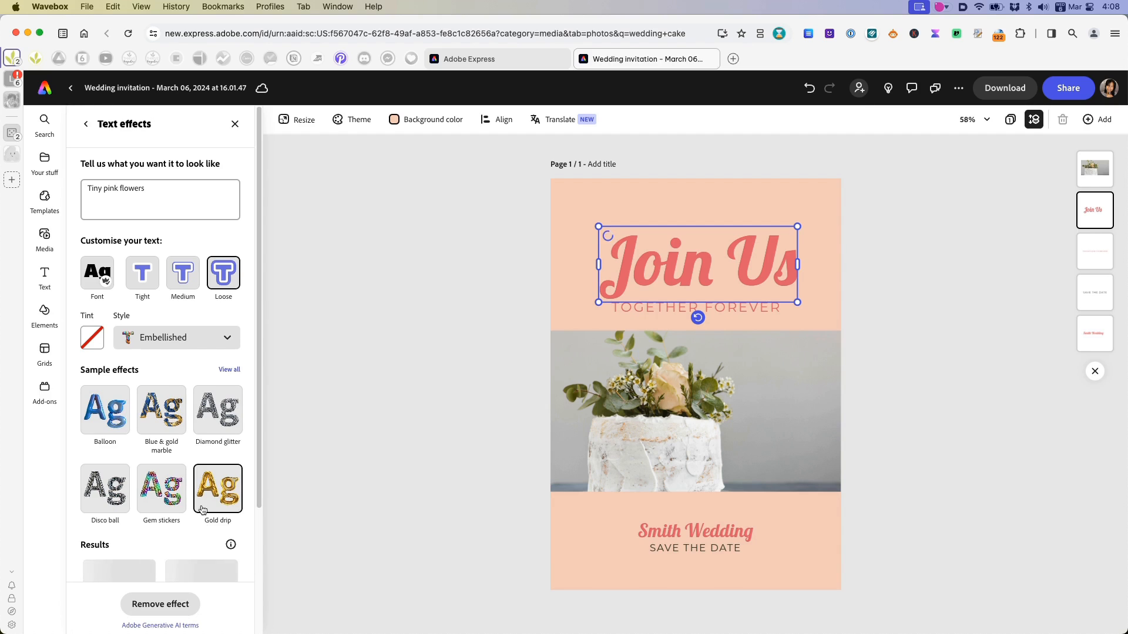
- Apply the second flower result and resize the heading to sit centred above the subtitle
scroll("down", 3)
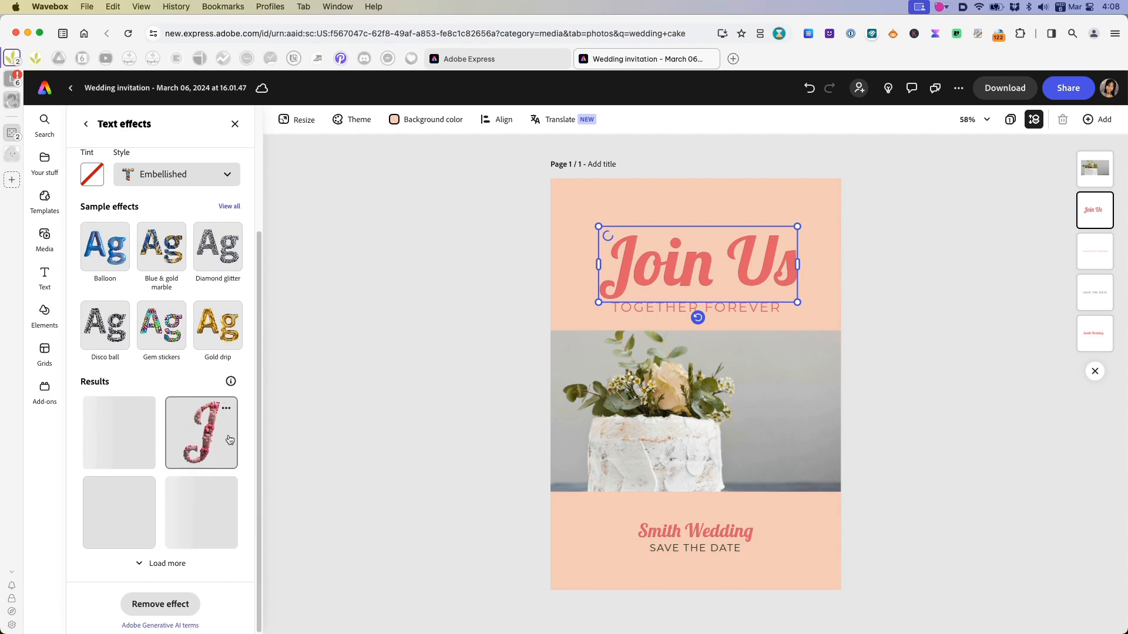
left_click(119, 432)
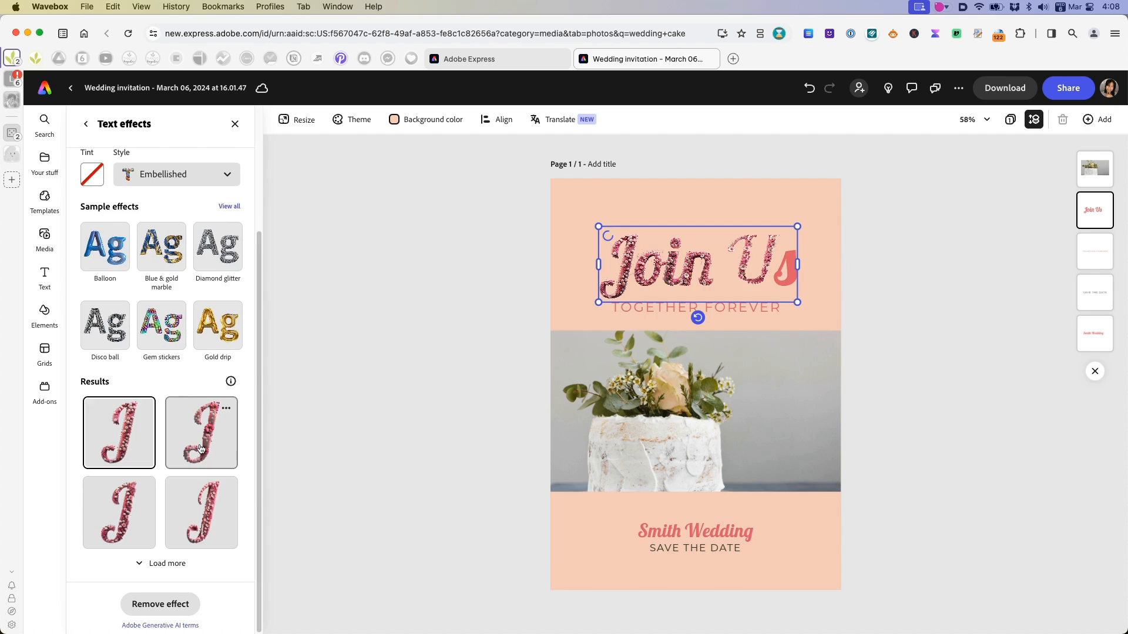
left_click(201, 432)
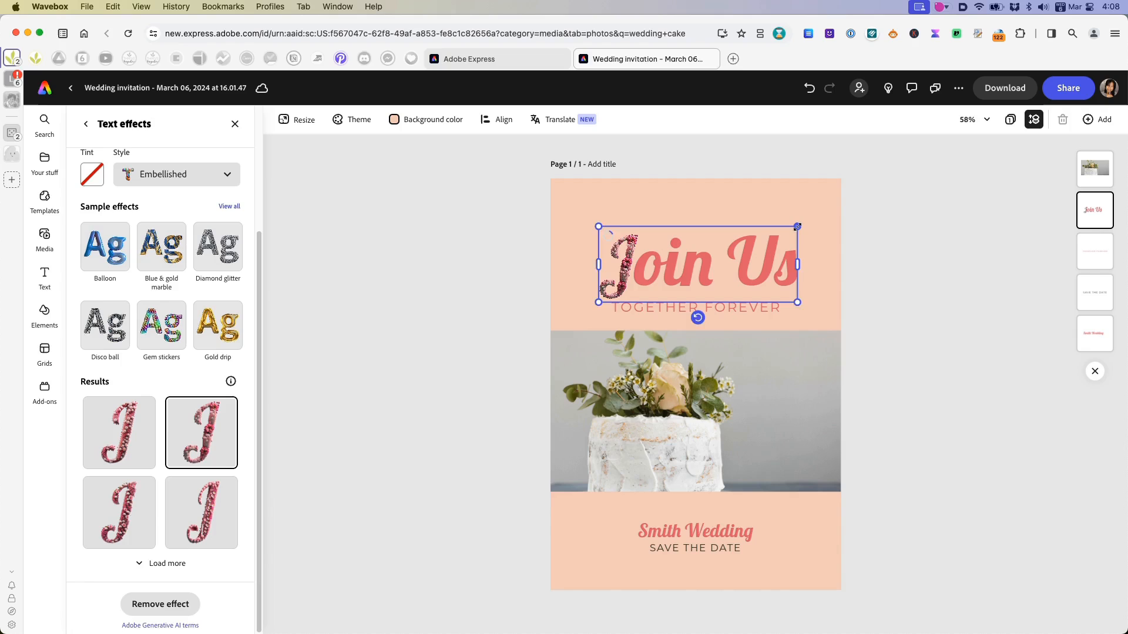
left_click_drag(797, 227, 1010, 145)
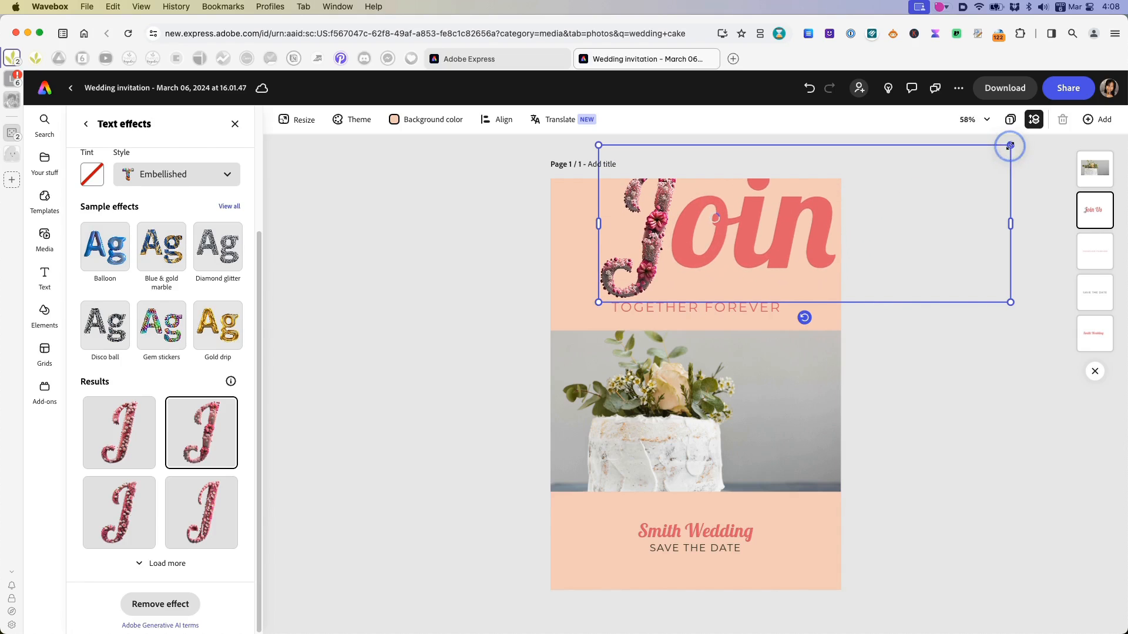
left_click_drag(1010, 145, 977, 173)
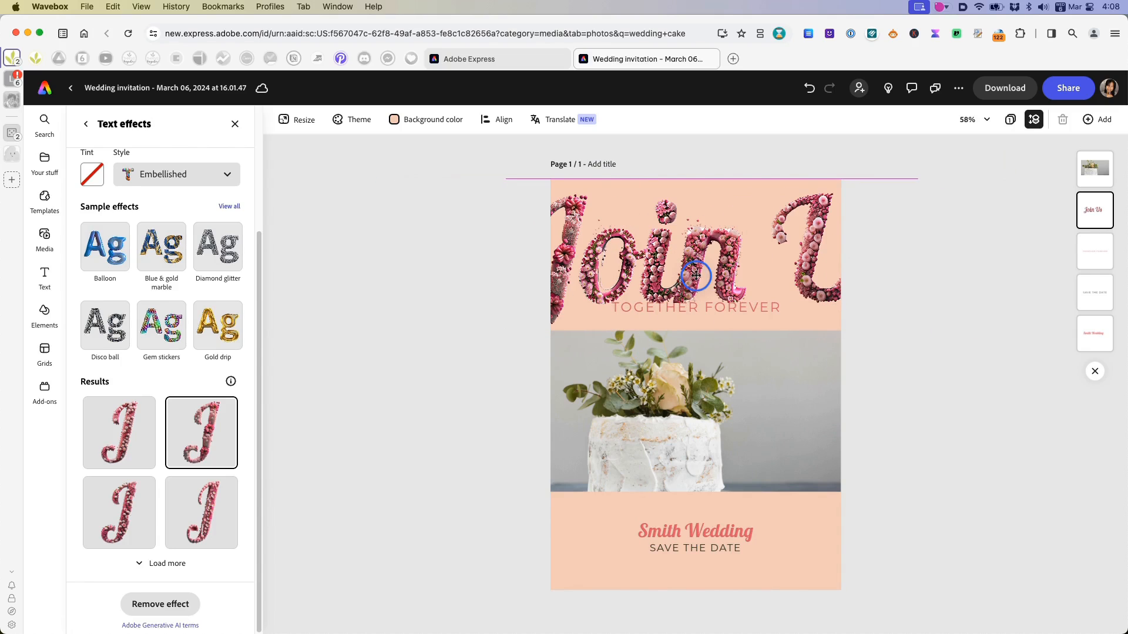
left_click(696, 276)
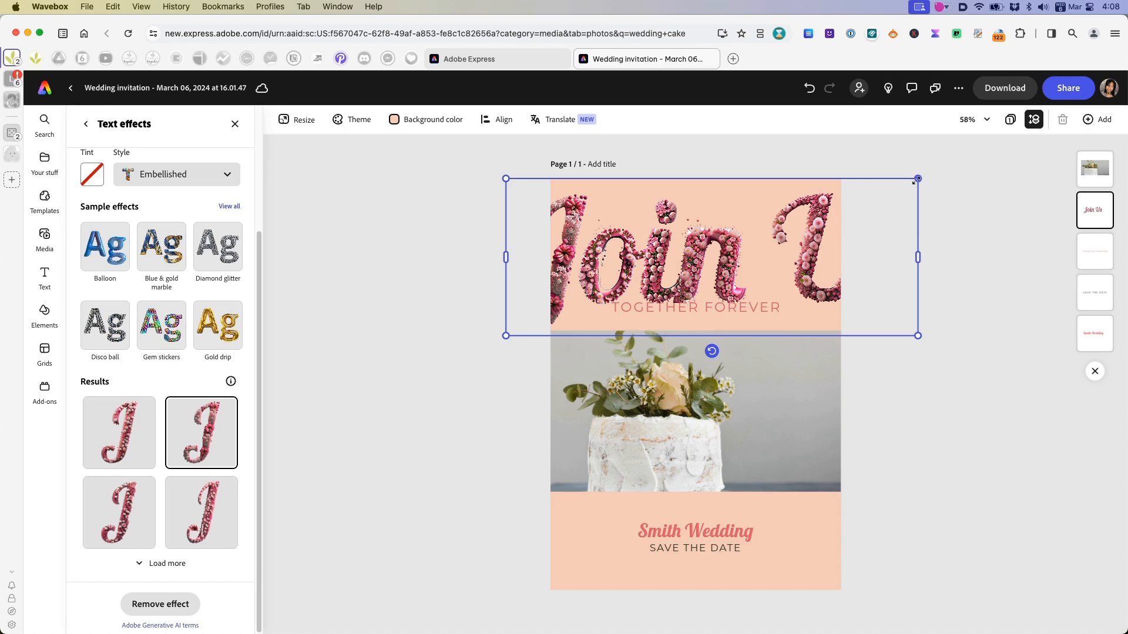
left_click_drag(917, 179, 789, 242)
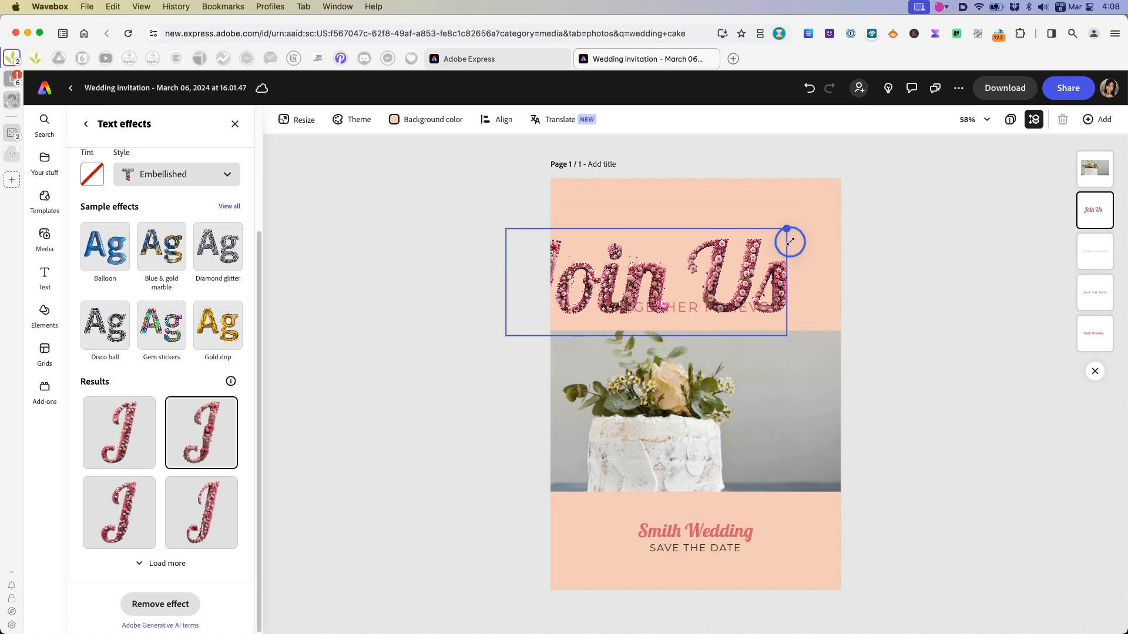
left_click_drag(788, 241, 831, 205)
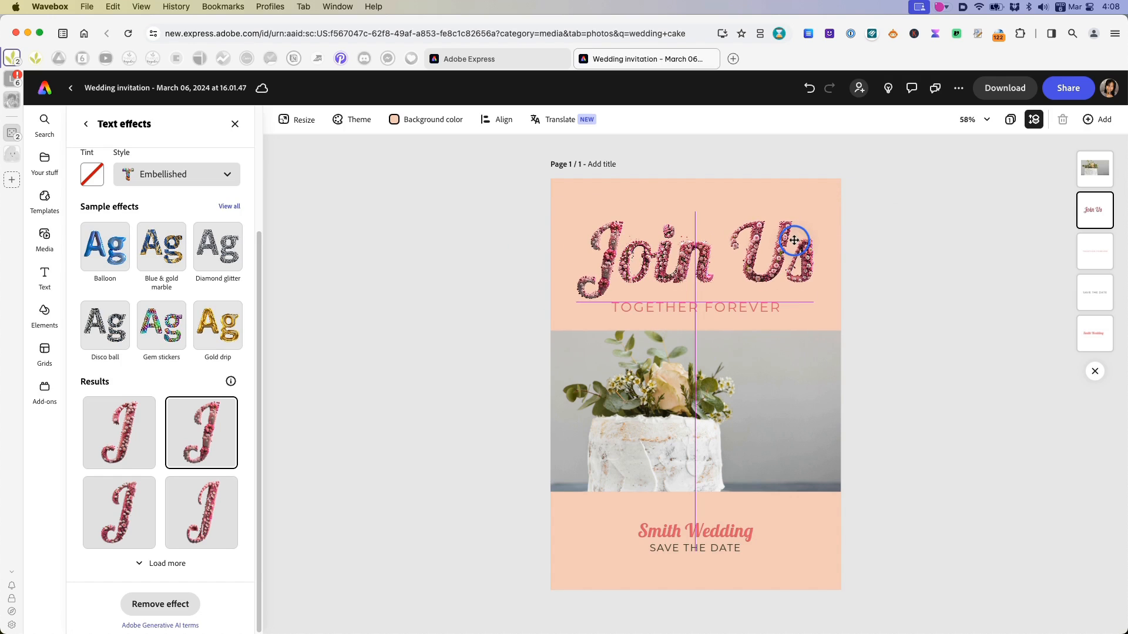
- Remove the flower effect so Join Us is plain coral, then deselect it
left_click(794, 252)
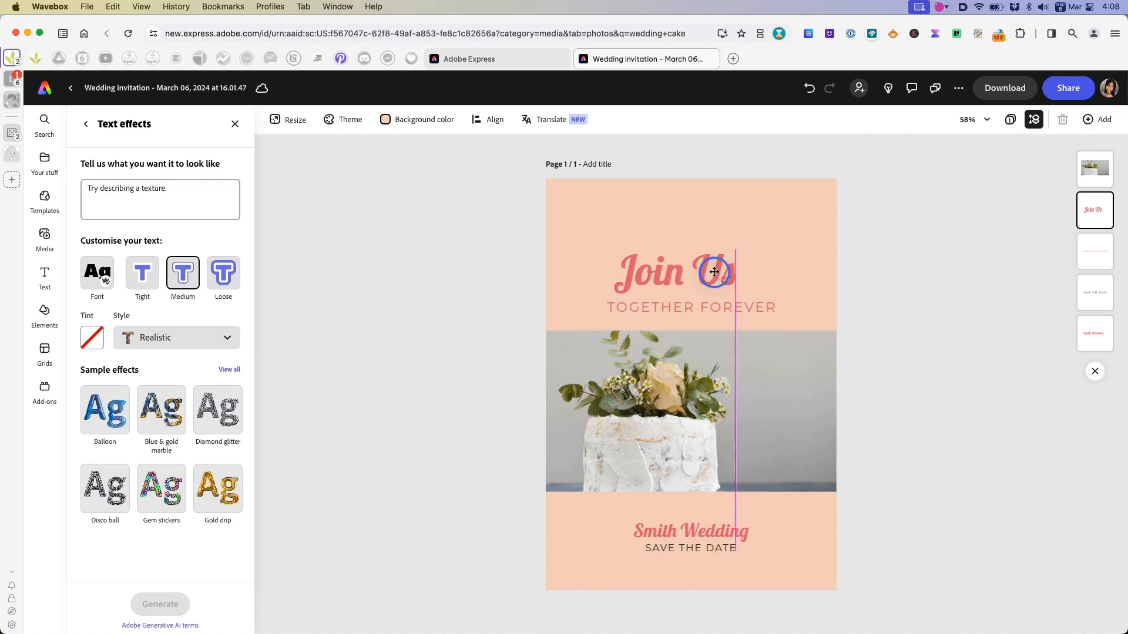
left_click(687, 272)
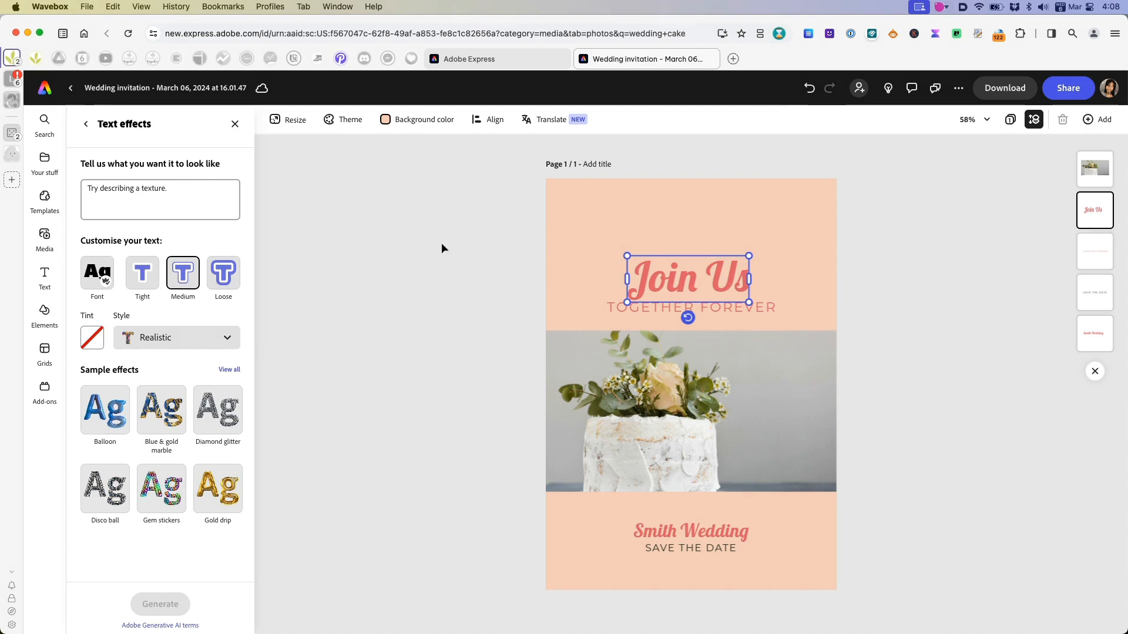
left_click(44, 238)
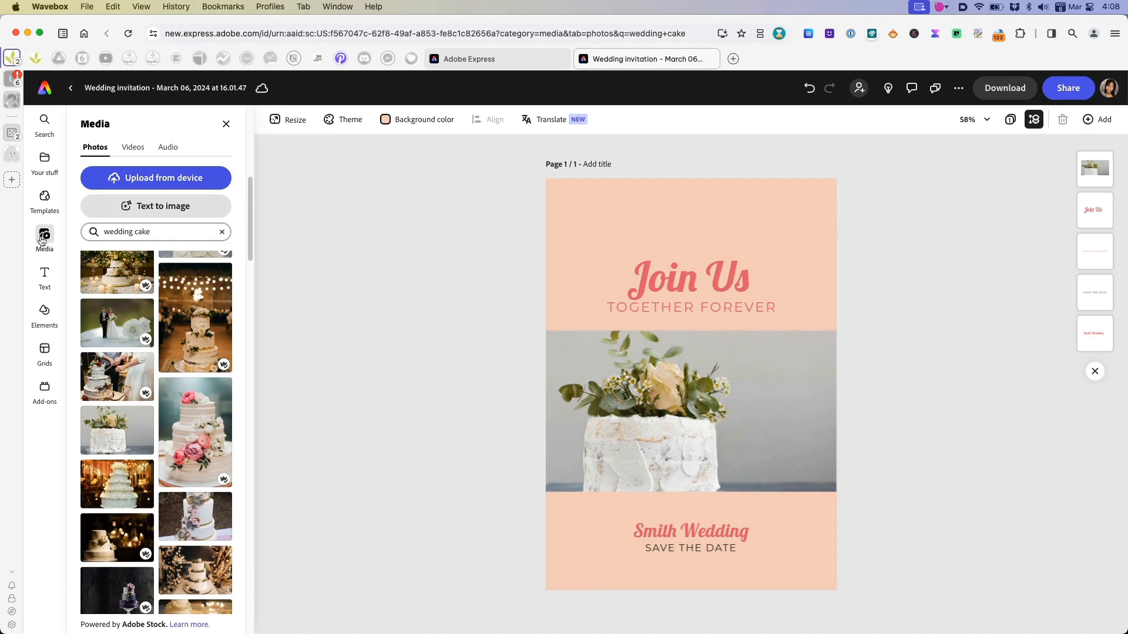
- Browse the seasonal text designs, then bring up the Grids layout library
left_click(44, 276)
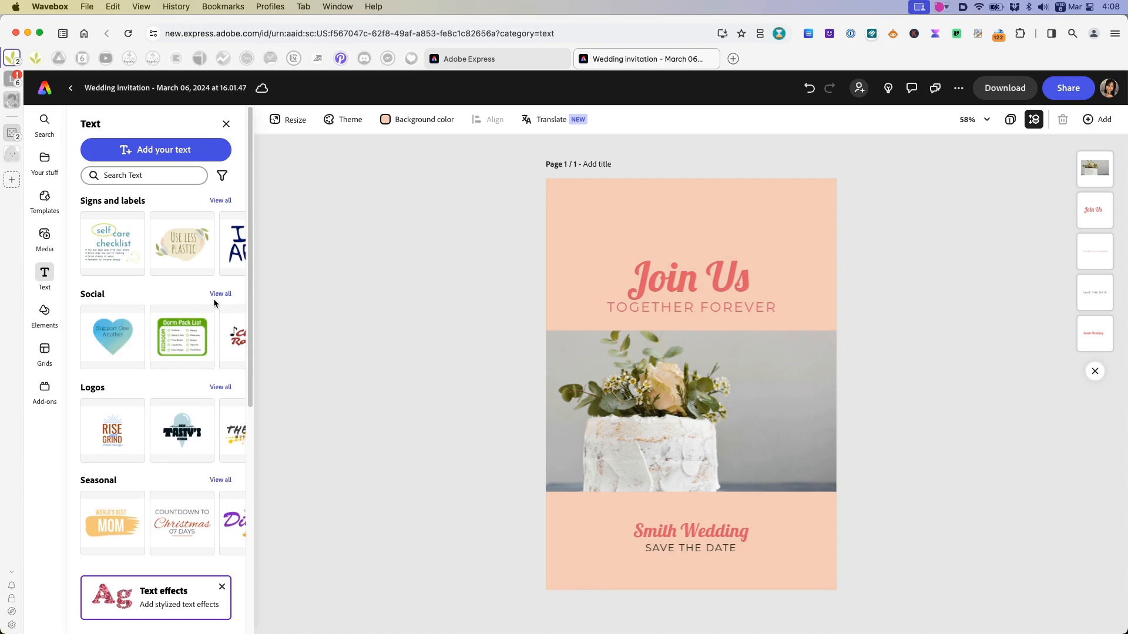
scroll("down", 3)
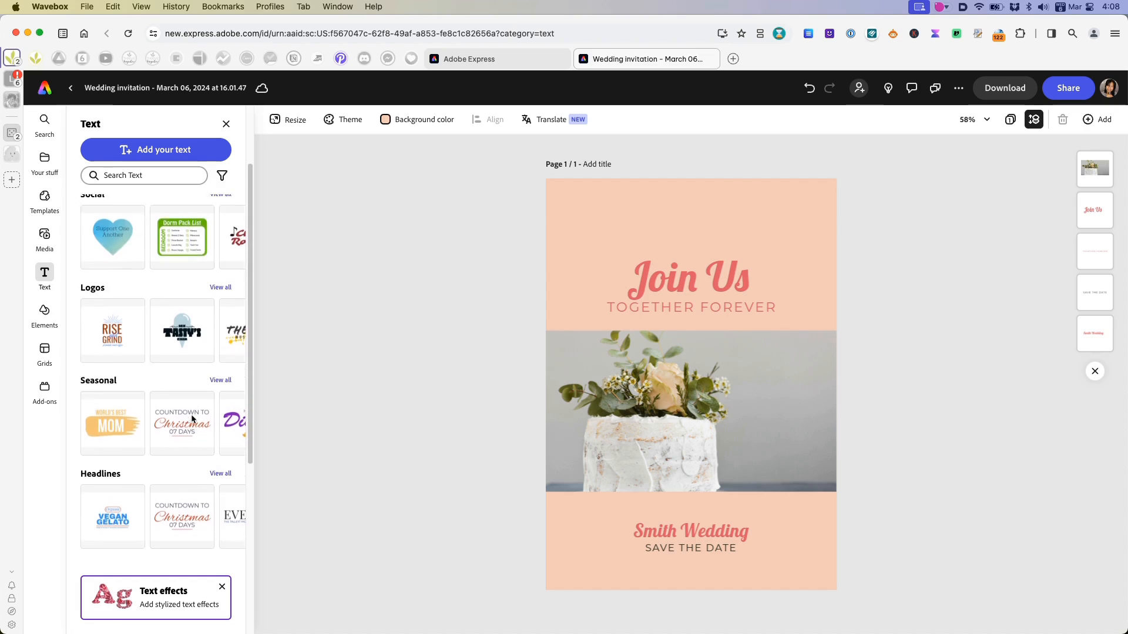
left_click(220, 380)
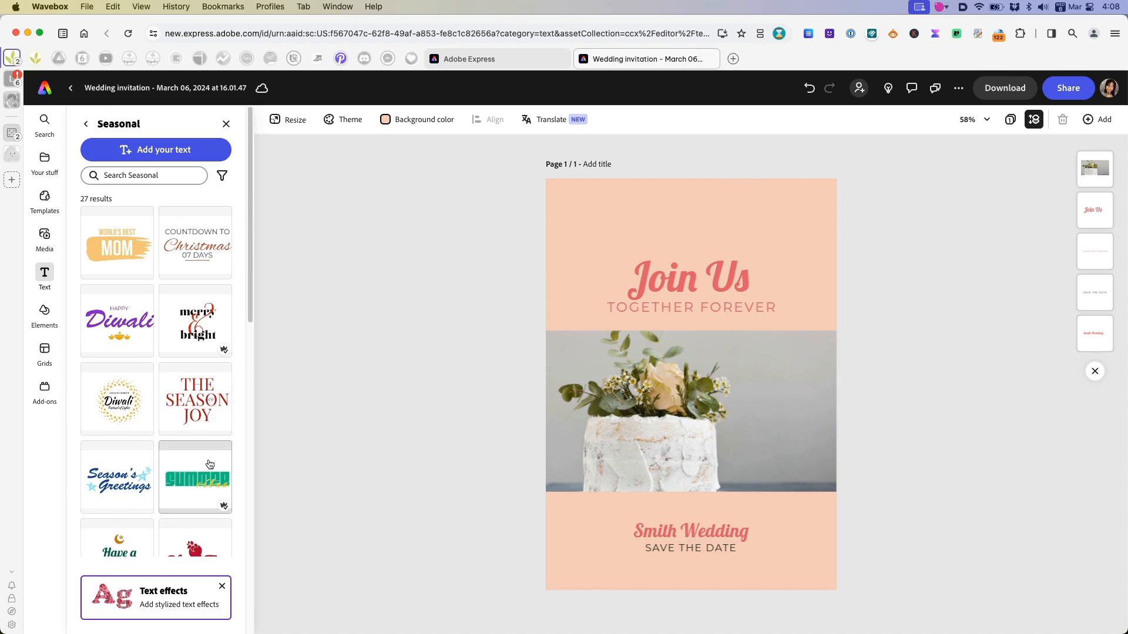
scroll("down", 3)
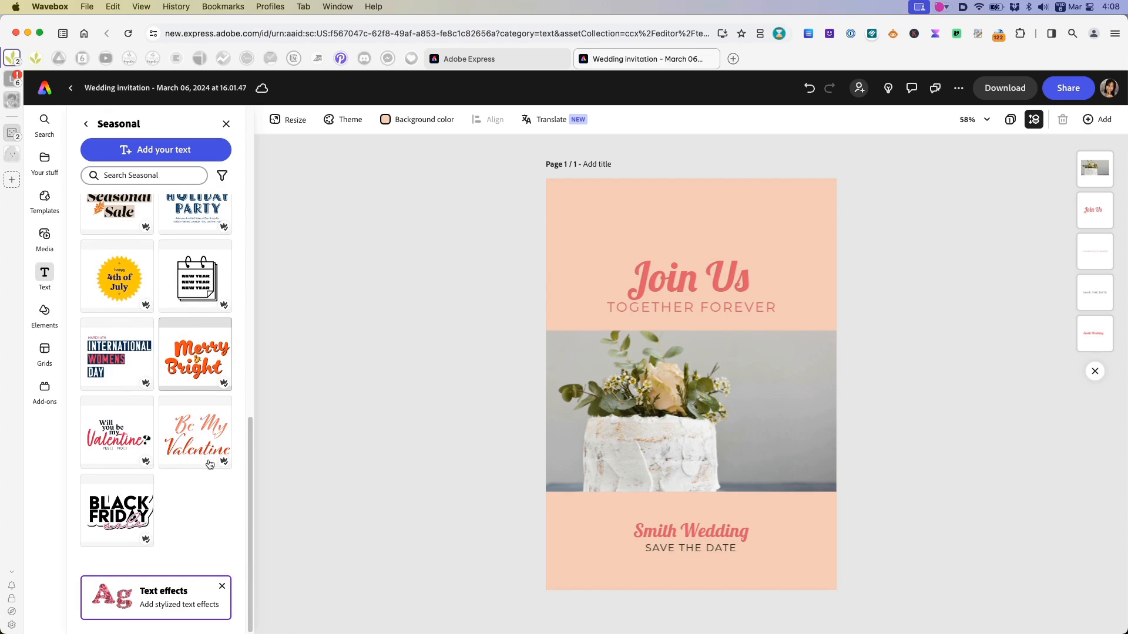
mouse_move(171, 369)
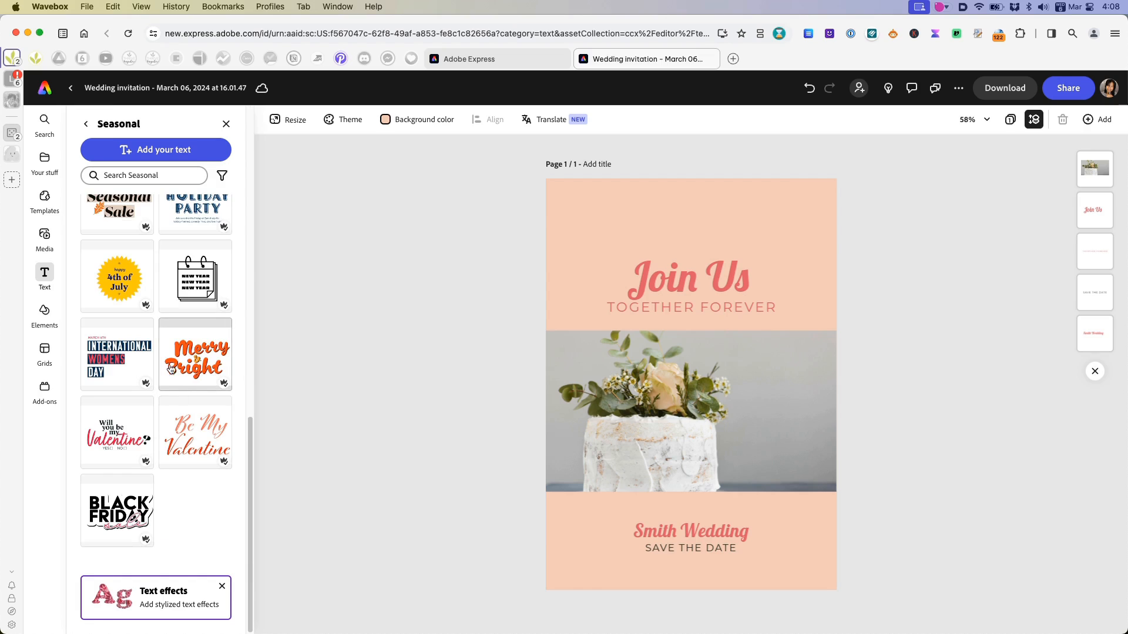
mouse_move(44, 239)
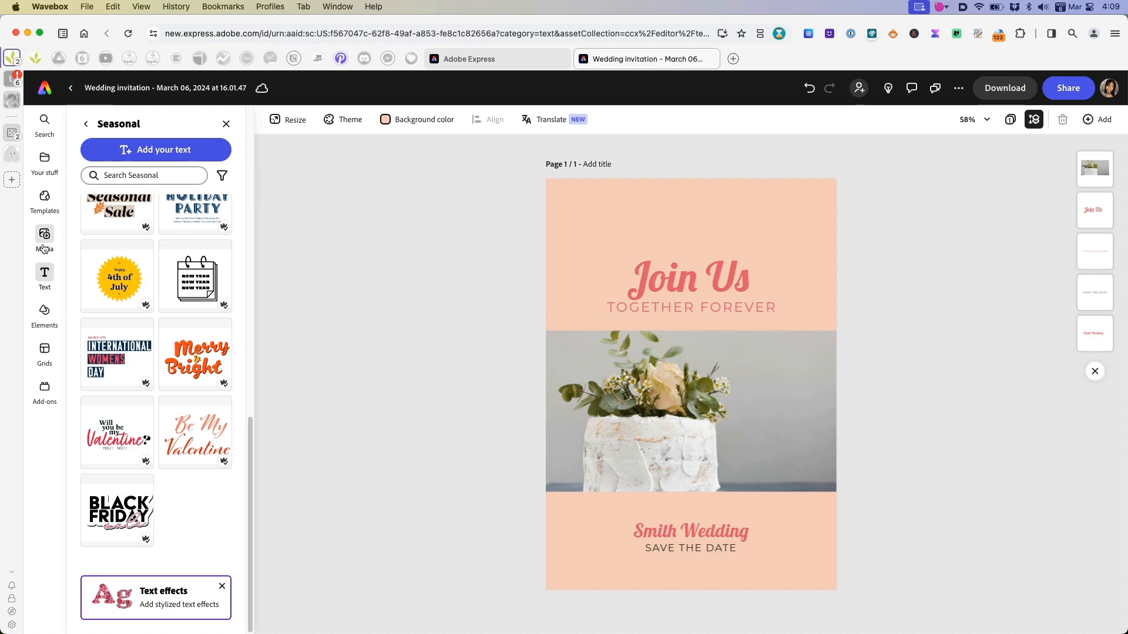
mouse_move(44, 351)
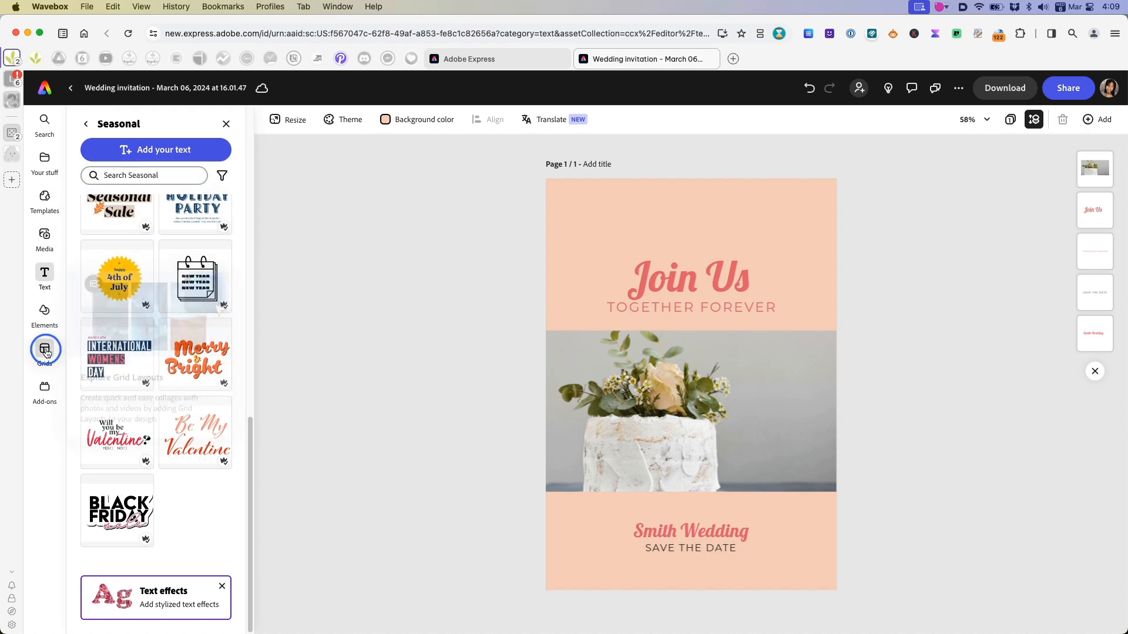
left_click(45, 350)
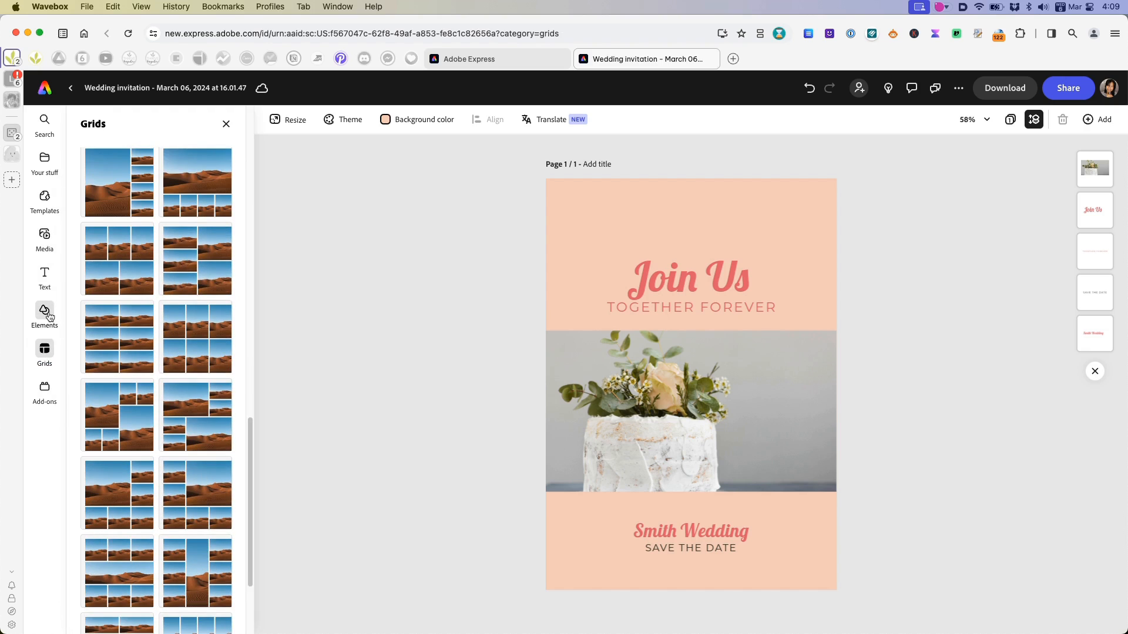
- Scroll through all element categories: brushes, frames, illustrations, overlays and textures
left_click(44, 316)
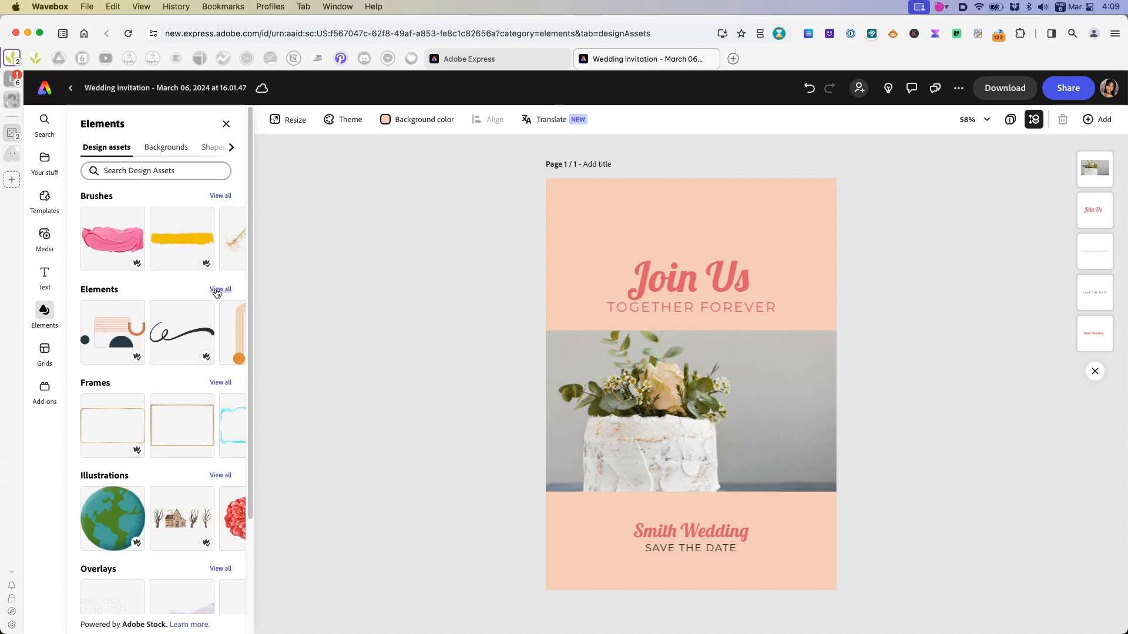
scroll("down", 3)
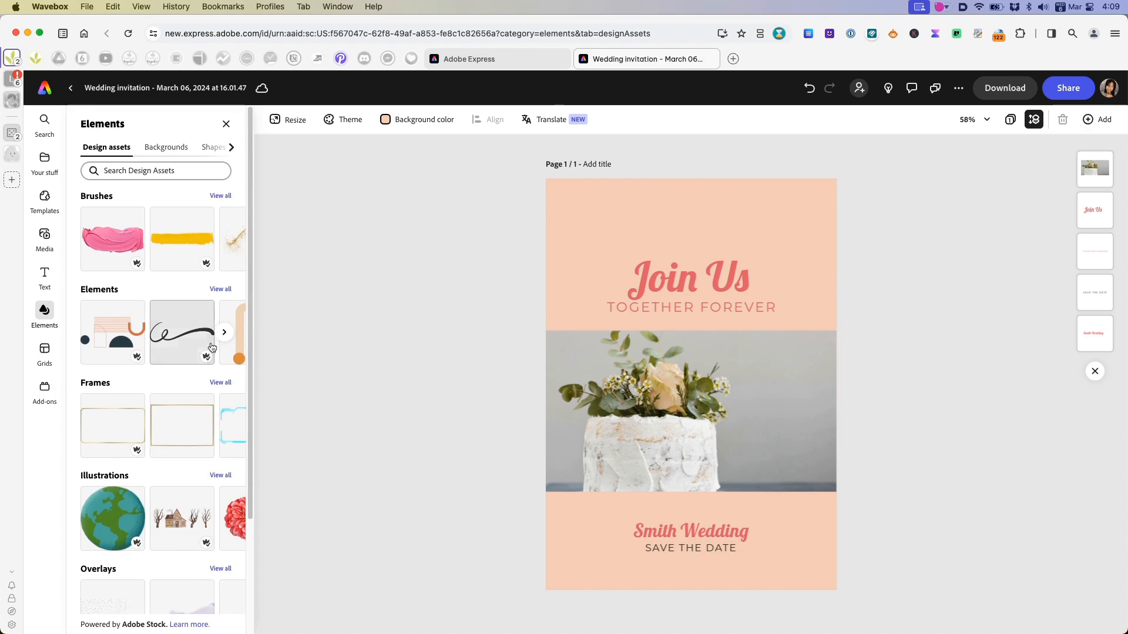
left_click(220, 288)
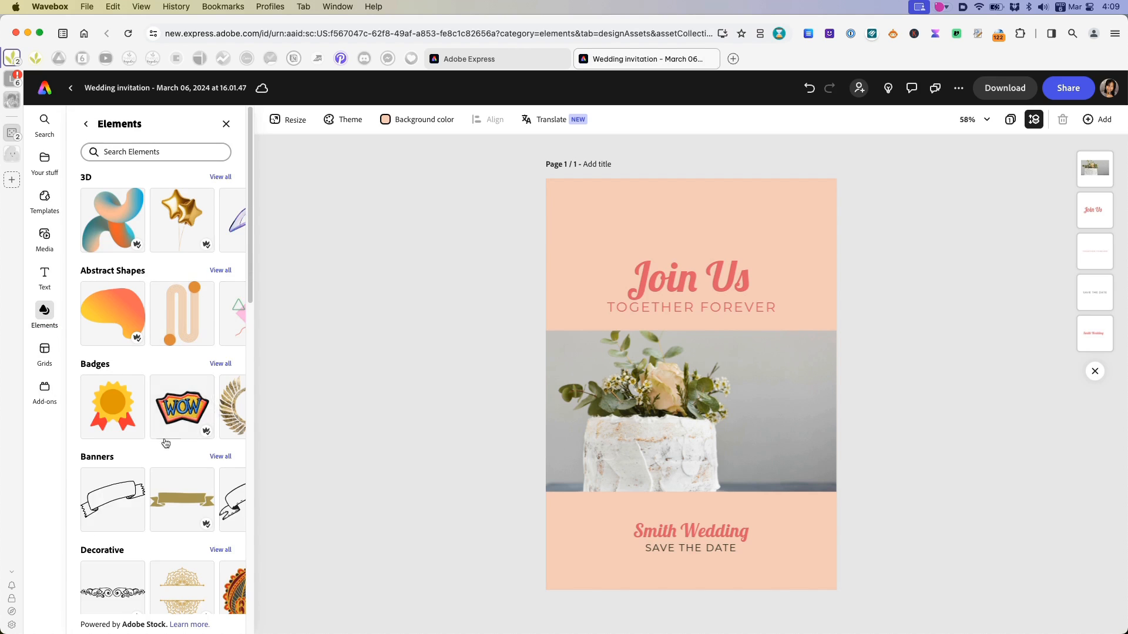
mouse_move(211, 313)
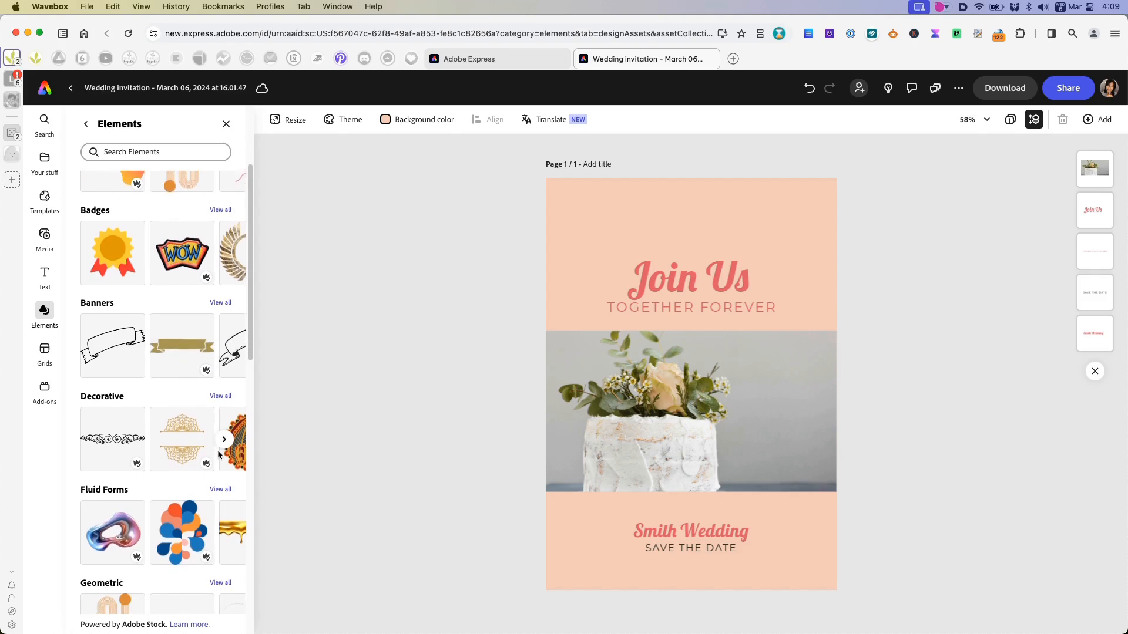
scroll("down", 3)
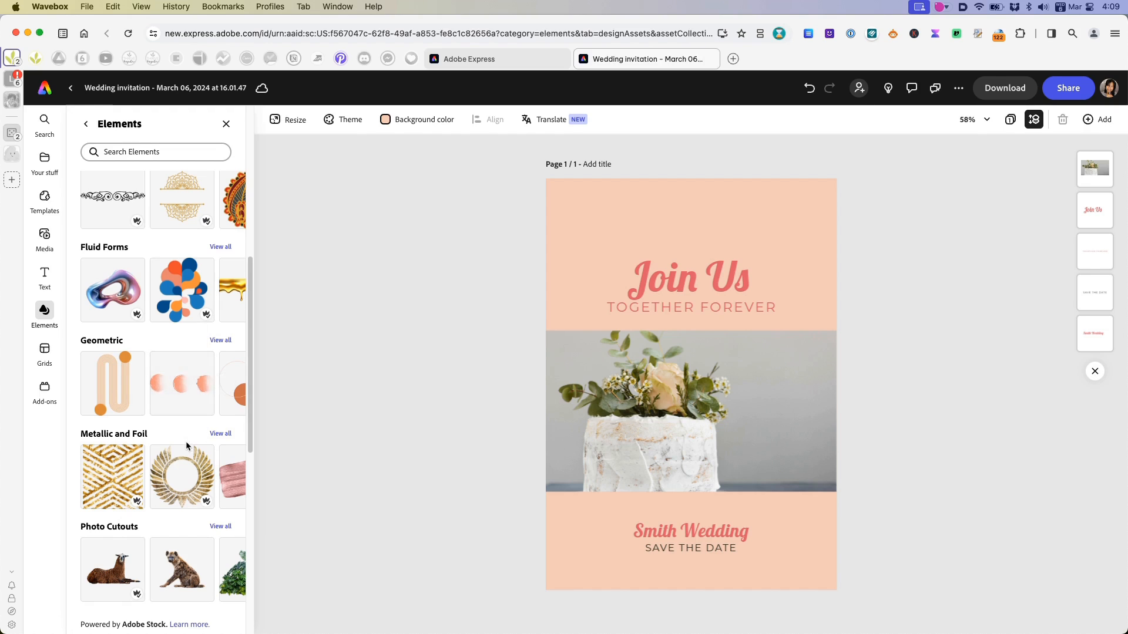
scroll("down", 3)
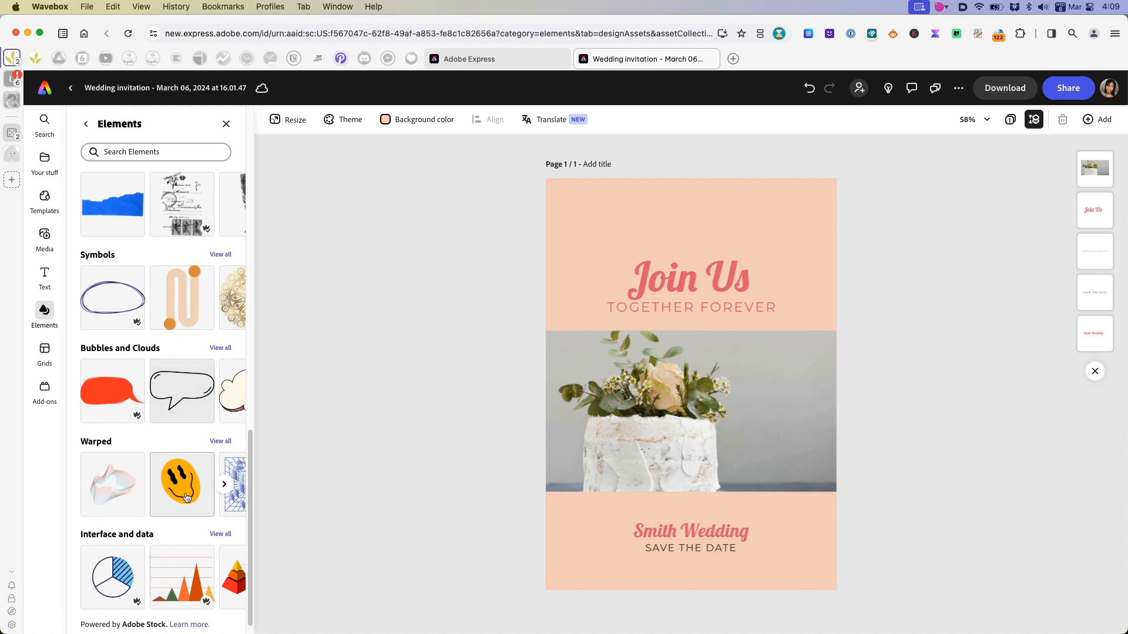
scroll("down", 3)
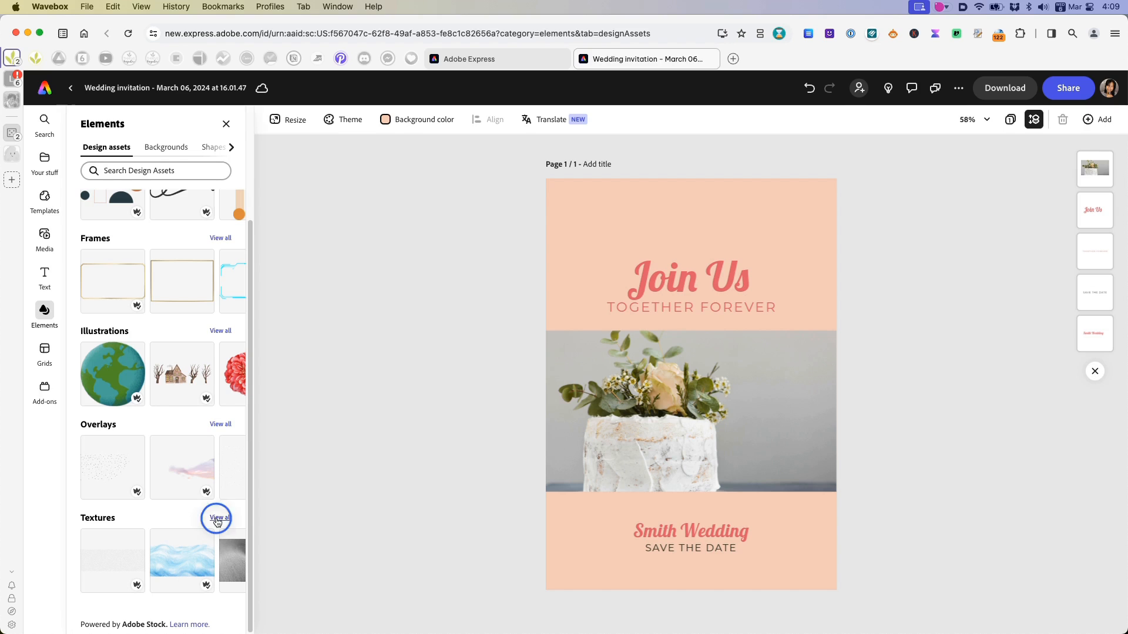
- Browse the texture categories, then open Overlays > Abstract and scroll to the speckle overlays
left_click(220, 517)
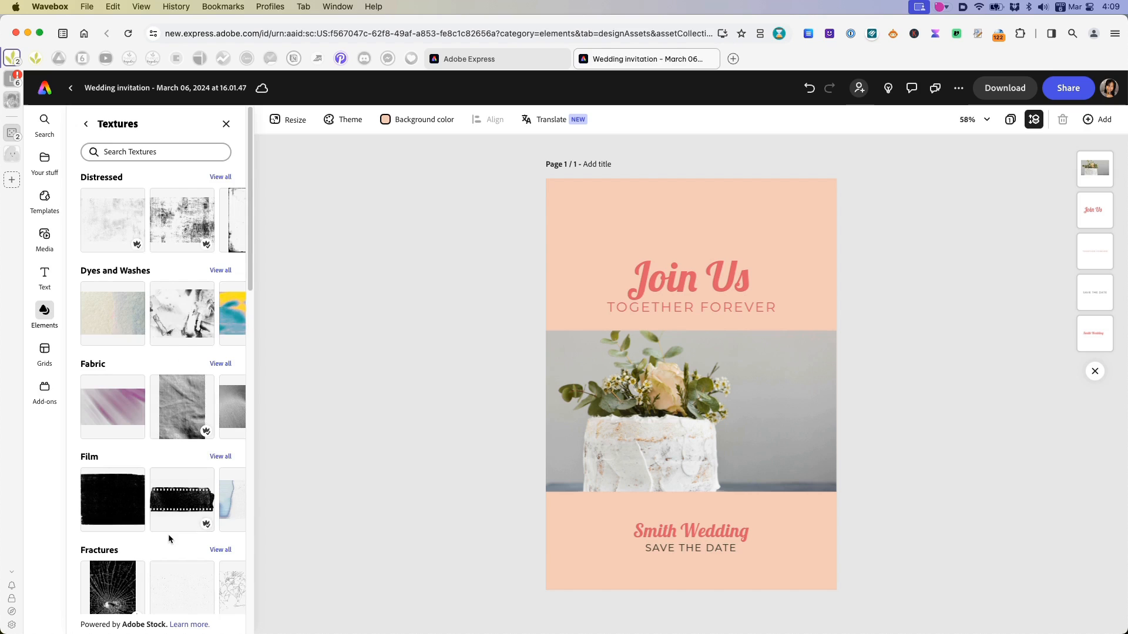
scroll("down", 3)
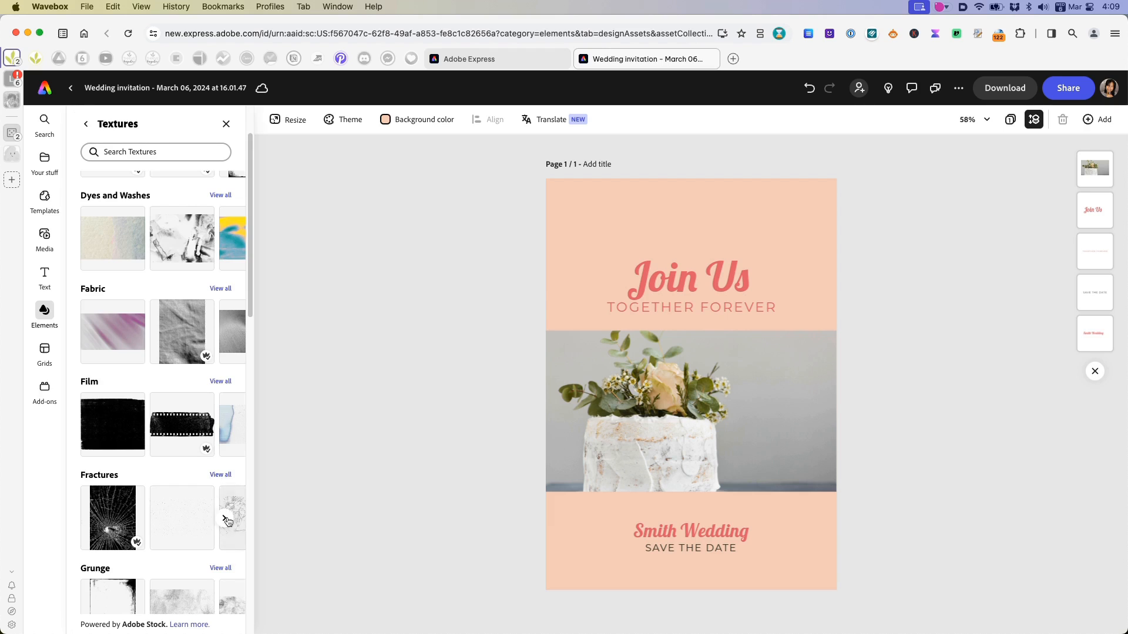
scroll("down", 3)
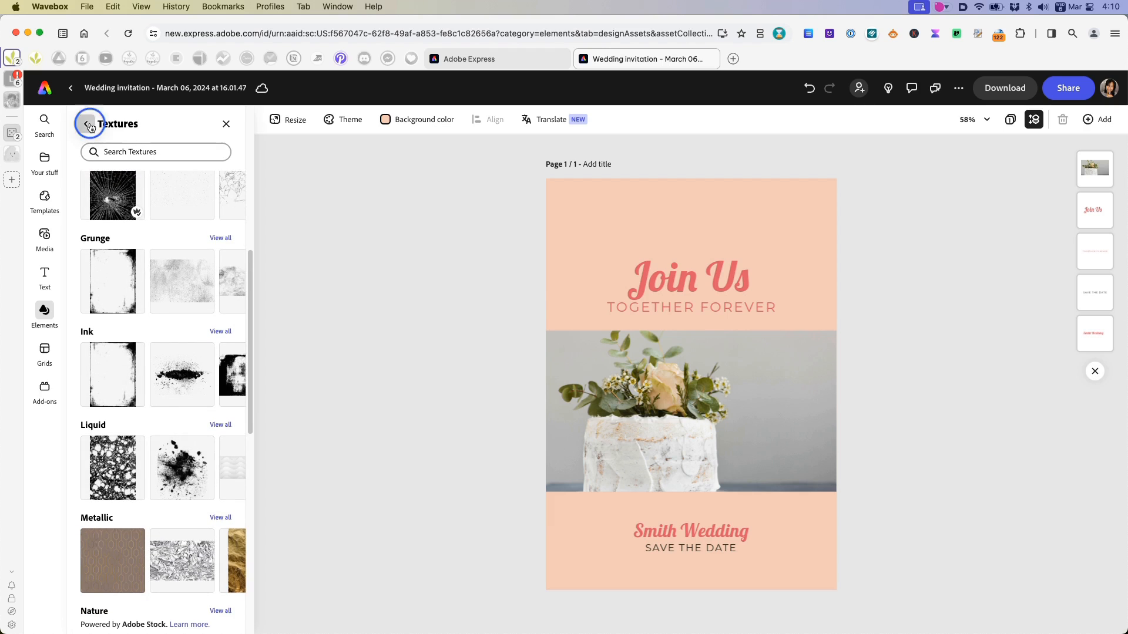
left_click(89, 124)
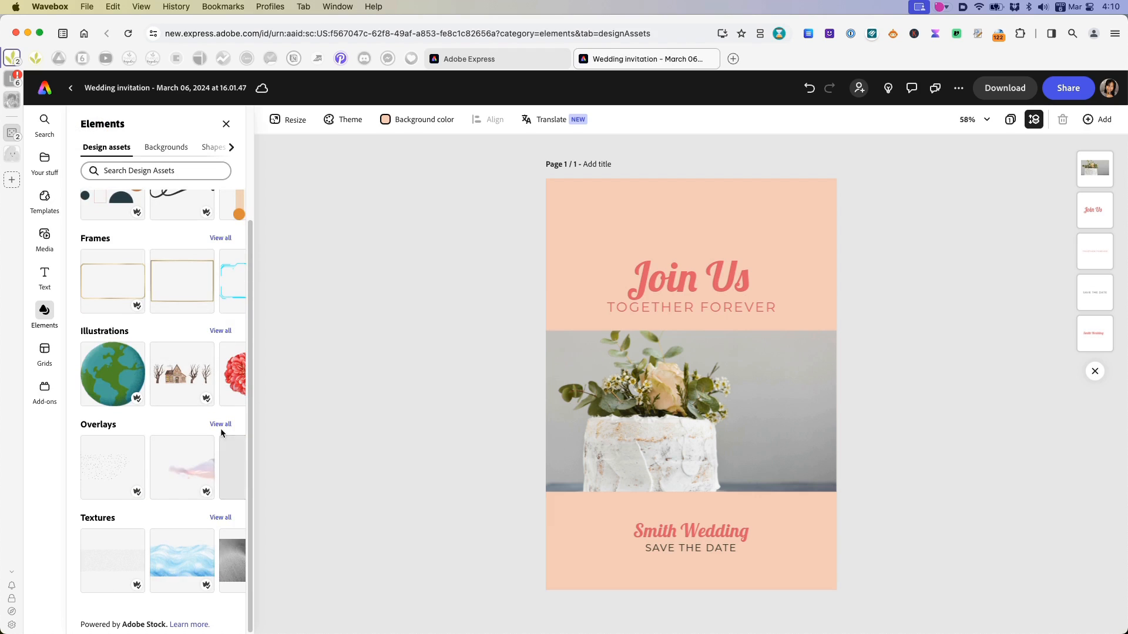
left_click(220, 424)
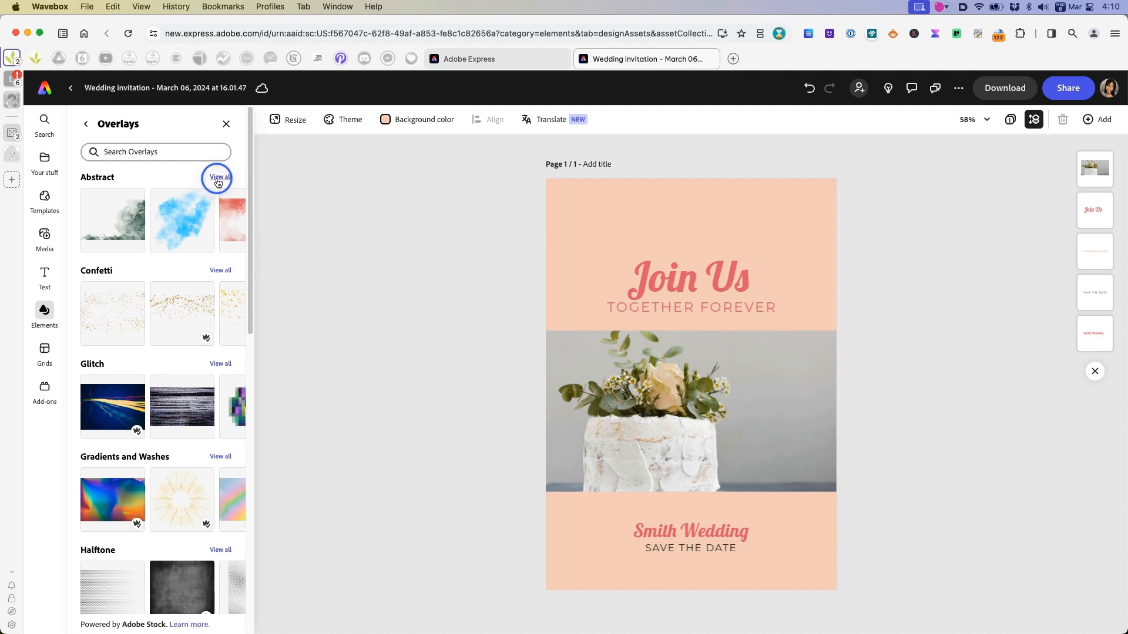
left_click(219, 177)
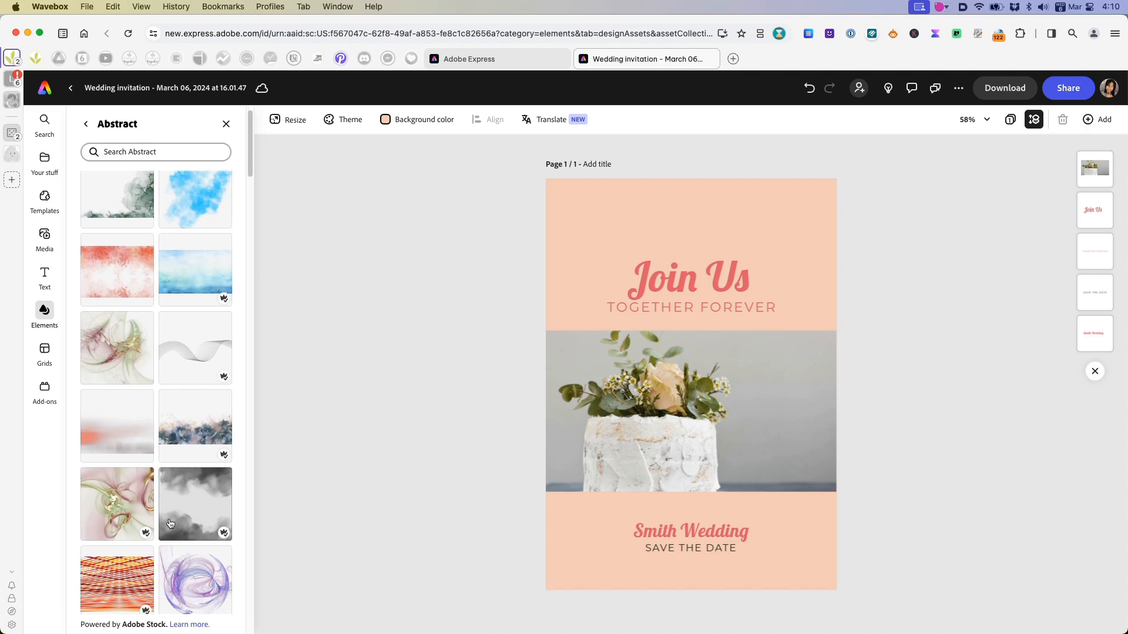
scroll("down", 3)
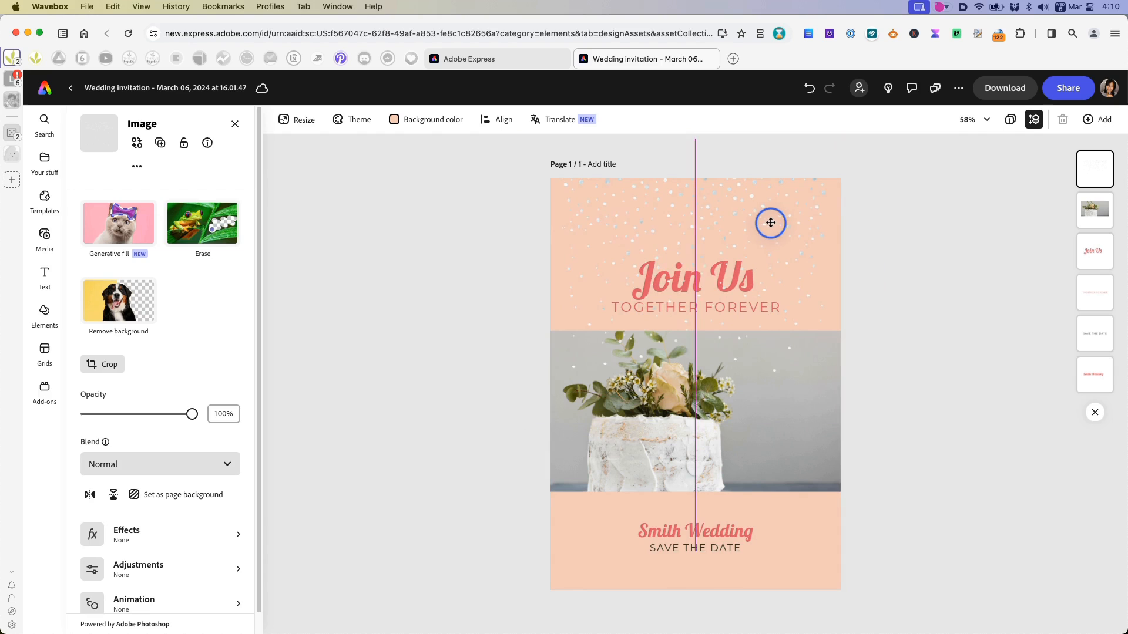
- Shrink the speckle overlay toward the top-left and open its actions menu to duplicate it
left_click(770, 222)
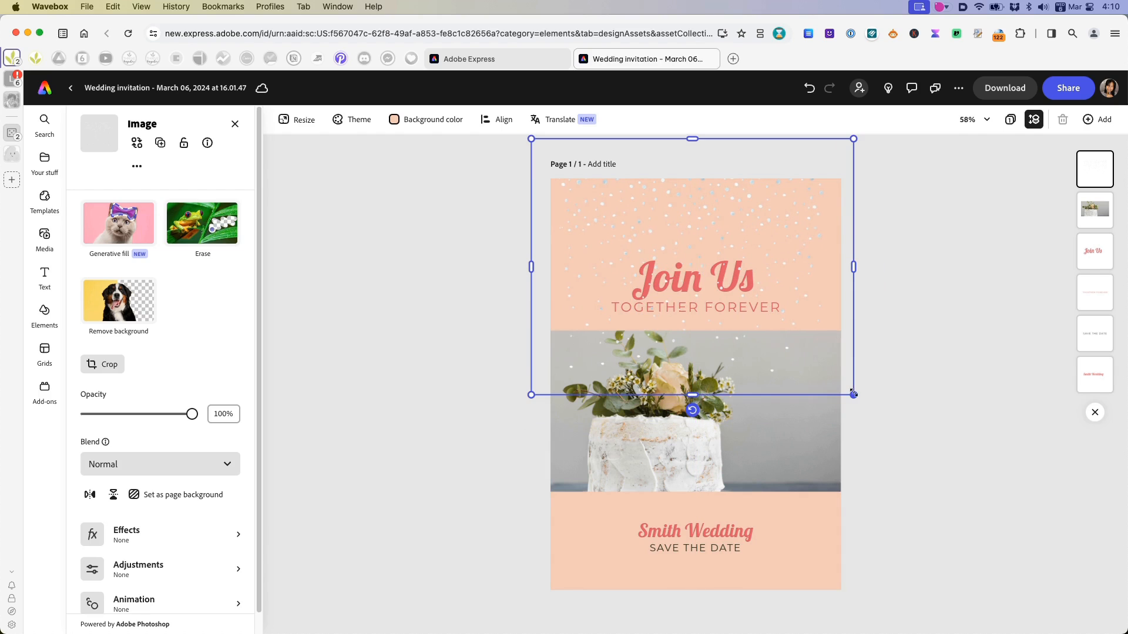
left_click_drag(853, 394, 719, 288)
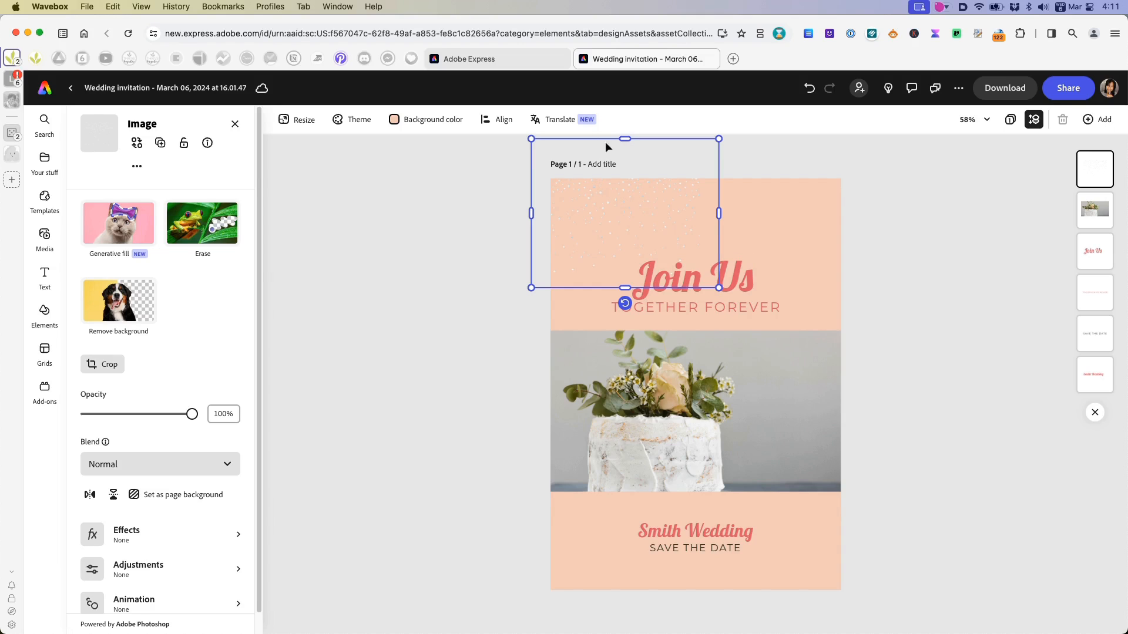
right_click(625, 215)
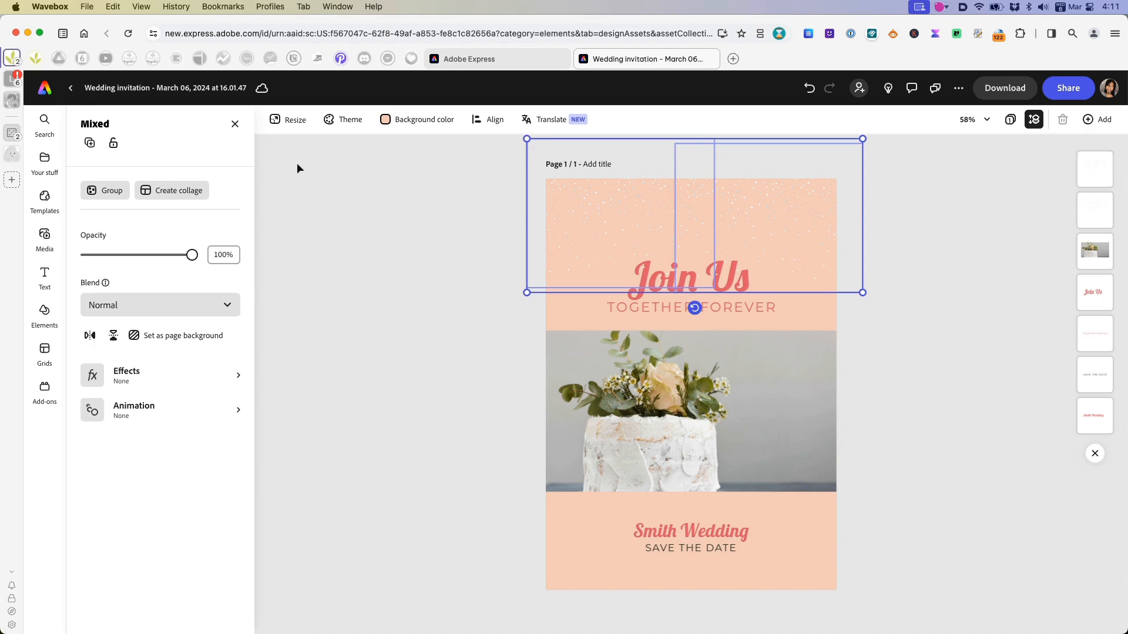
mouse_move(209, 321)
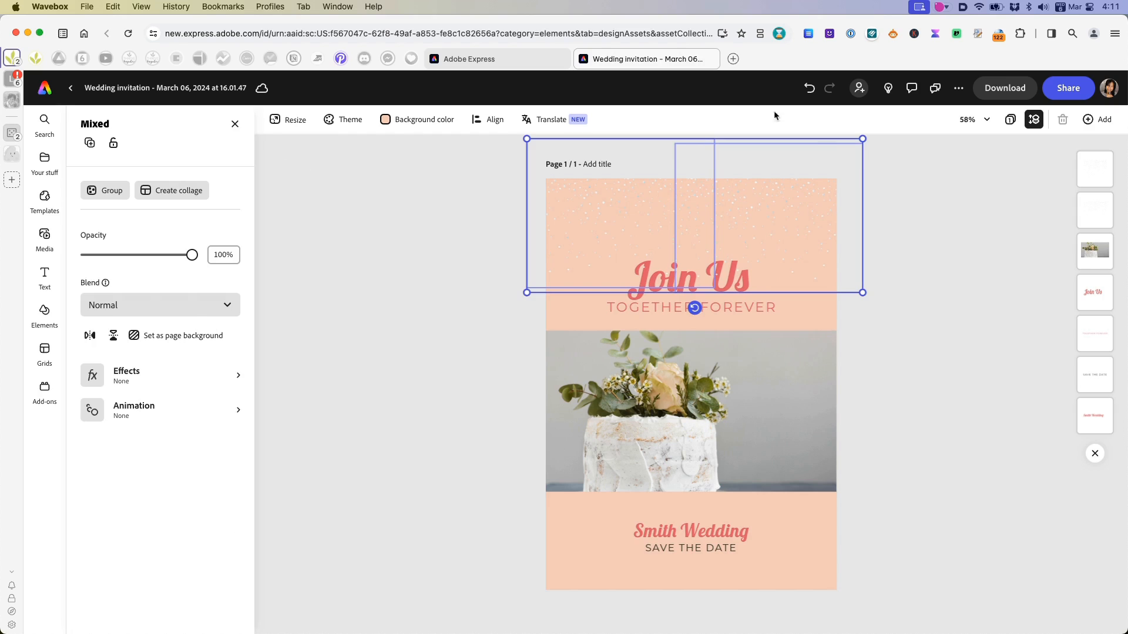
- Right-align and group the two speckle overlays, then lower their opacity to about 57%
left_click(494, 119)
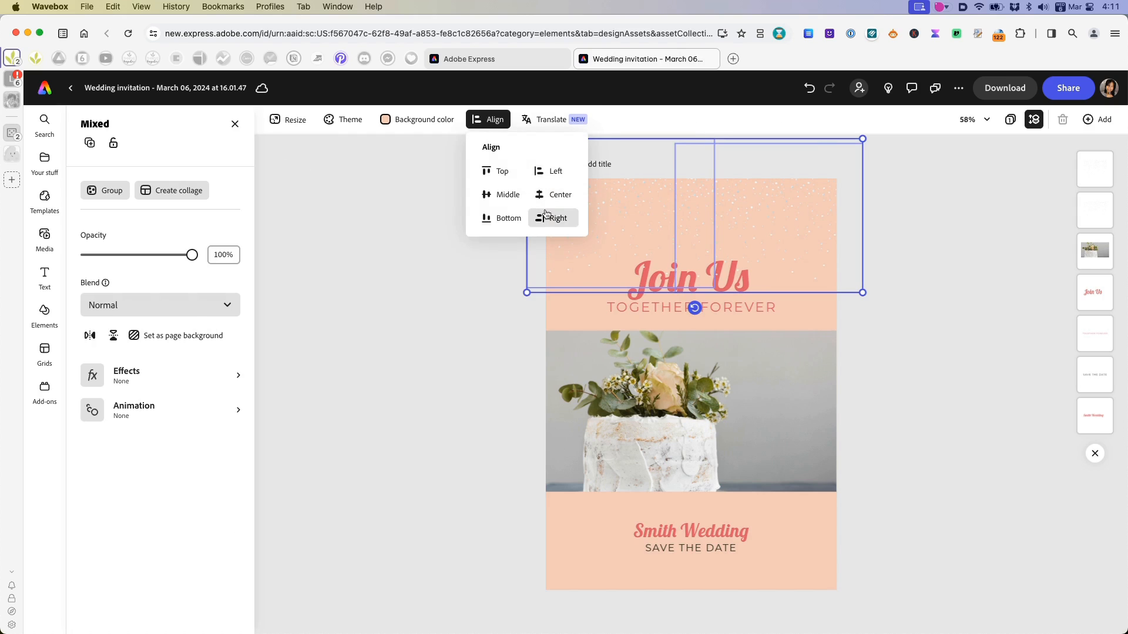
left_click(559, 218)
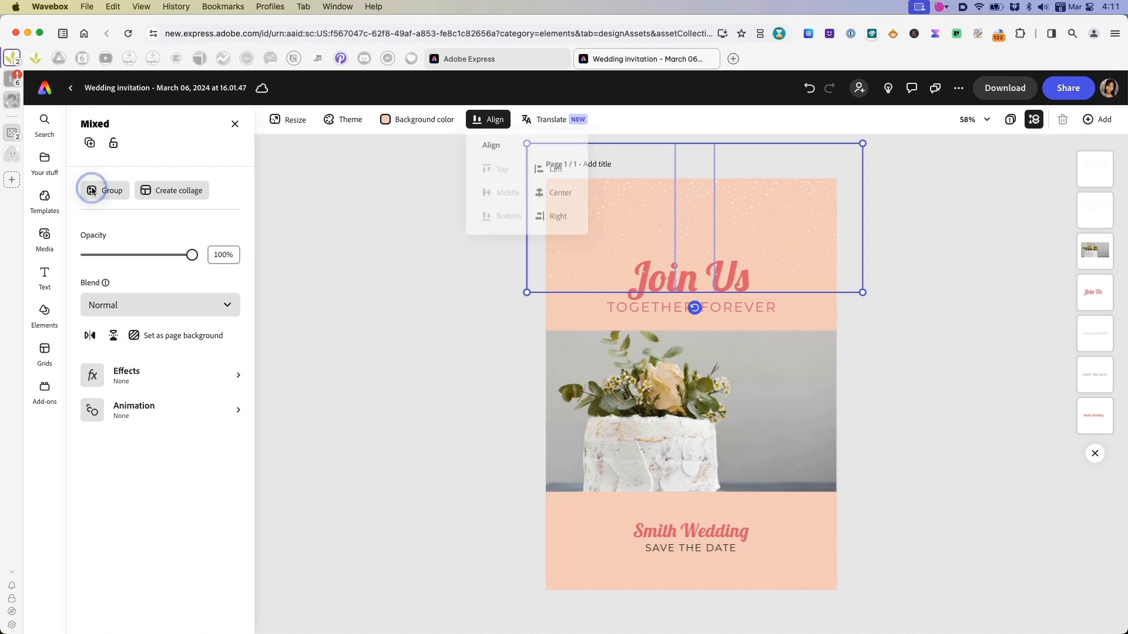
left_click(724, 192)
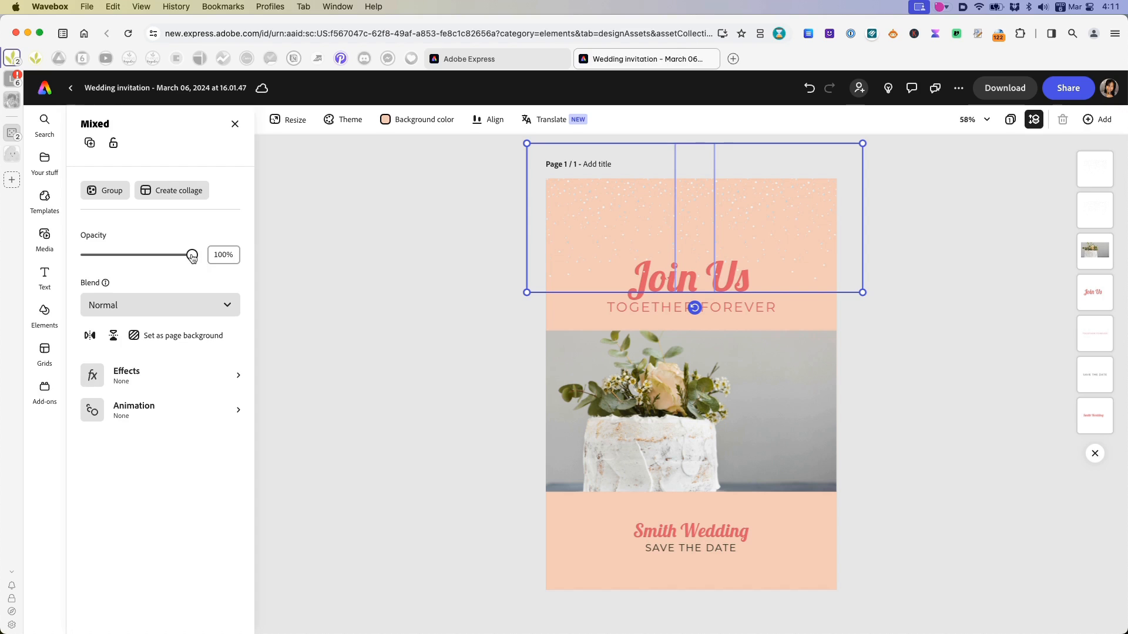
left_click_drag(191, 254, 147, 259)
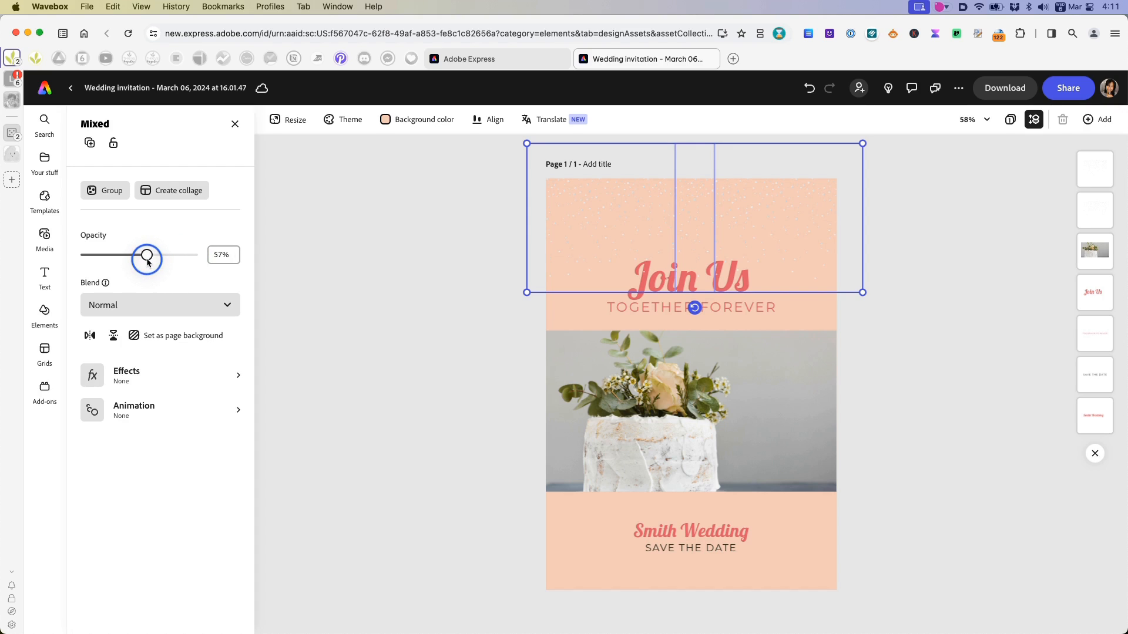
left_click_drag(147, 258, 151, 259)
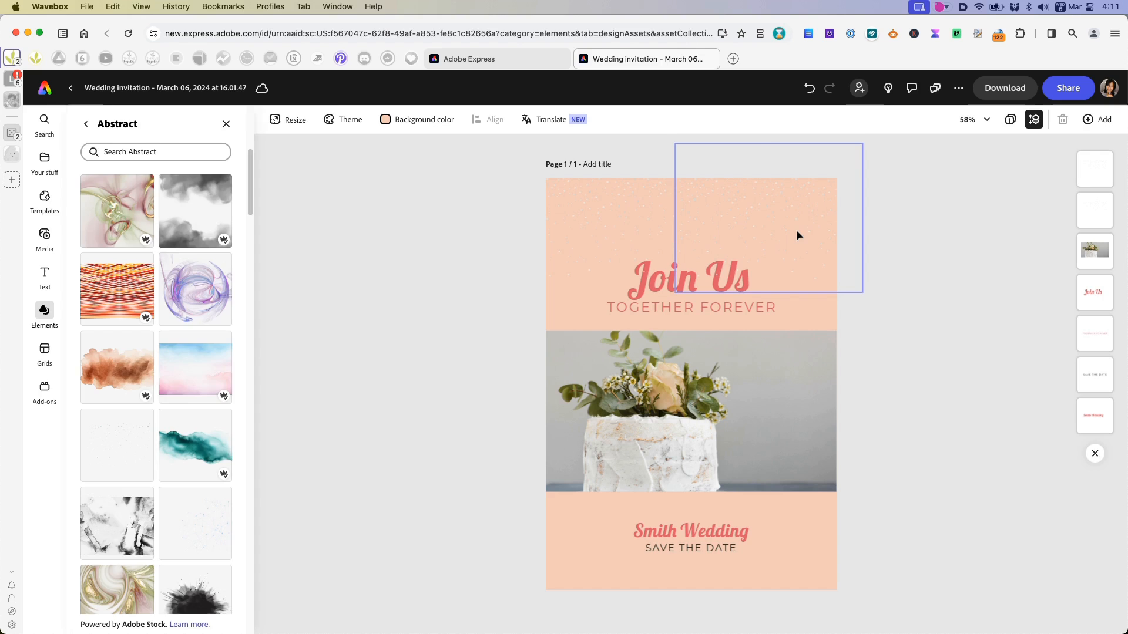
- Select the right-hand speckle overlay on the canvas
left_click(769, 216)
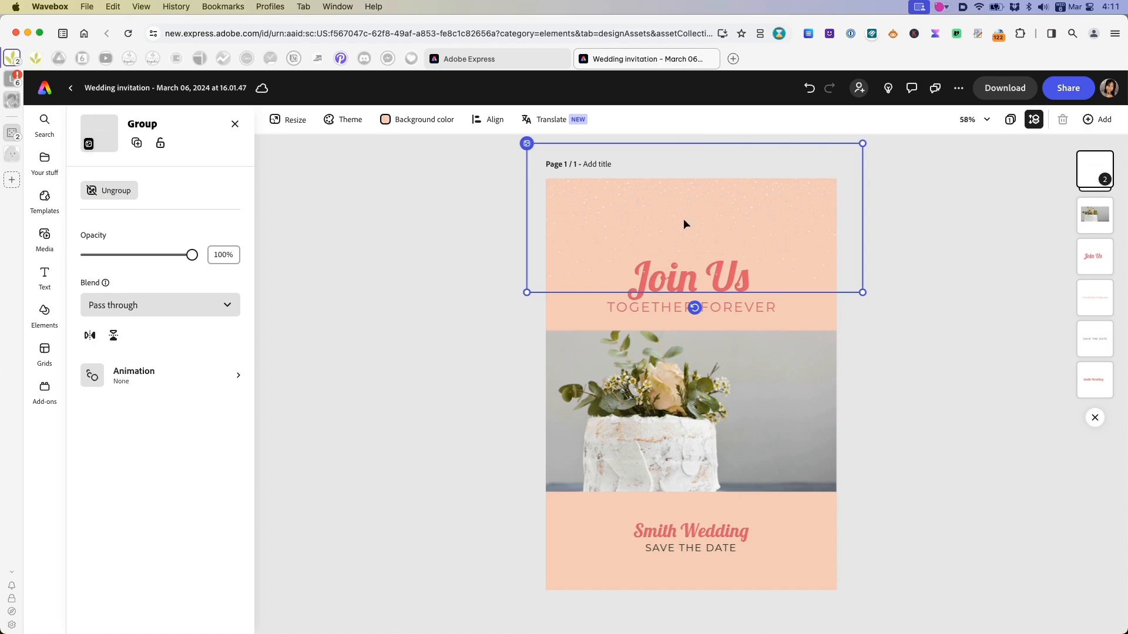
mouse_move(1102, 333)
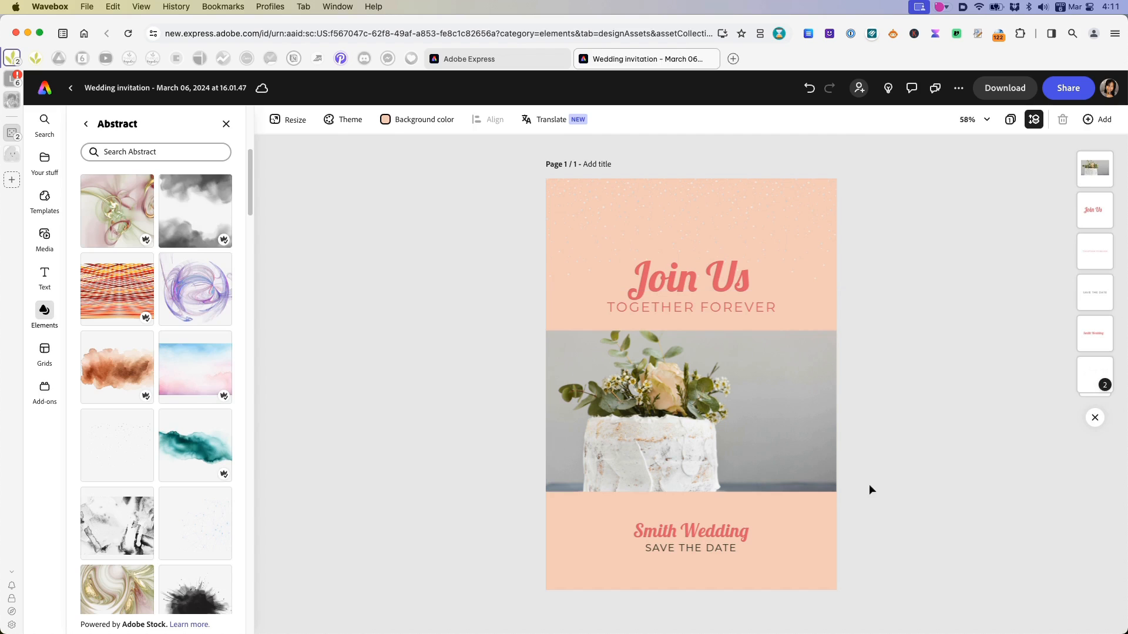
mouse_move(865, 472)
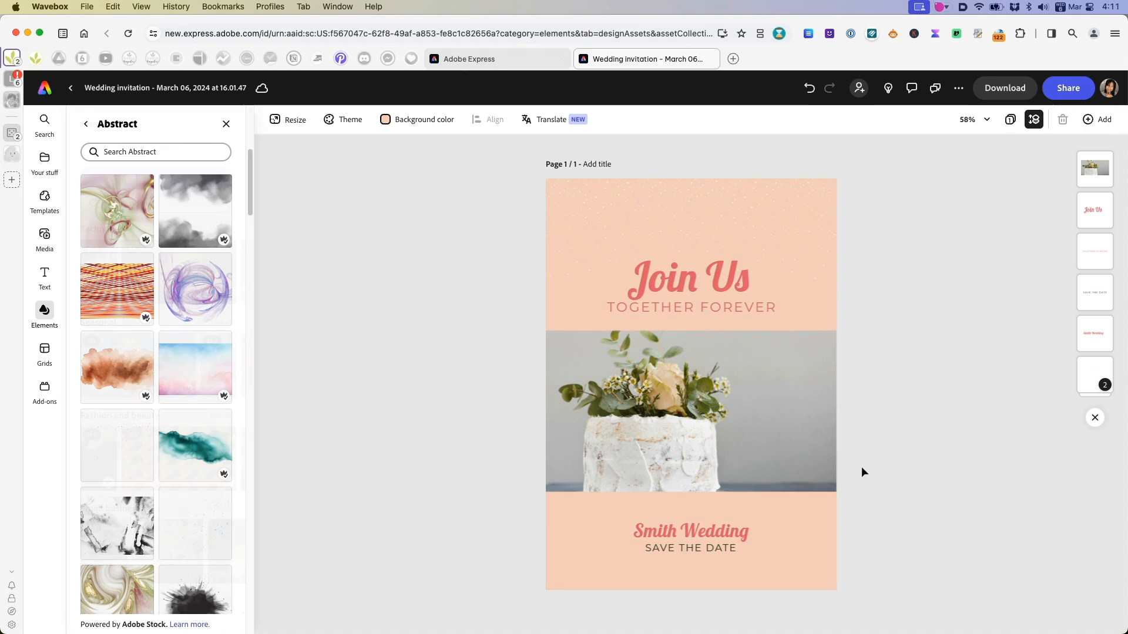
- From the home page, open the cat-on-pink design from Recent and select the cat photo
left_click(44, 240)
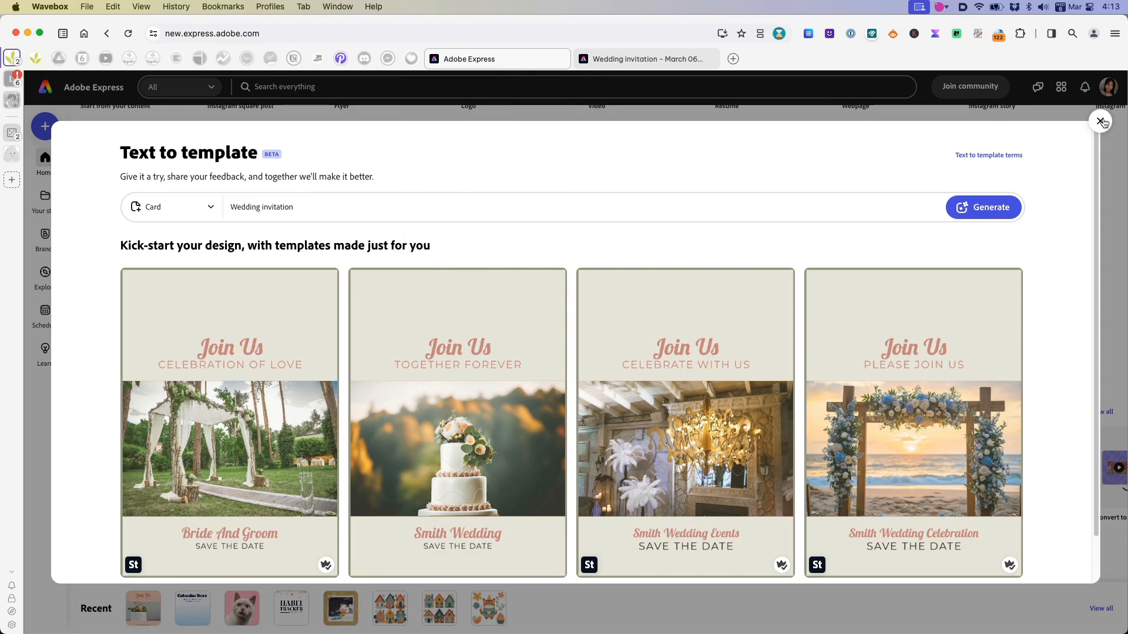
left_click(1102, 122)
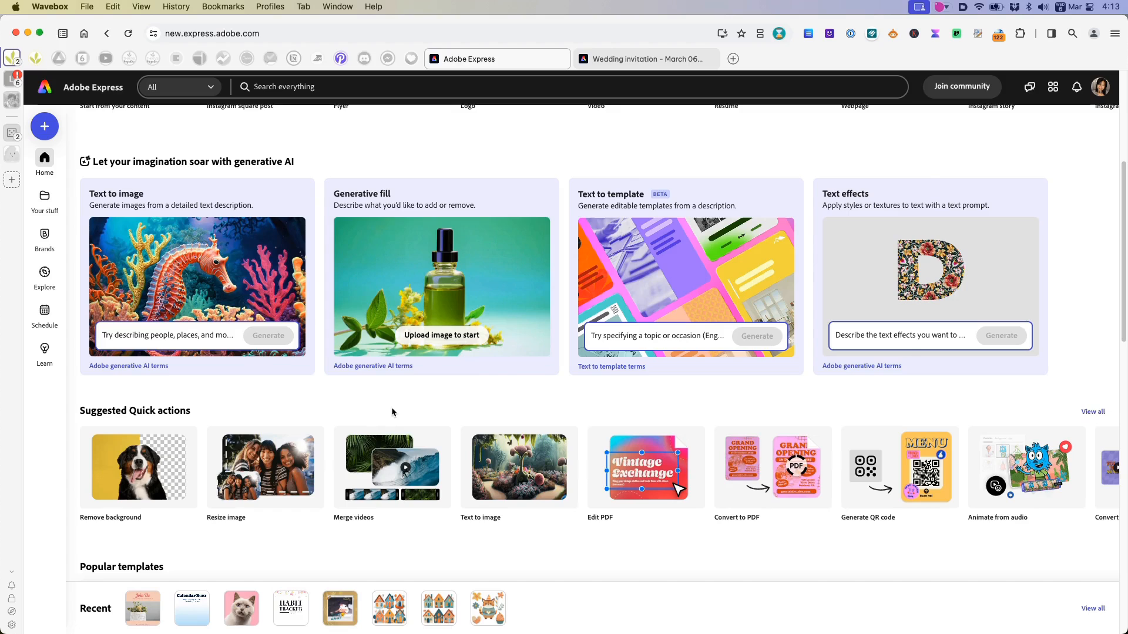
scroll("down", 3)
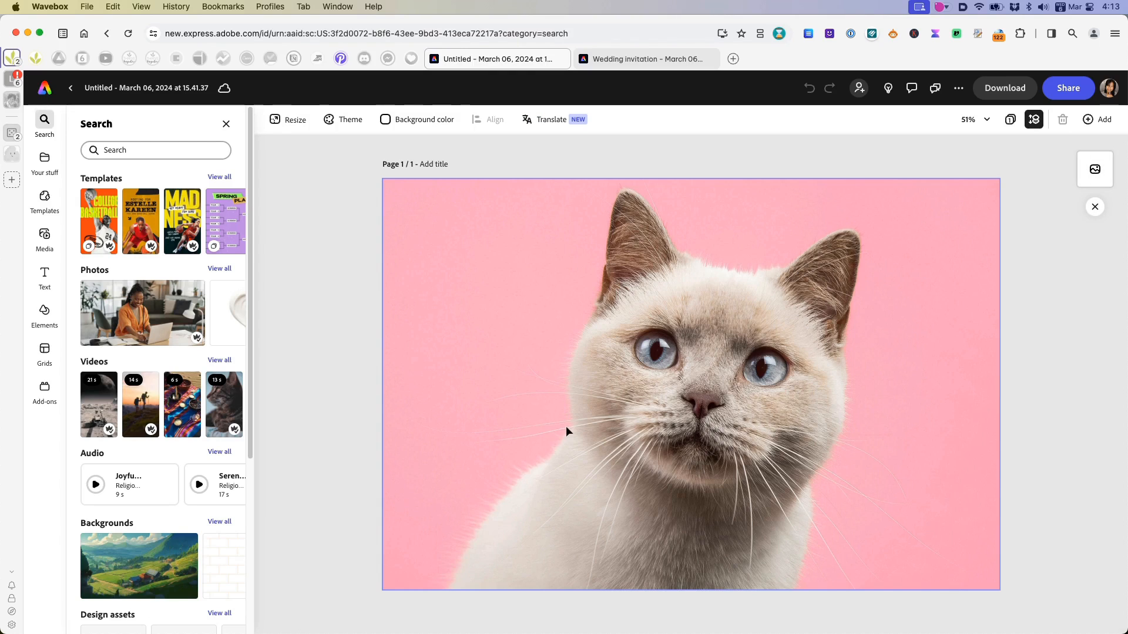
mouse_move(687, 204)
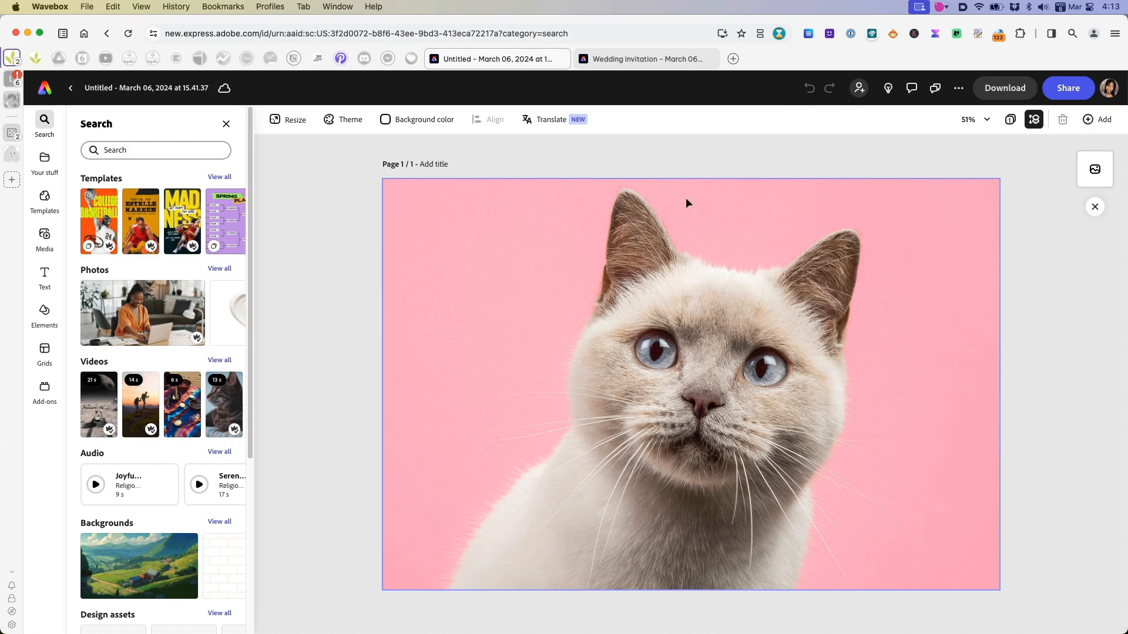
scroll("down", 3)
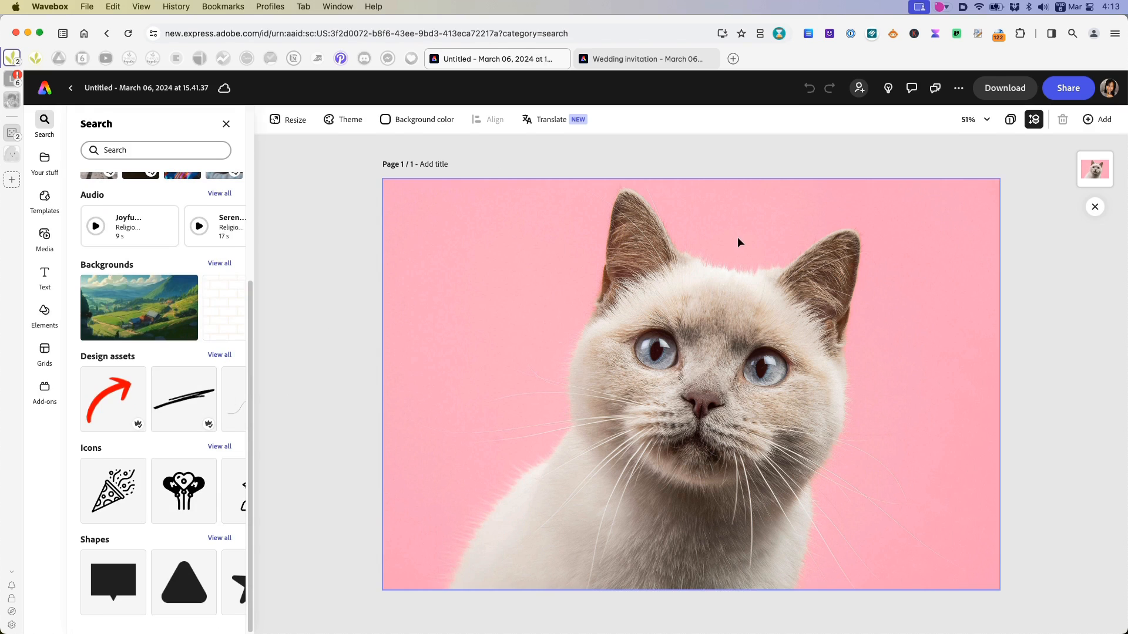
left_click(690, 381)
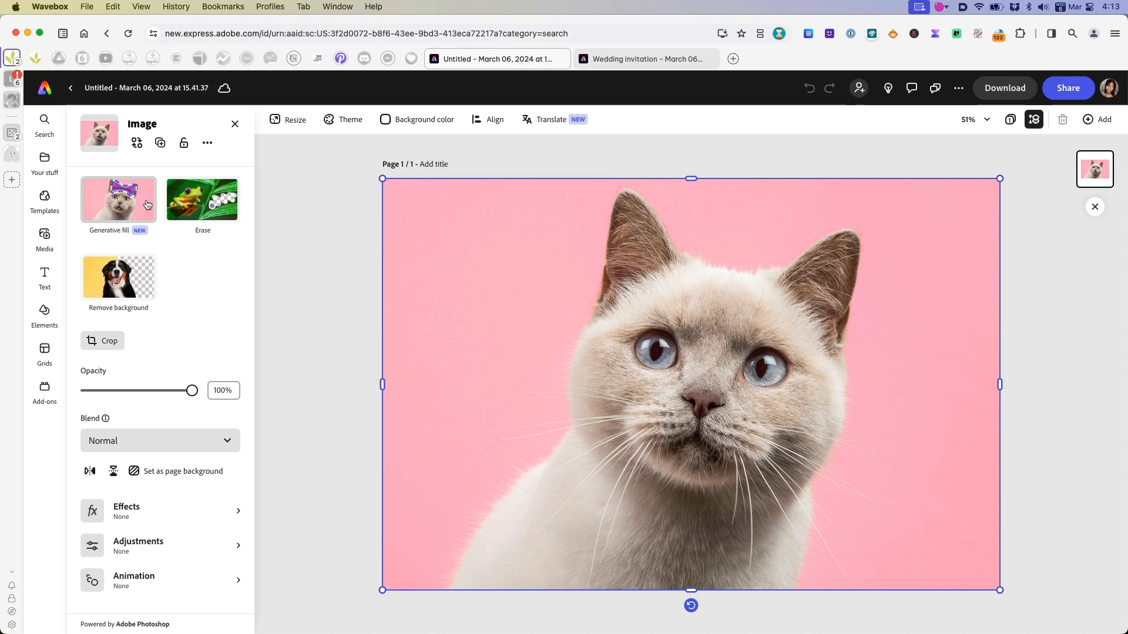
- Start a generative fill on the cat photo with the prompt 'Silver and pink tiara'
left_click(119, 200)
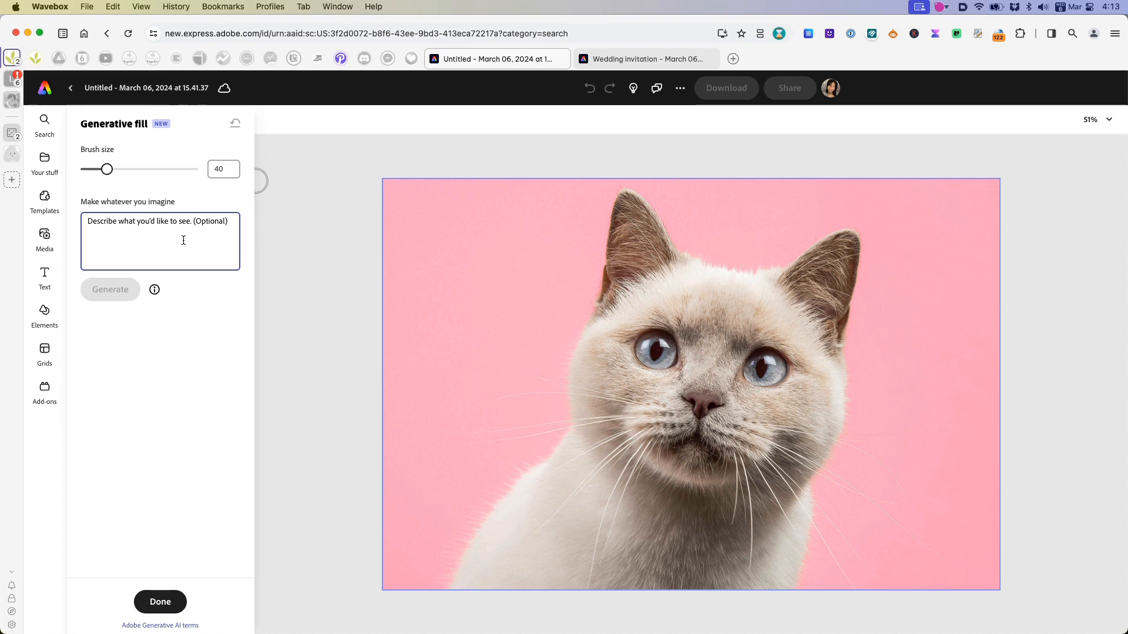
type("Sil")
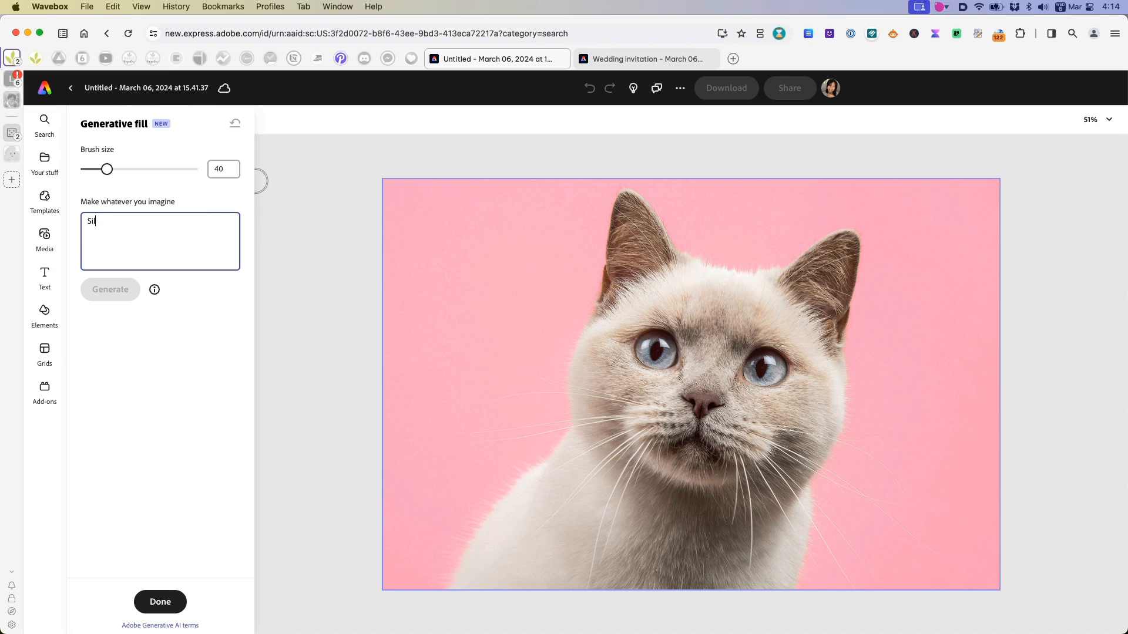
type("Silver and pink")
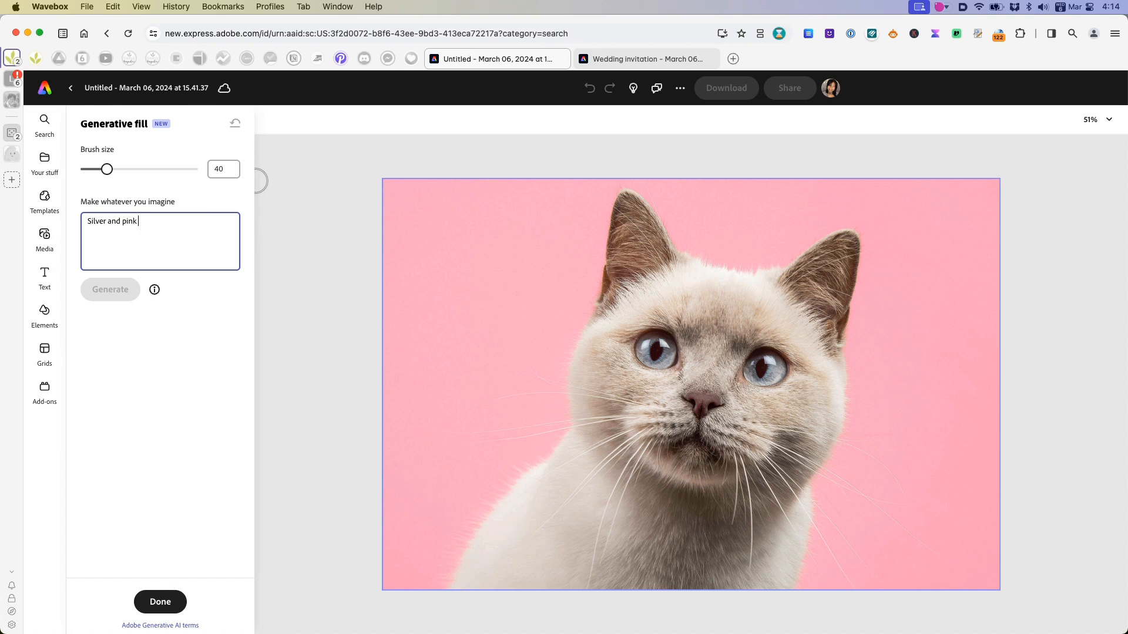
type("tiara")
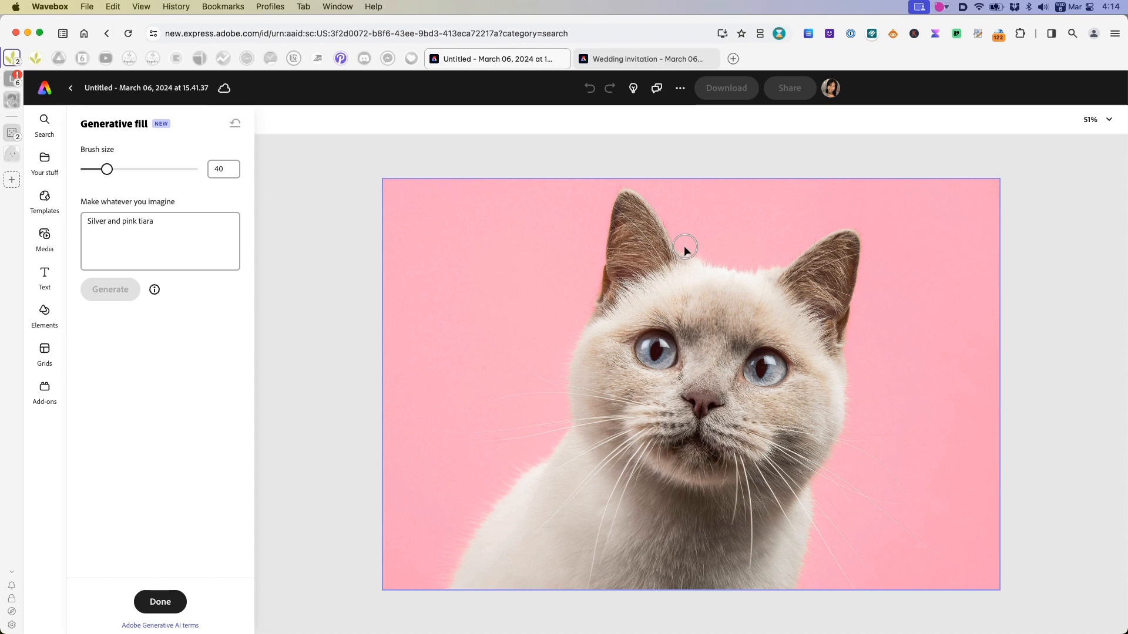
- Brush over the area above the cat's head, from between the ears to the top edge
left_click_drag(683, 247, 748, 260)
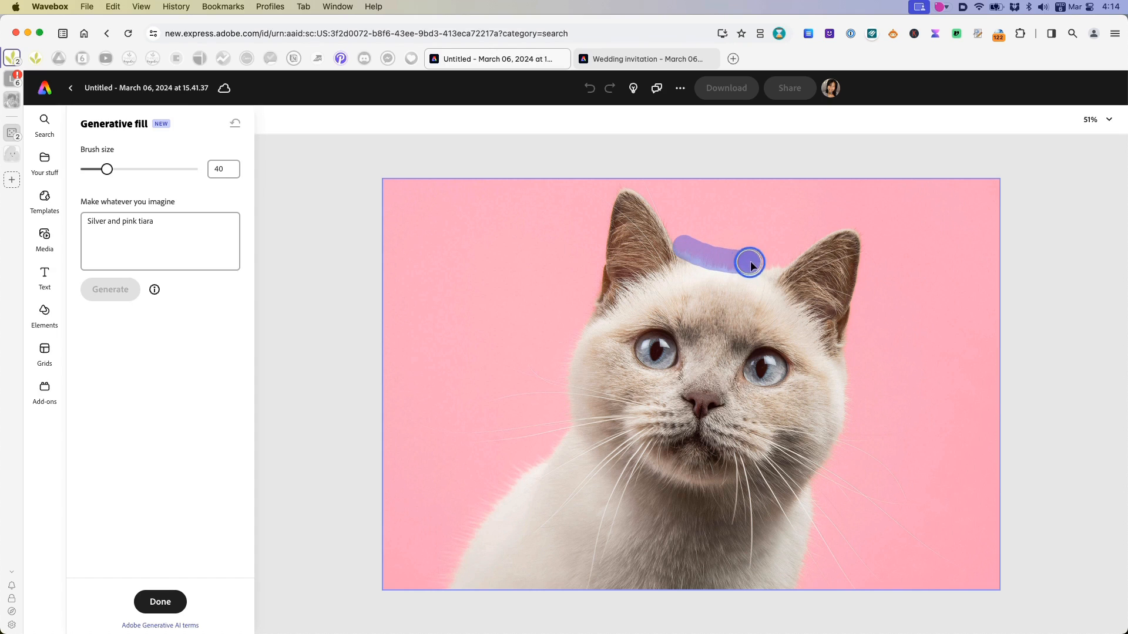
left_click_drag(750, 262, 687, 237)
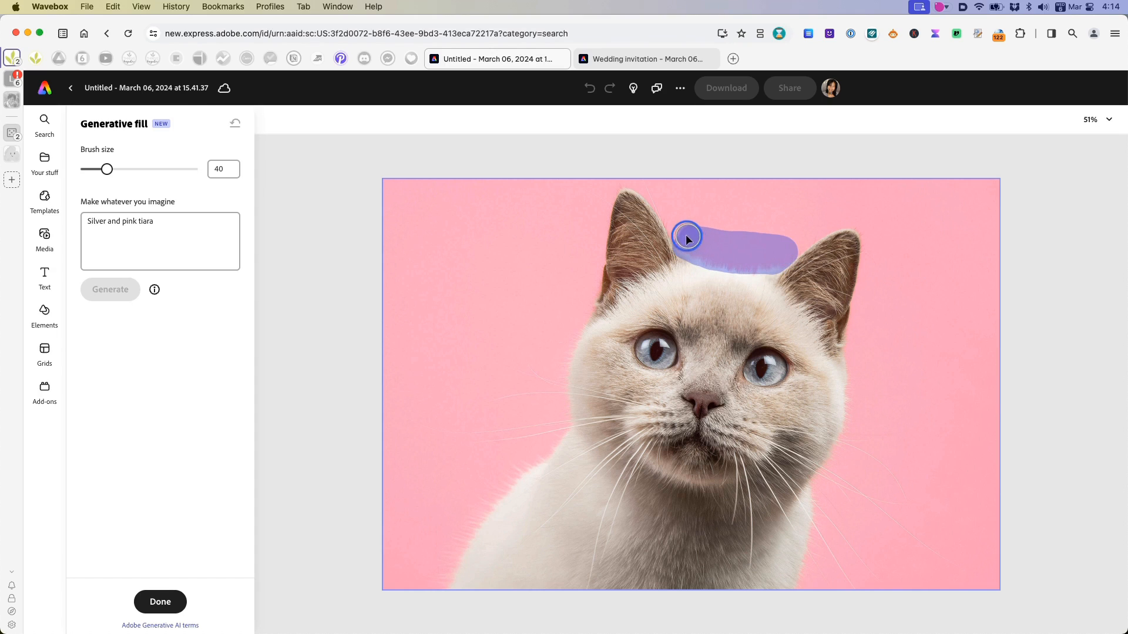
left_click_drag(687, 239, 763, 196)
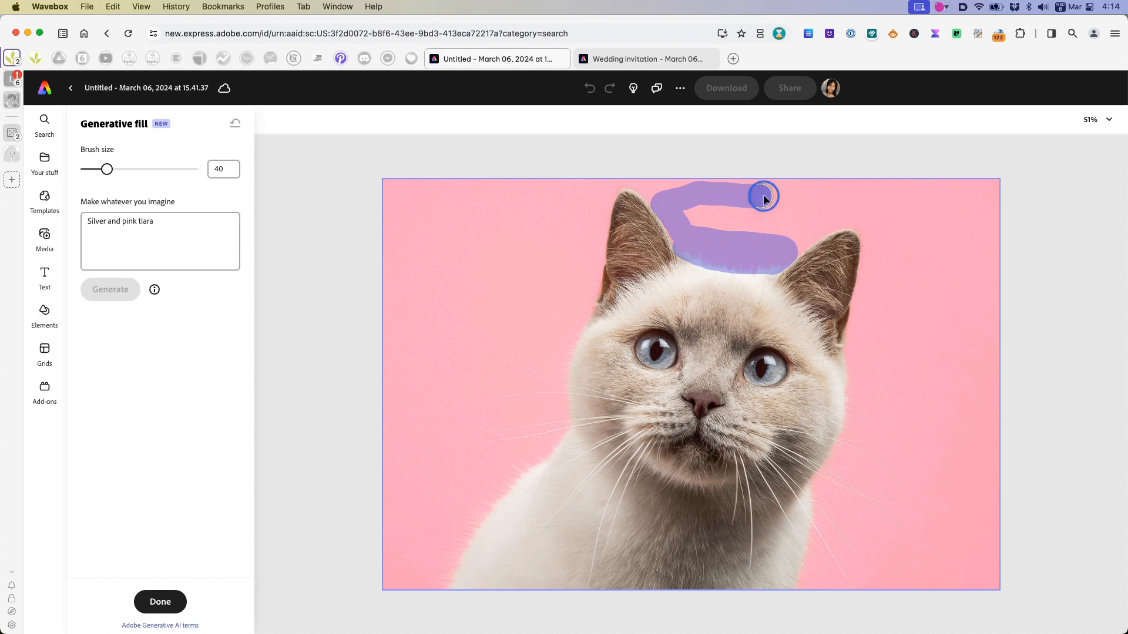
left_click_drag(764, 198, 703, 225)
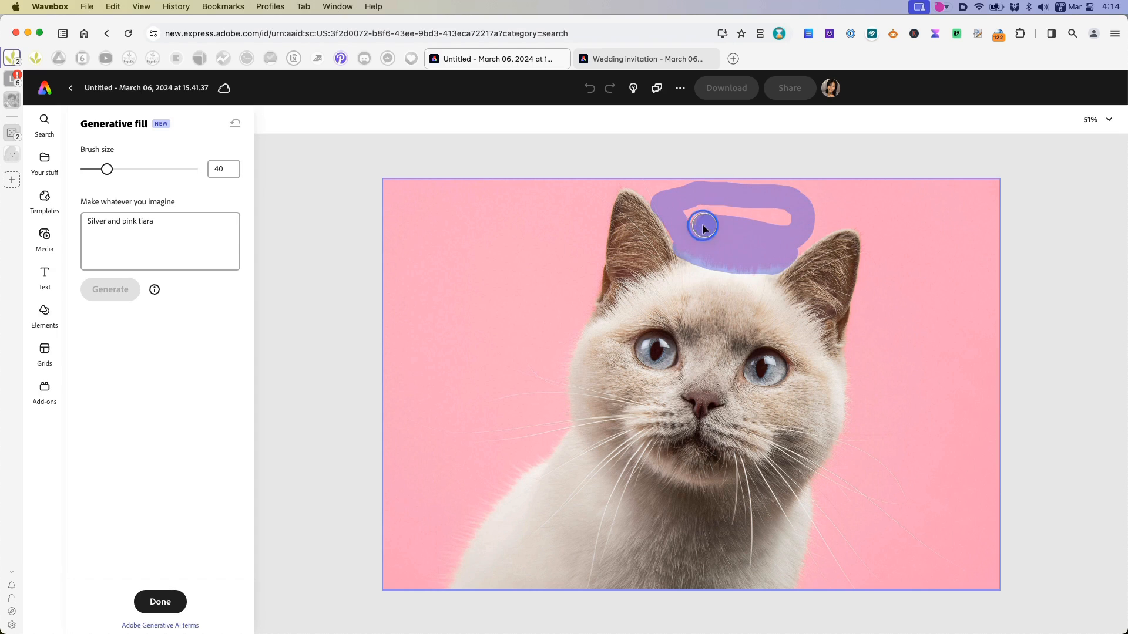
left_click_drag(704, 225, 820, 219)
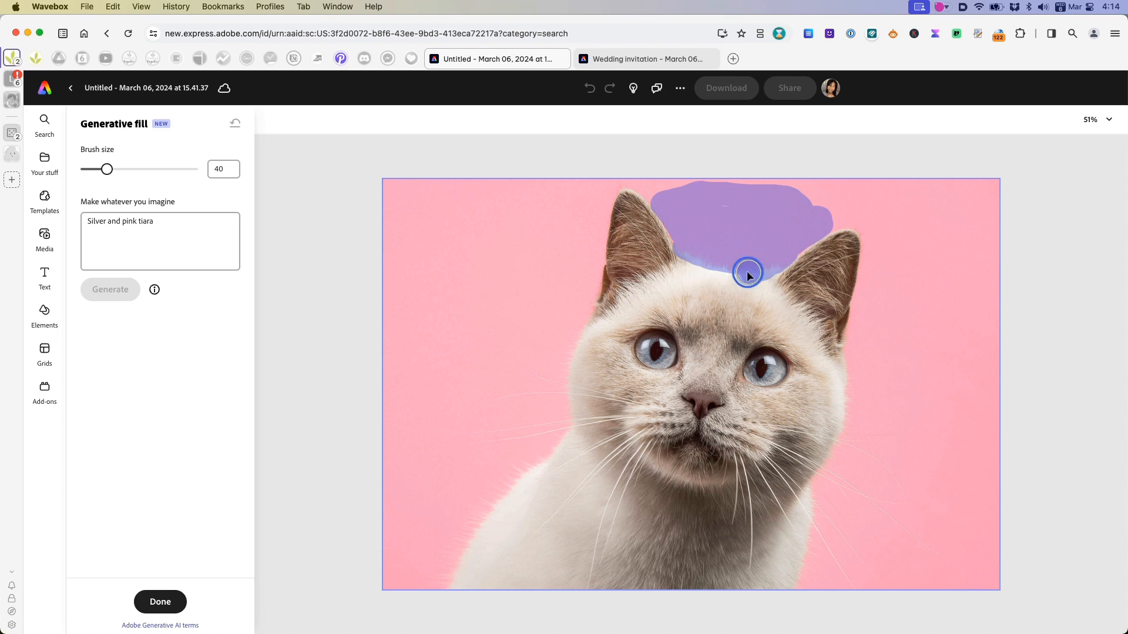
left_click_drag(748, 273, 799, 216)
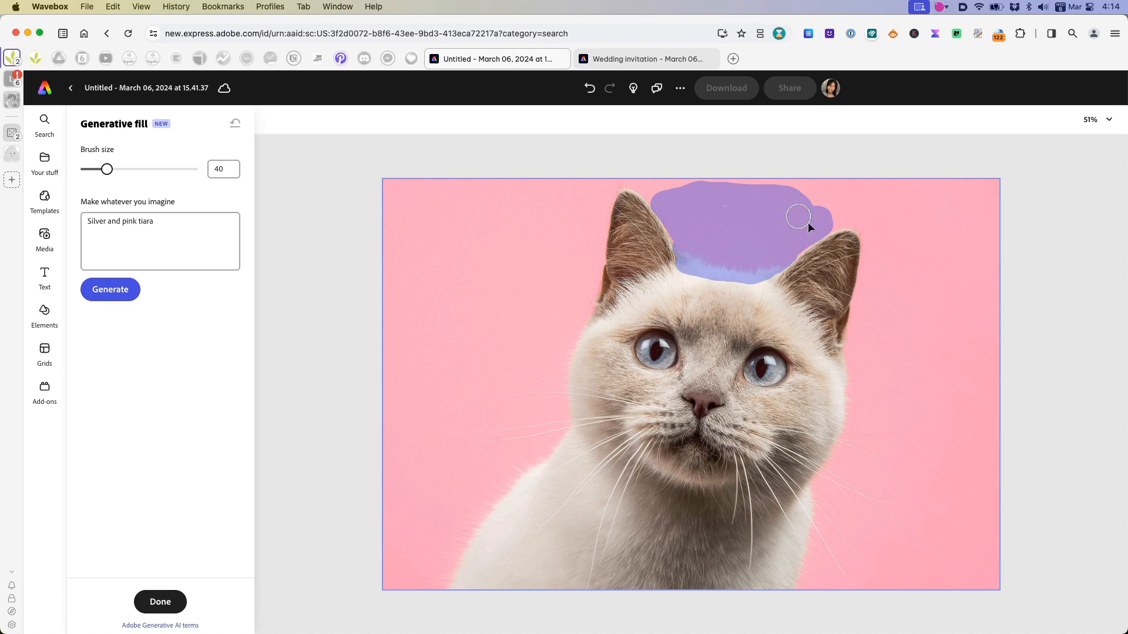
mouse_move(739, 239)
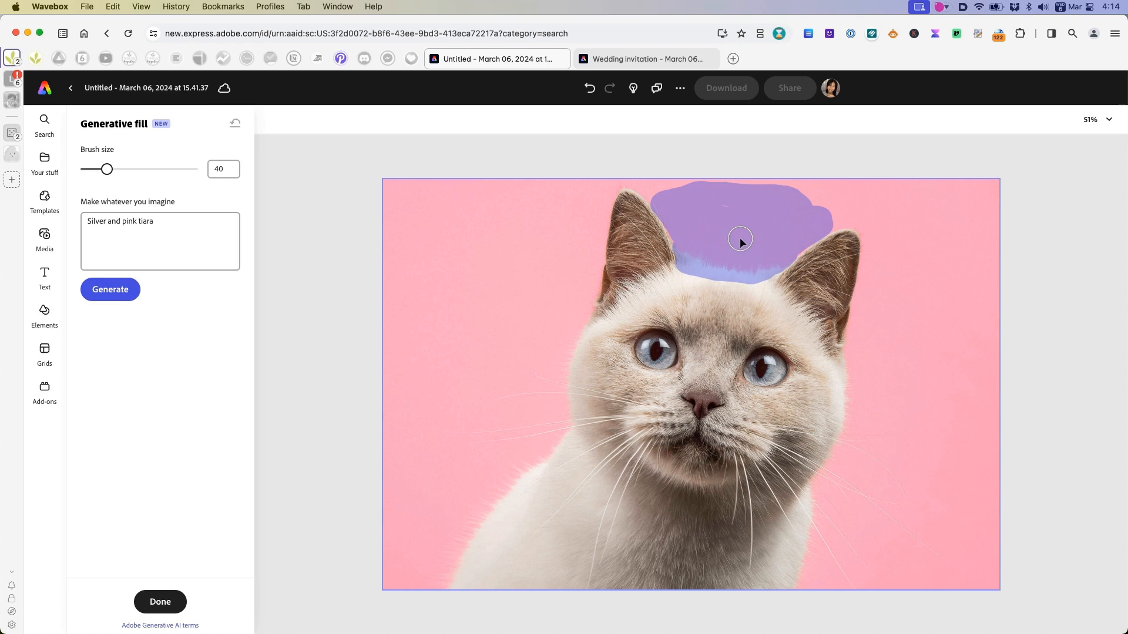
mouse_move(746, 237)
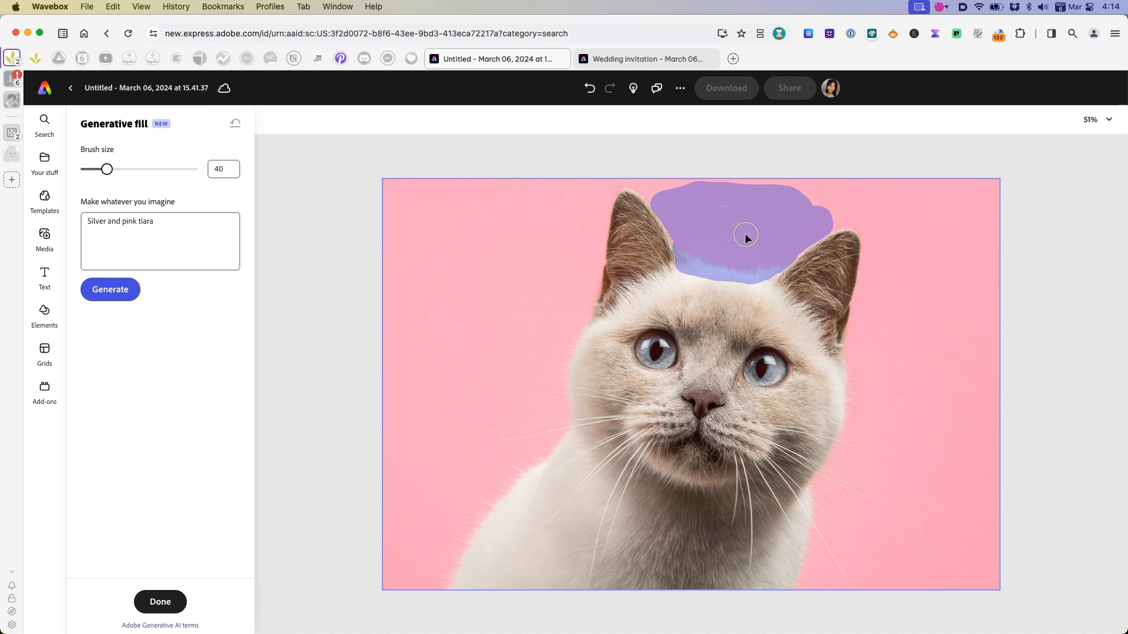
- Generate tiara variations, apply the third silver jewelled tiara, and finish the fill
left_click(110, 289)
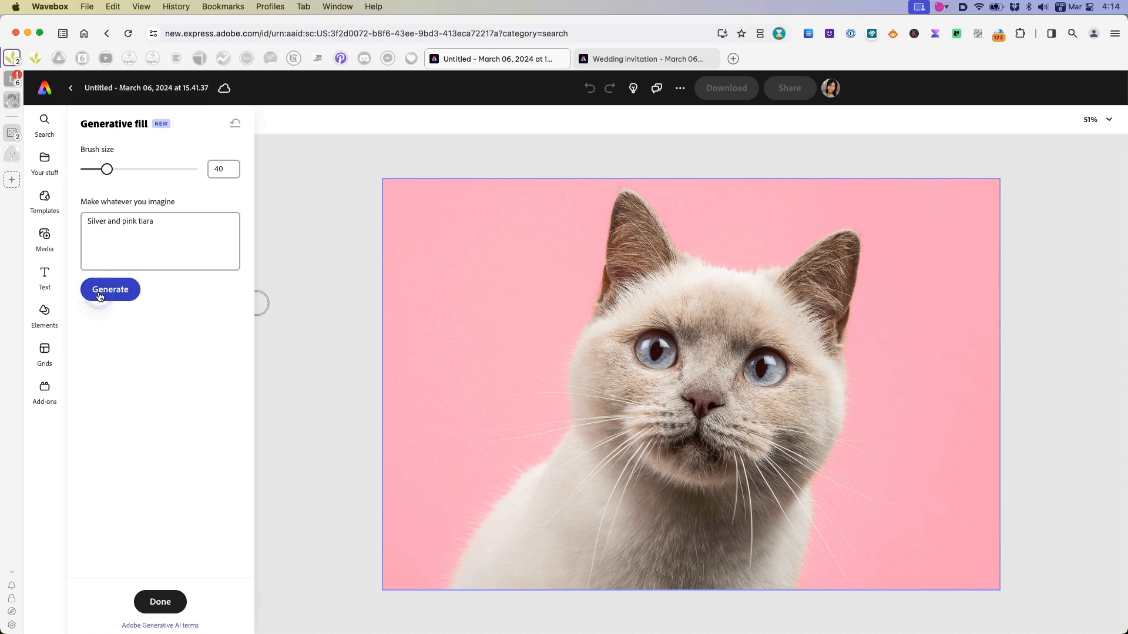
left_click(110, 289)
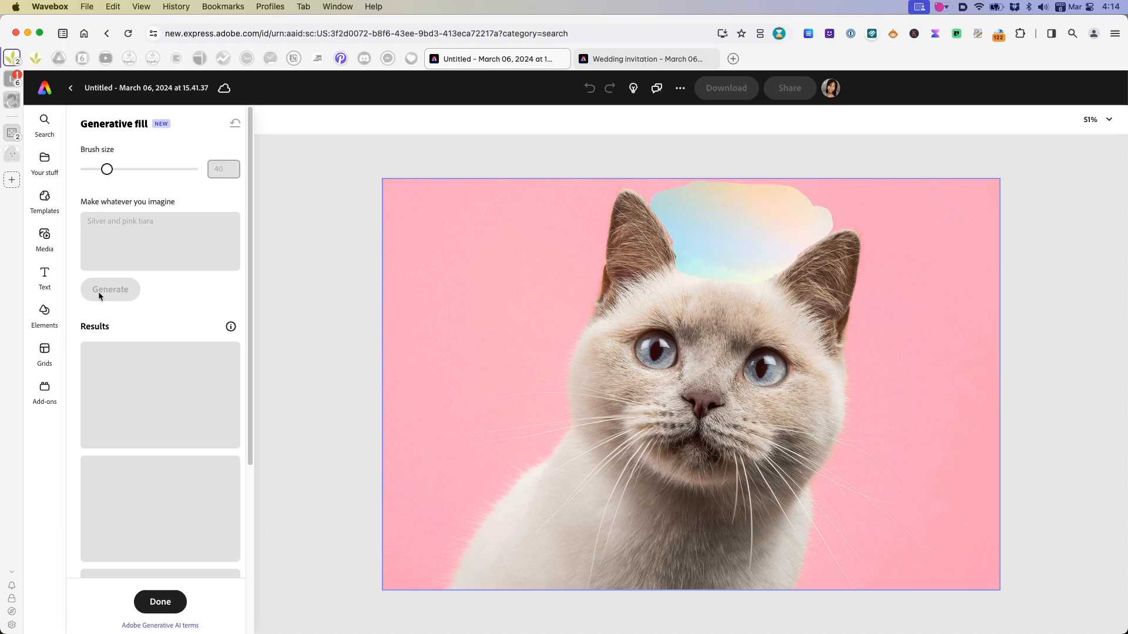
left_click(110, 289)
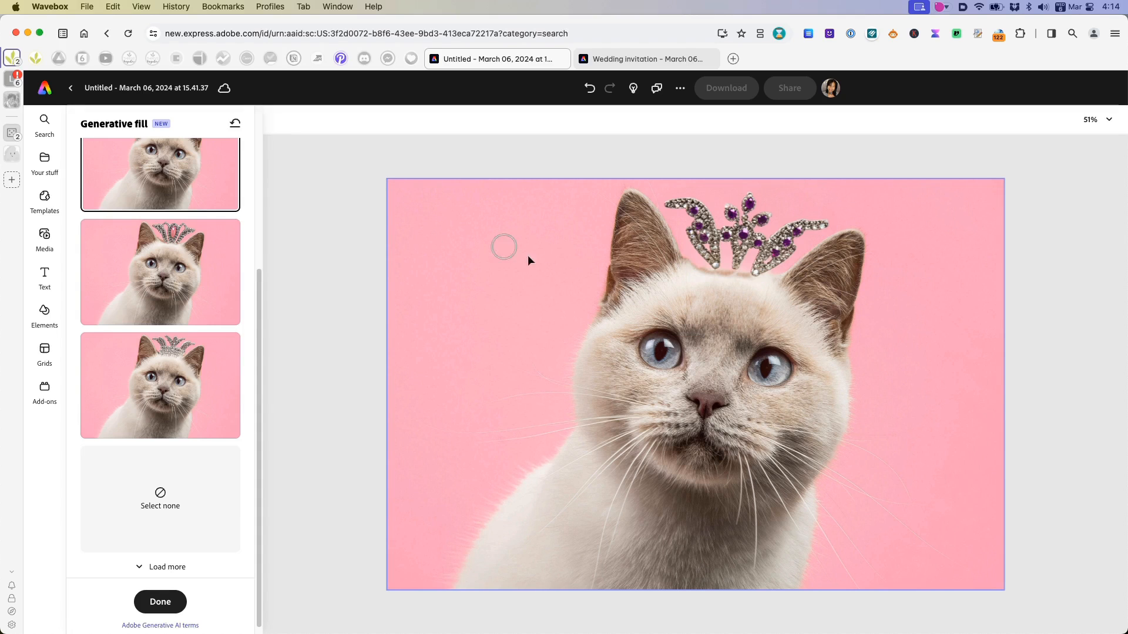
mouse_move(160, 272)
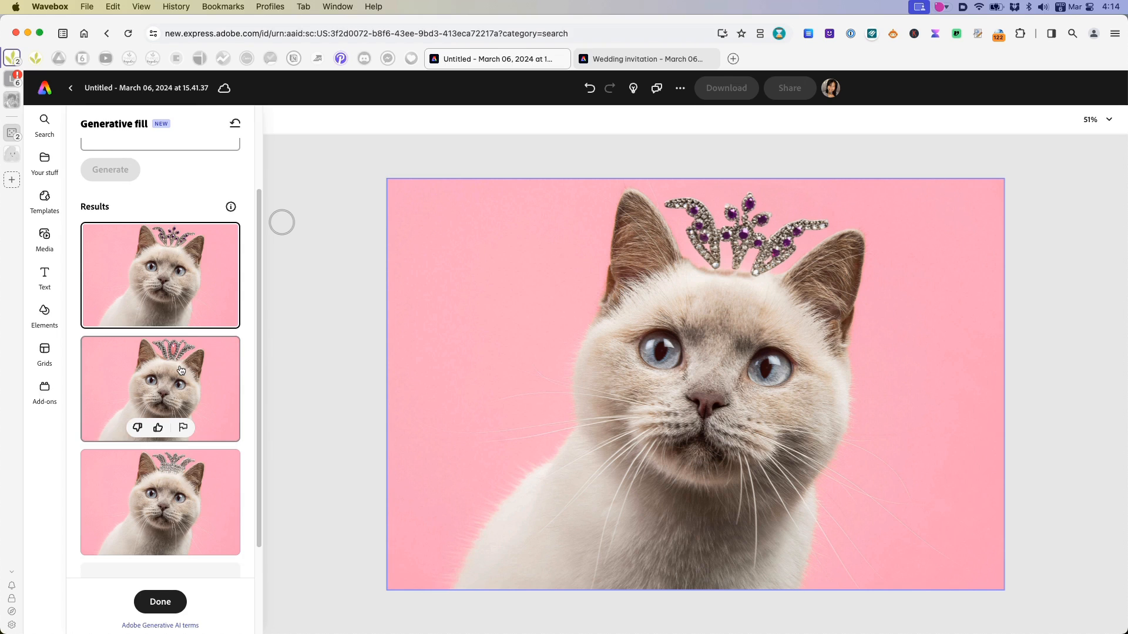
left_click(159, 388)
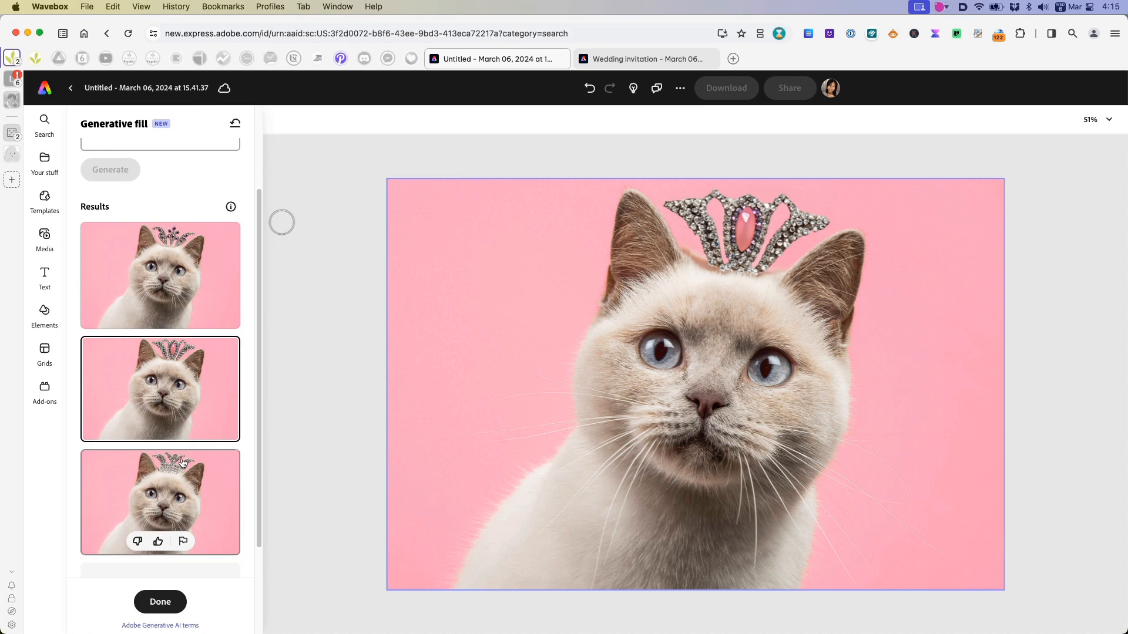
left_click(160, 501)
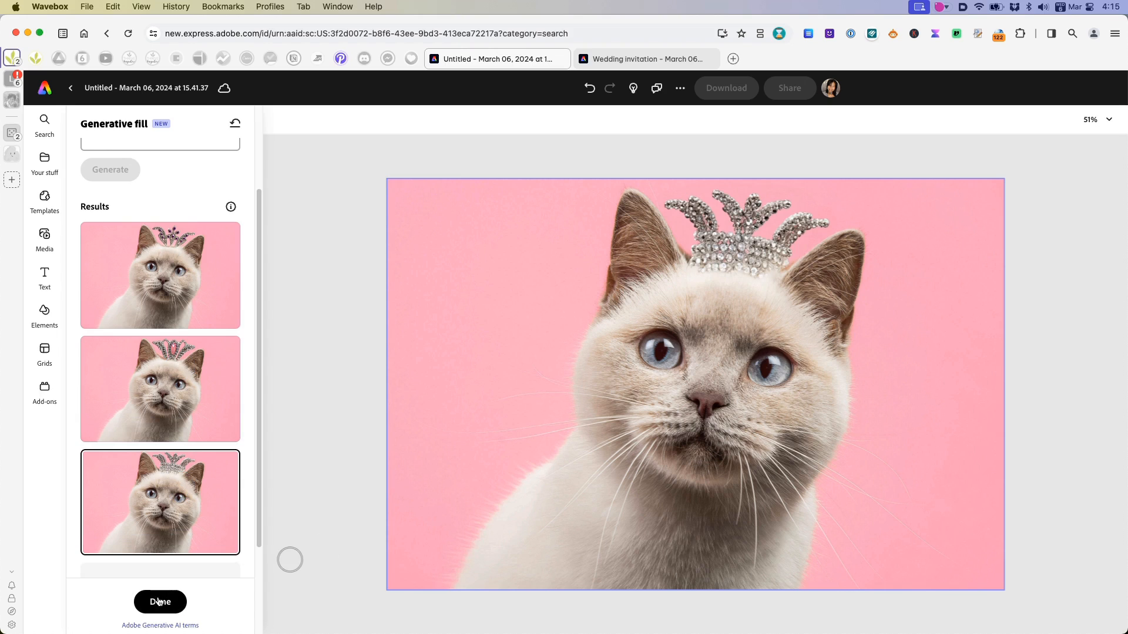
left_click(160, 602)
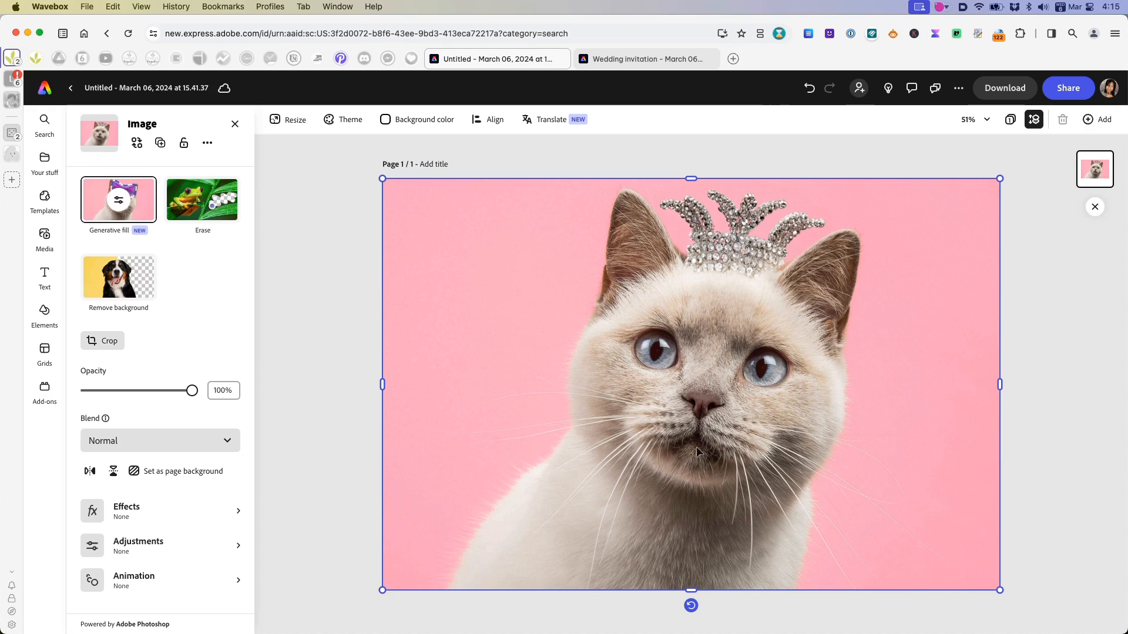
mouse_move(588, 305)
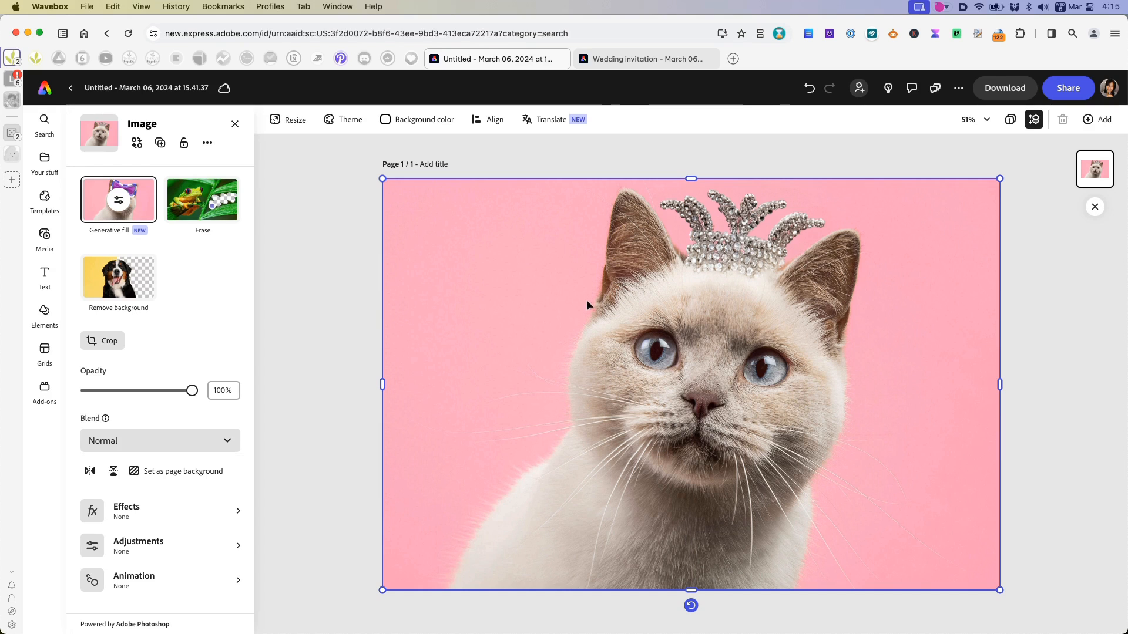
mouse_move(550, 295)
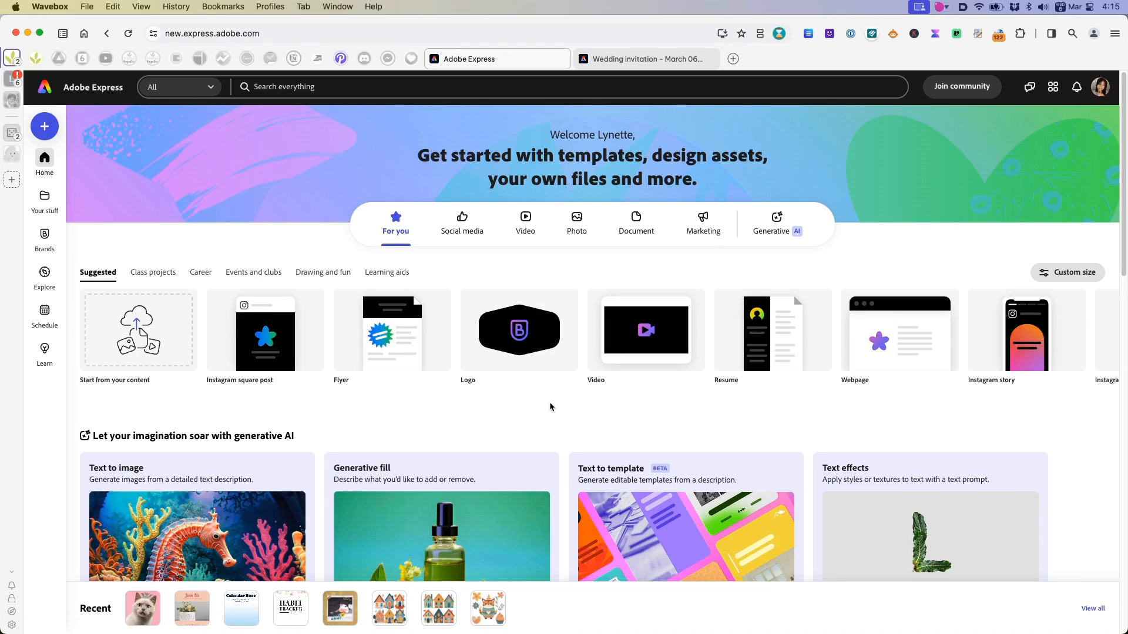
mouse_move(352, 199)
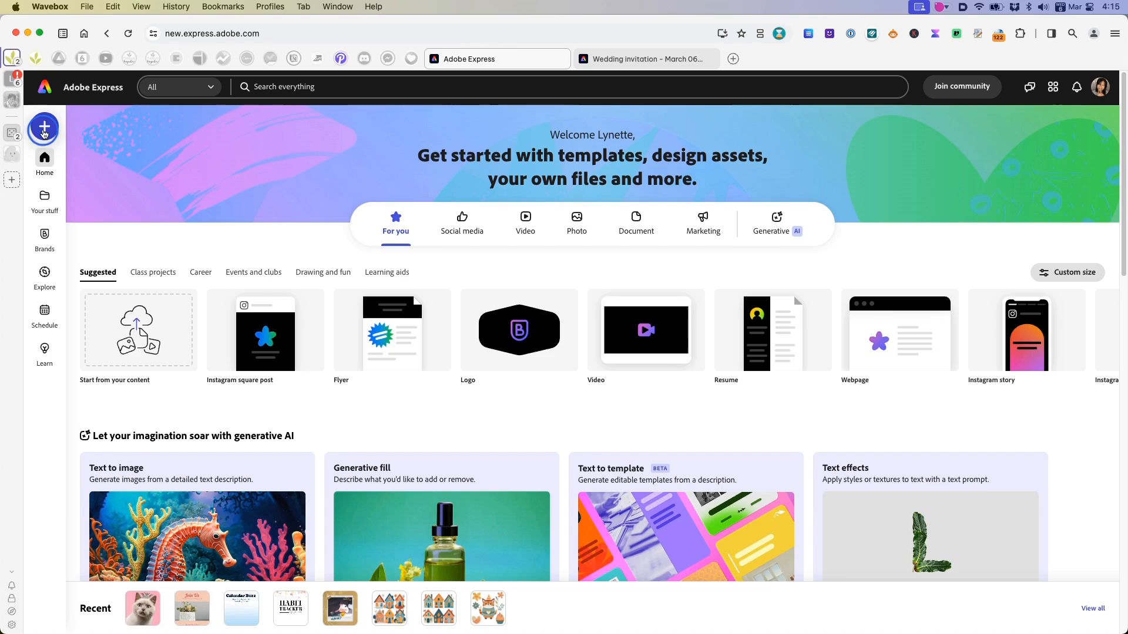
- Upload WB-calendar-buzz-LTR.pdf from the computer through the + menu's Upload media
left_click(44, 128)
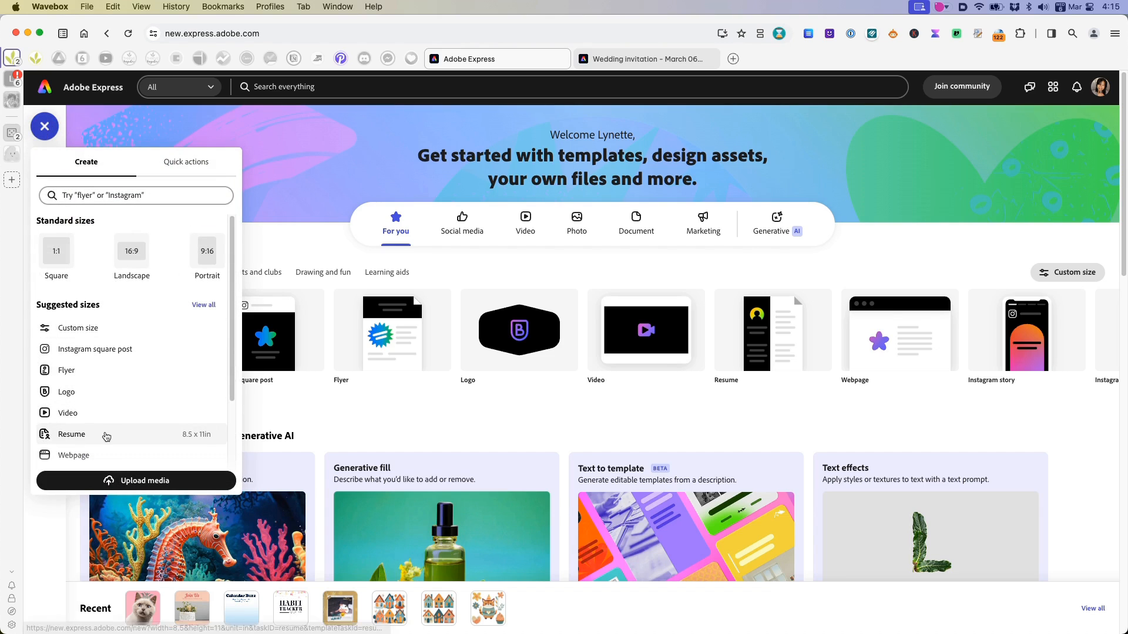
left_click(135, 480)
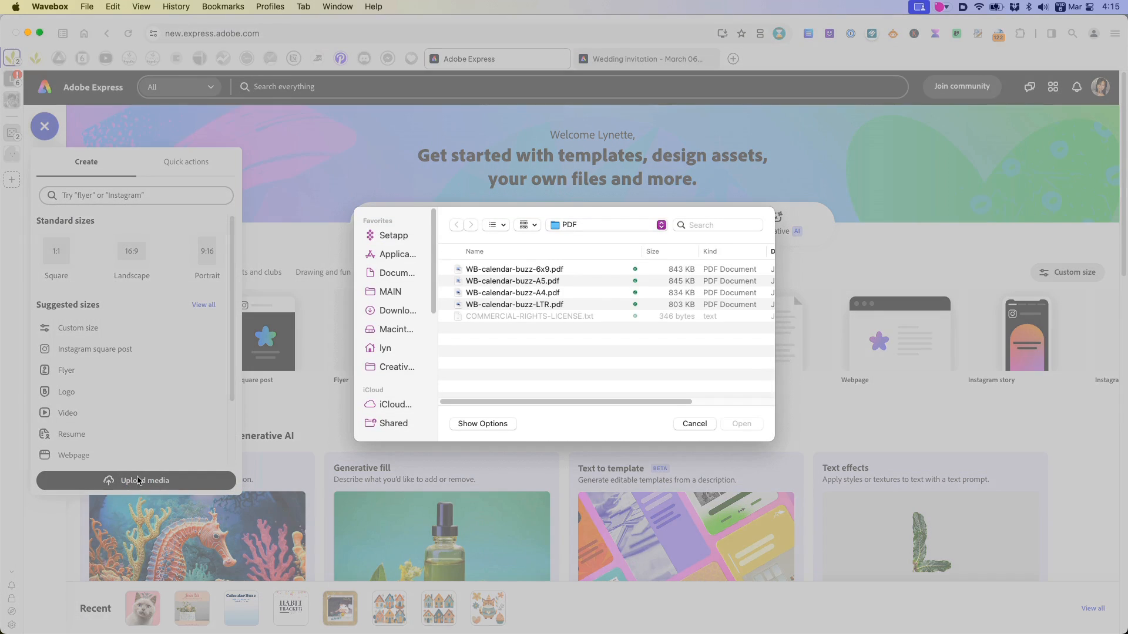
left_click(514, 304)
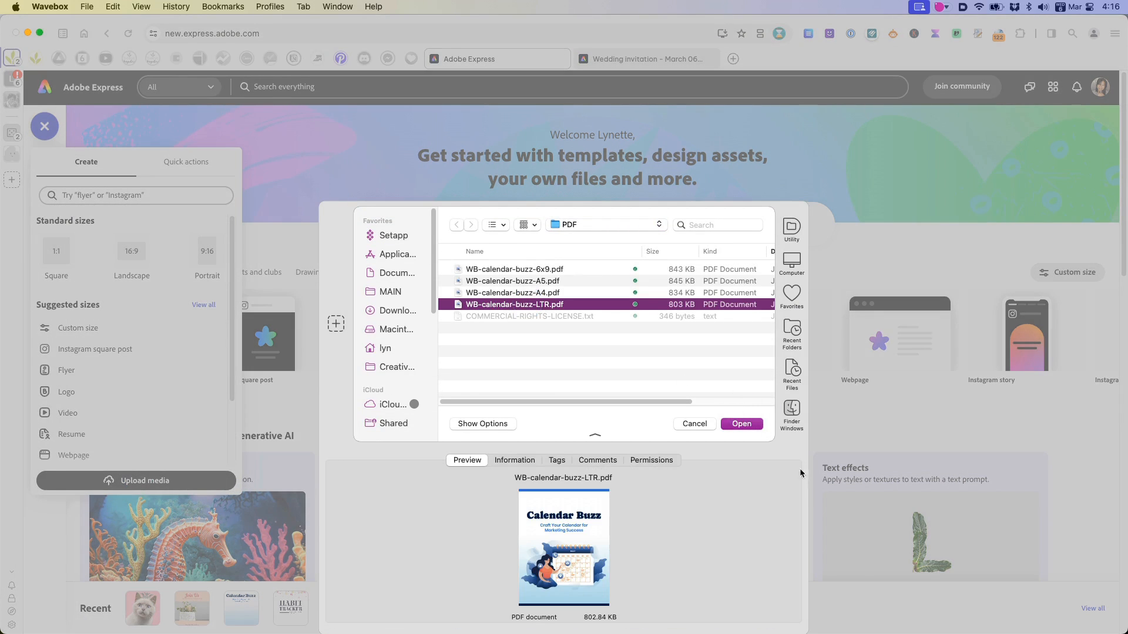
left_click(741, 423)
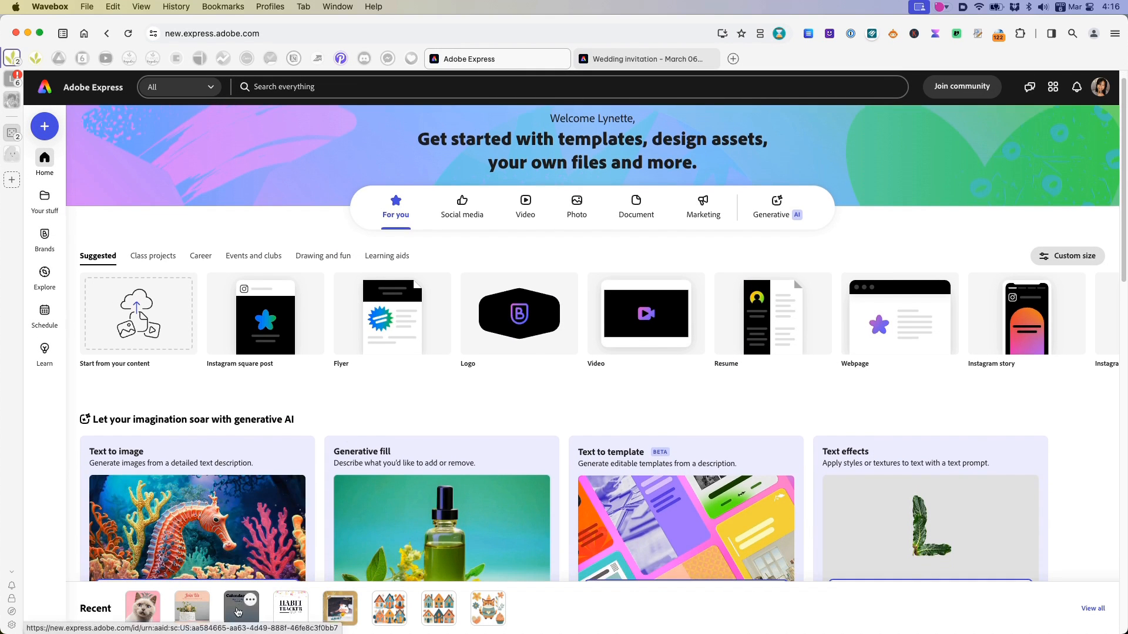
- Open the uploaded Calendar Buzz thumbnail from the Recent row in the editor
left_click(241, 608)
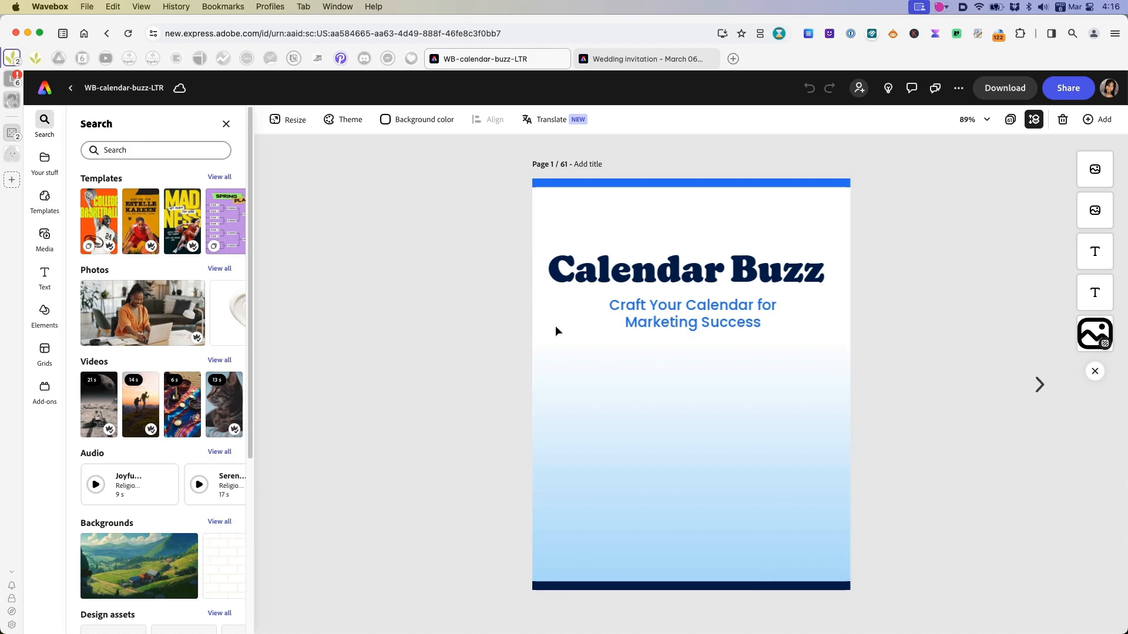
mouse_move(1024, 343)
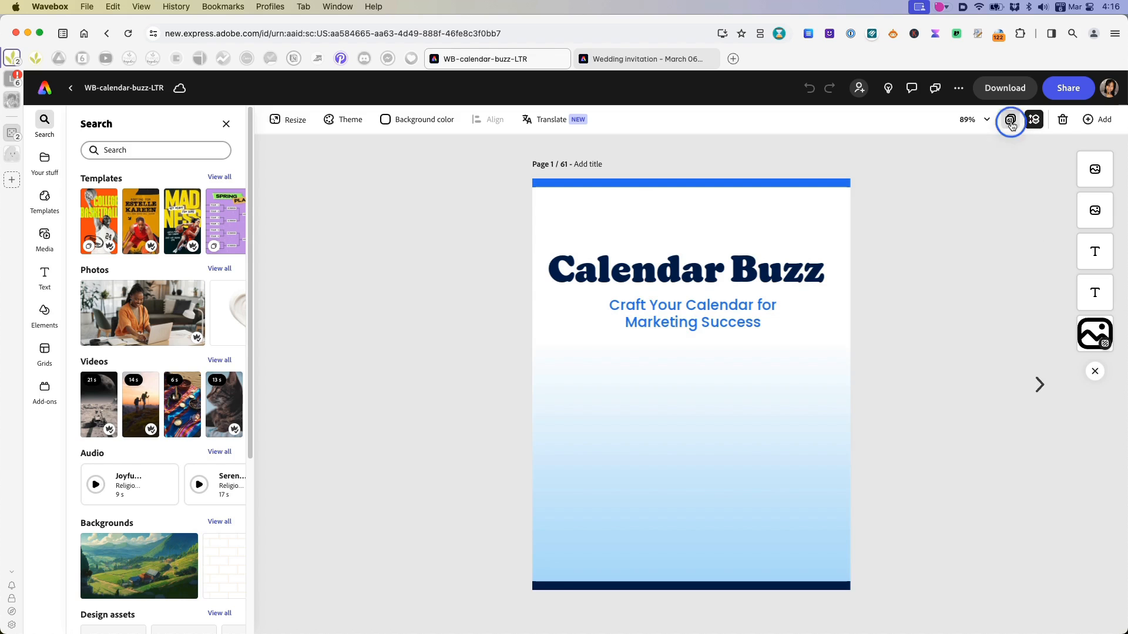
left_click(1010, 120)
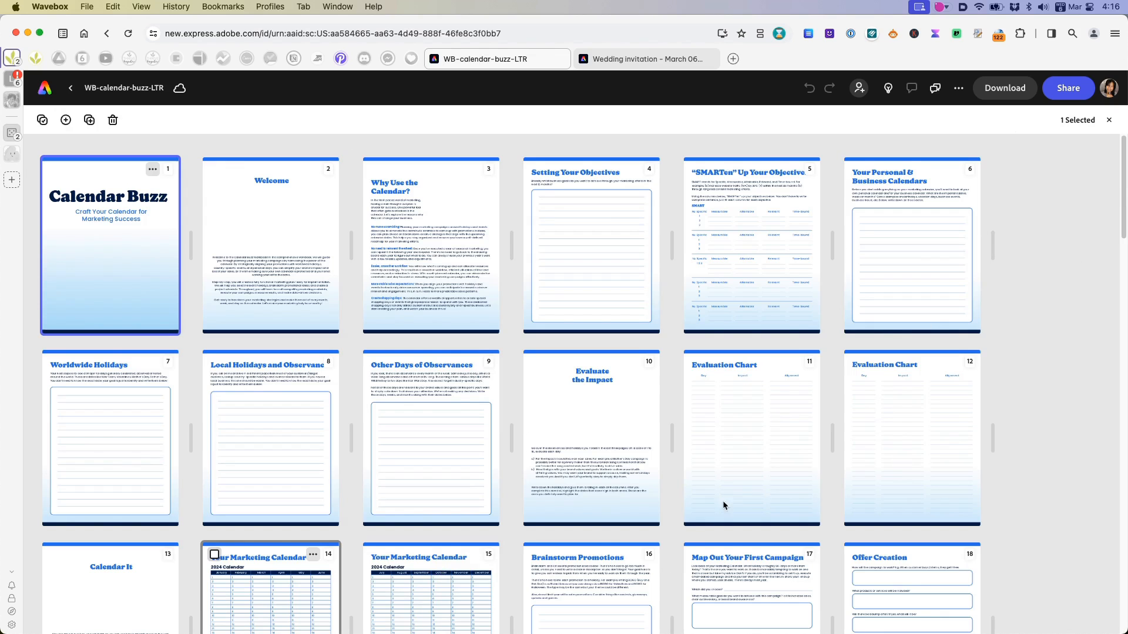
scroll("down", 3)
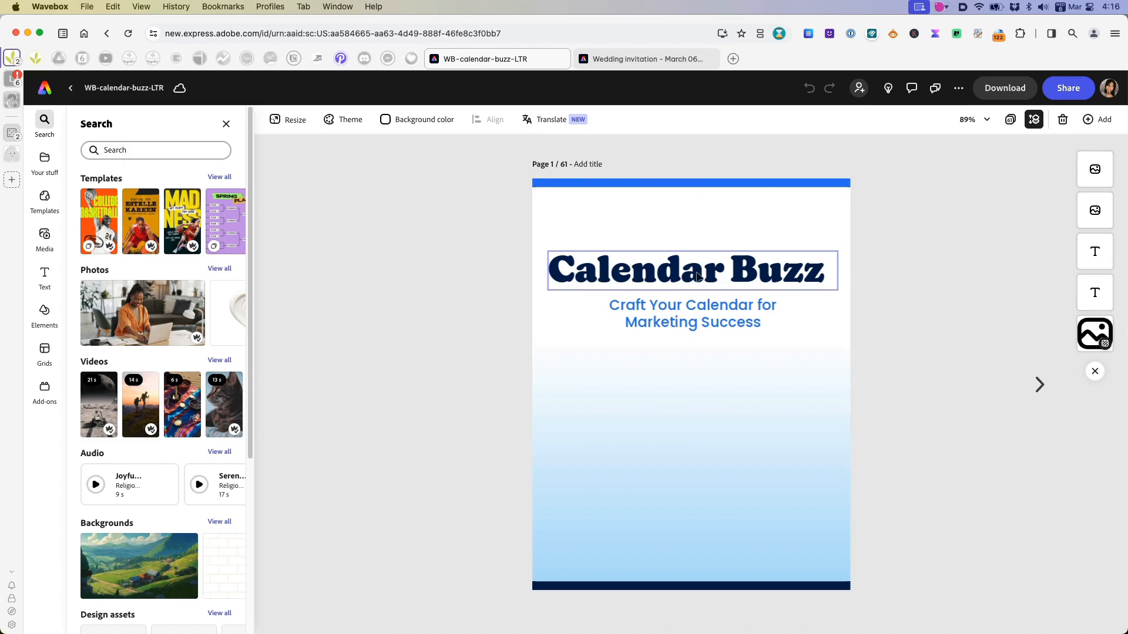
- Select the subtitle text box beneath the Calendar Buzz title
left_click(692, 313)
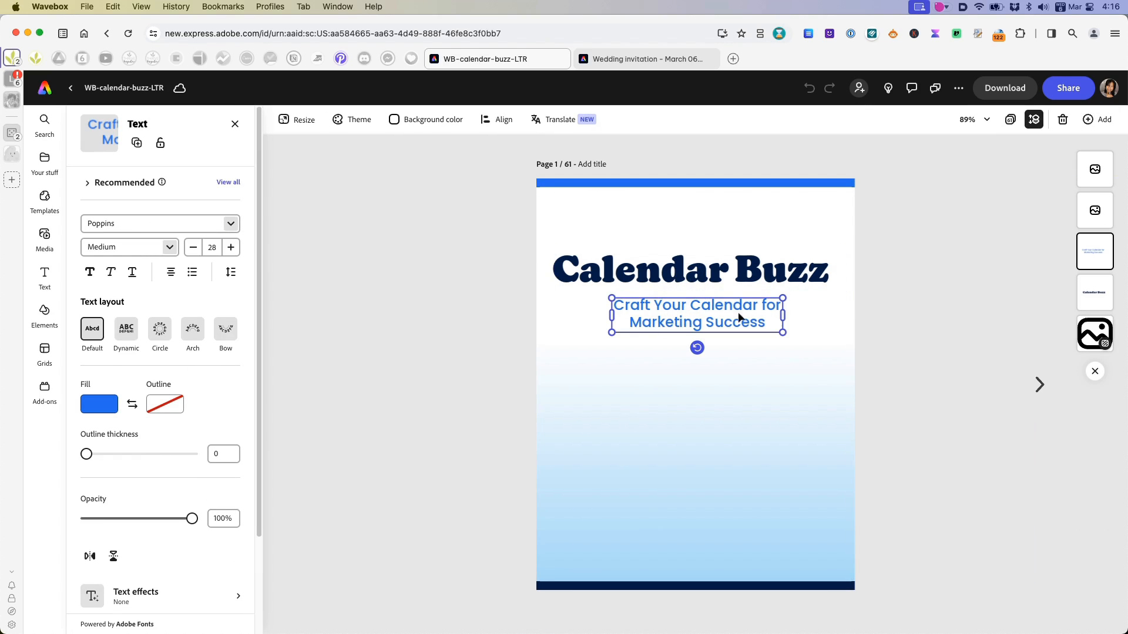
mouse_move(713, 426)
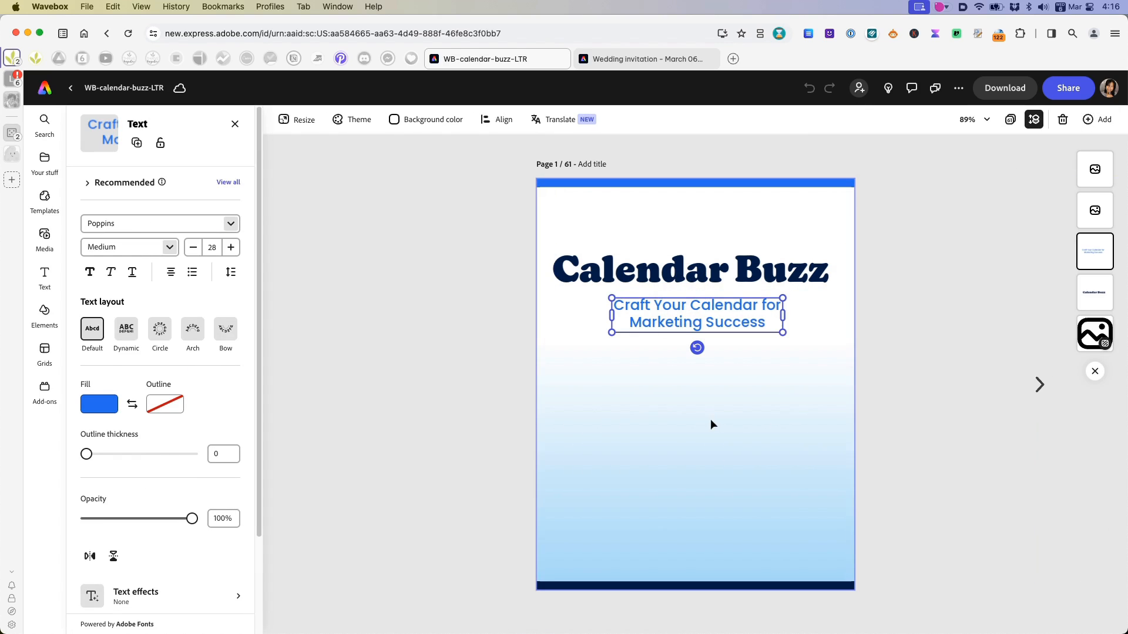
mouse_move(949, 146)
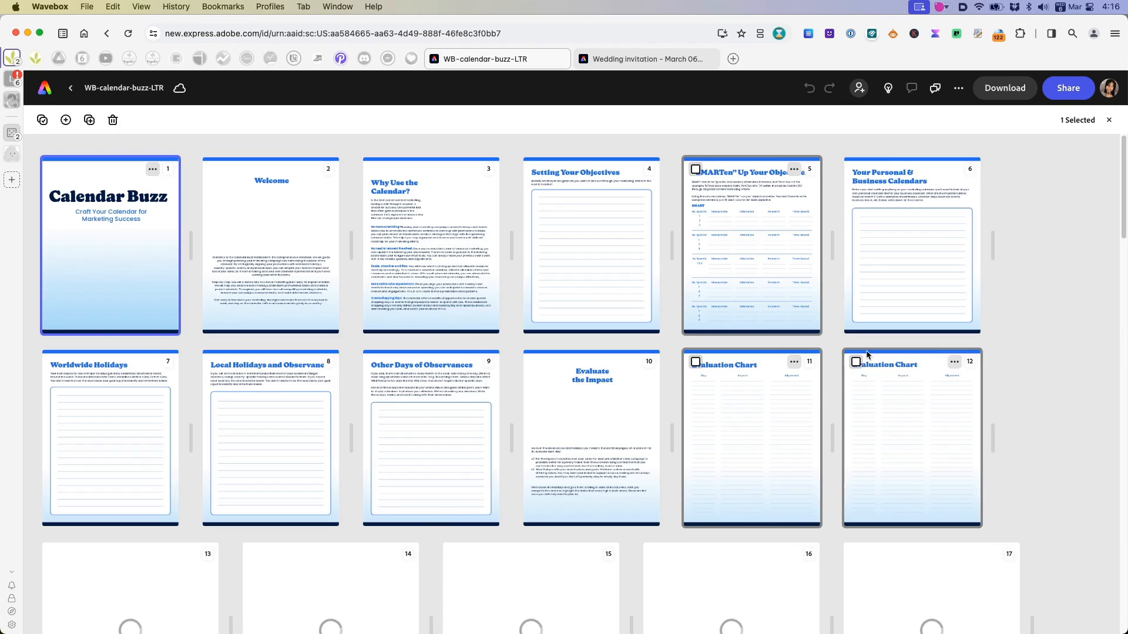
- Scroll the page grid through to page 61, then exit back to the cover
scroll("down", 3)
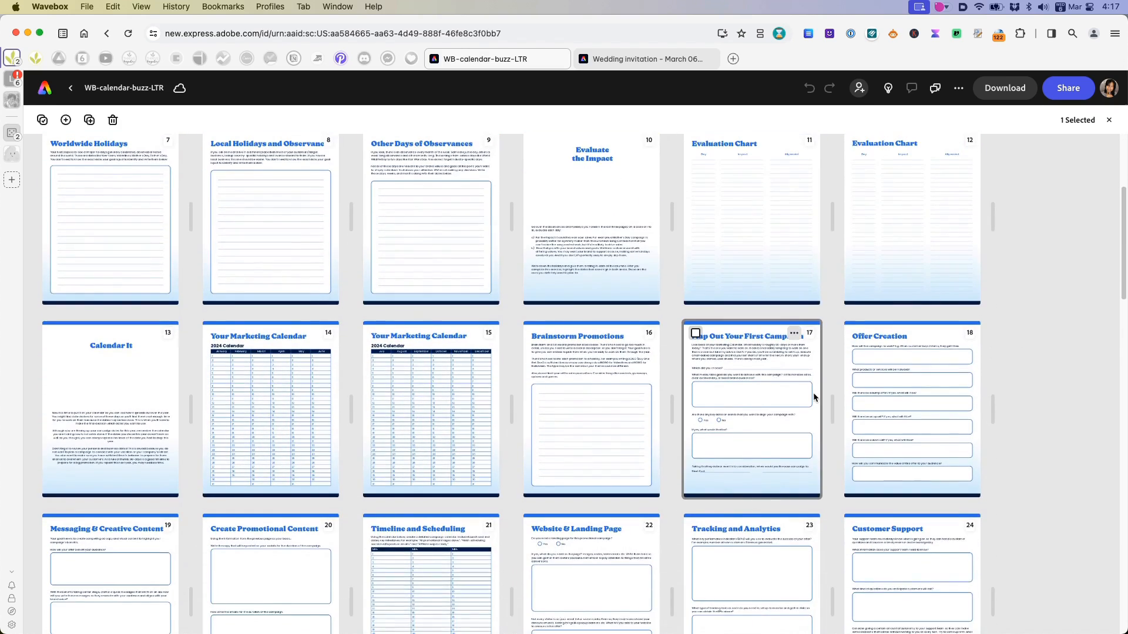
scroll("down", 3)
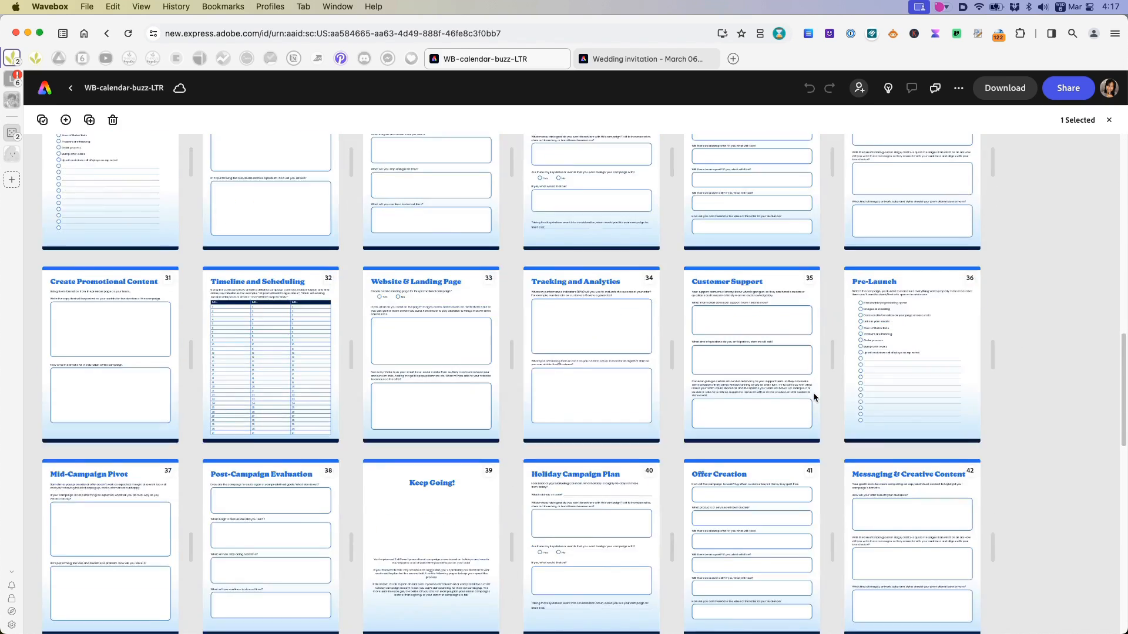
scroll("down", 3)
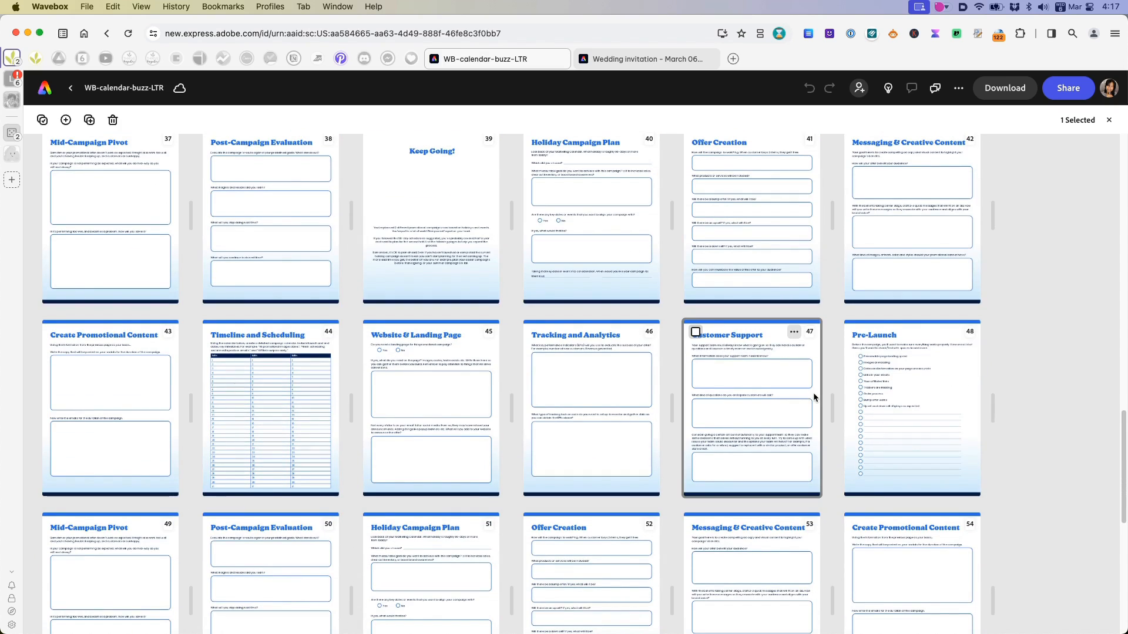
scroll("down", 3)
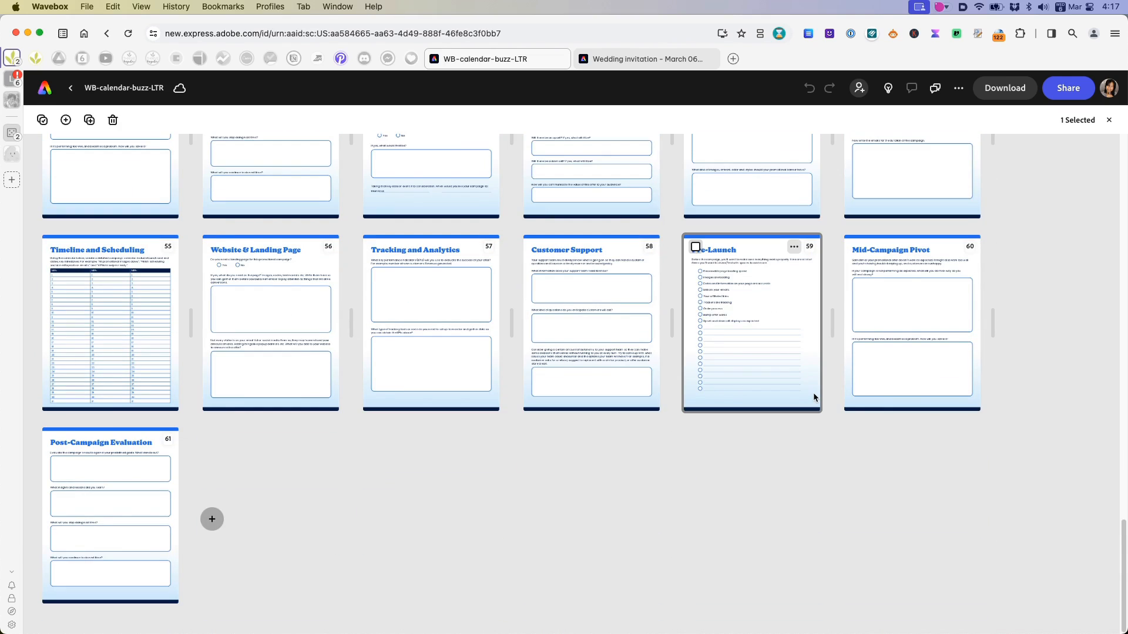
scroll("down", 3)
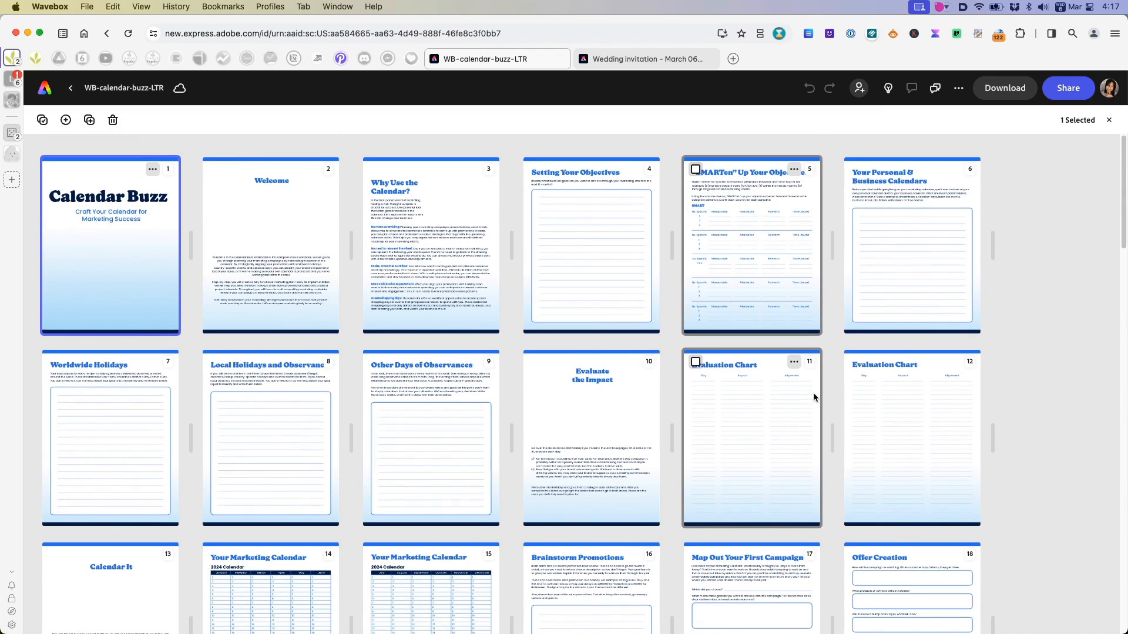
left_click(1109, 120)
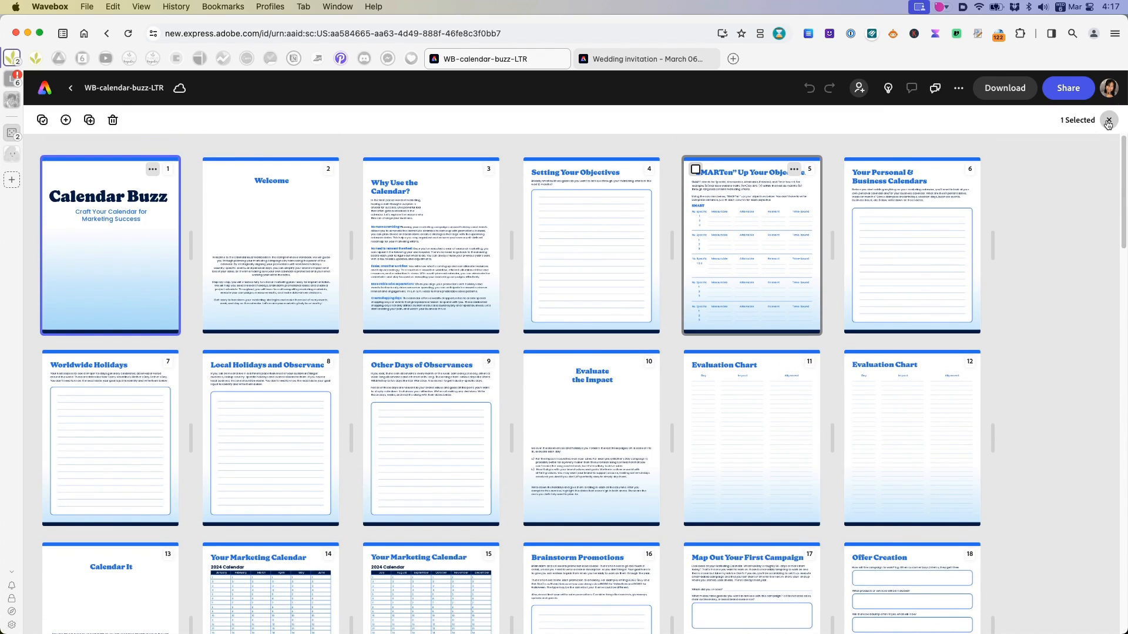
double_click(110, 244)
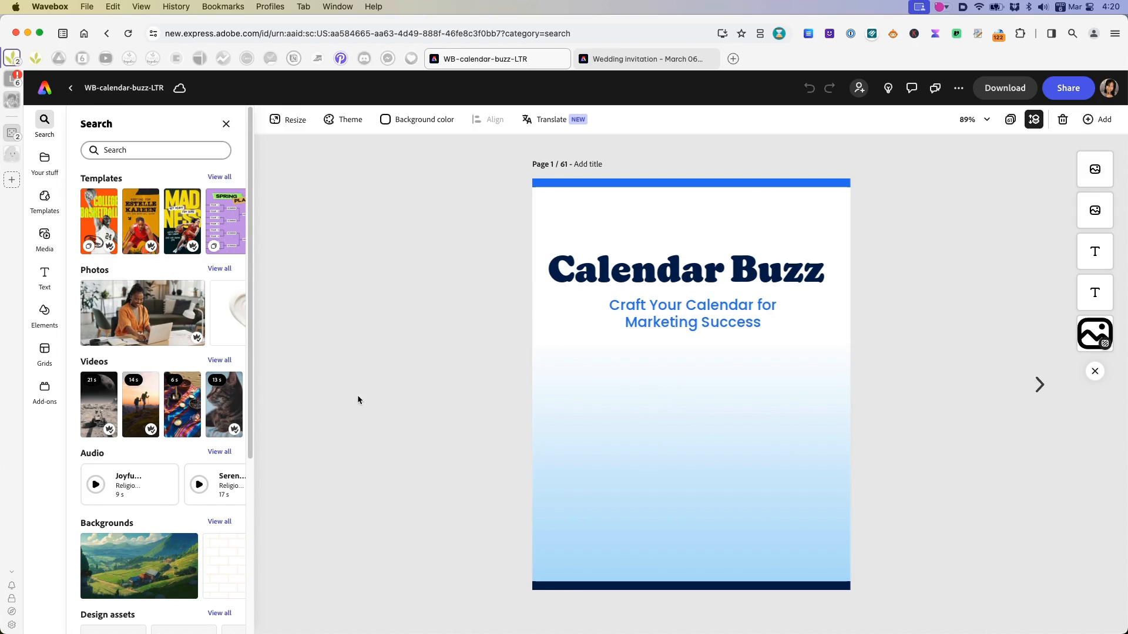
scroll("down", 3)
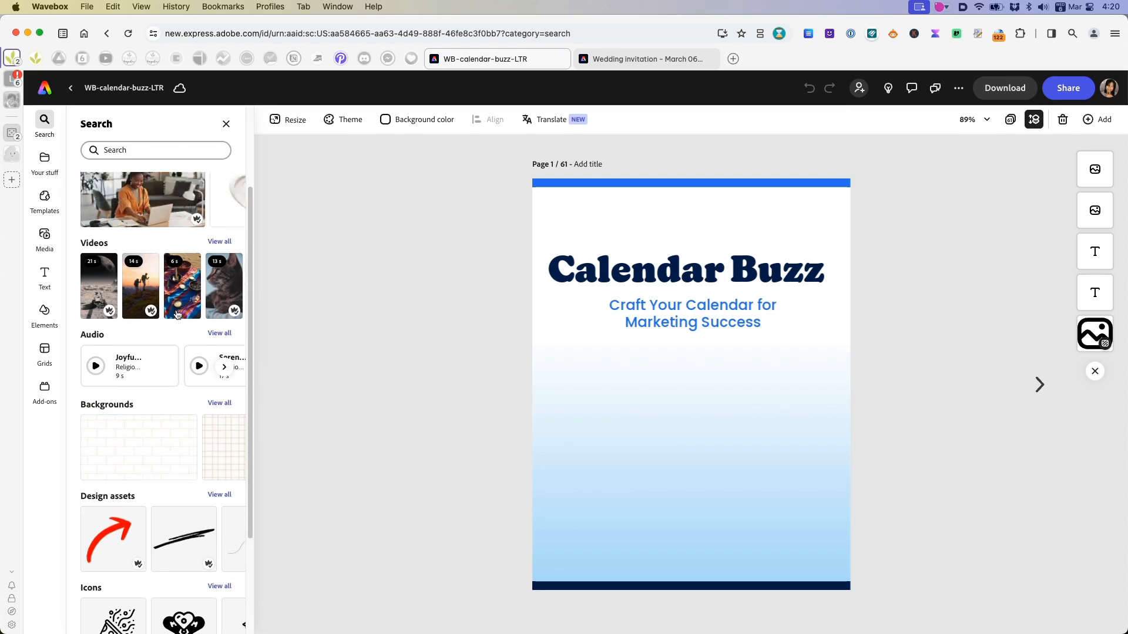
left_click(44, 238)
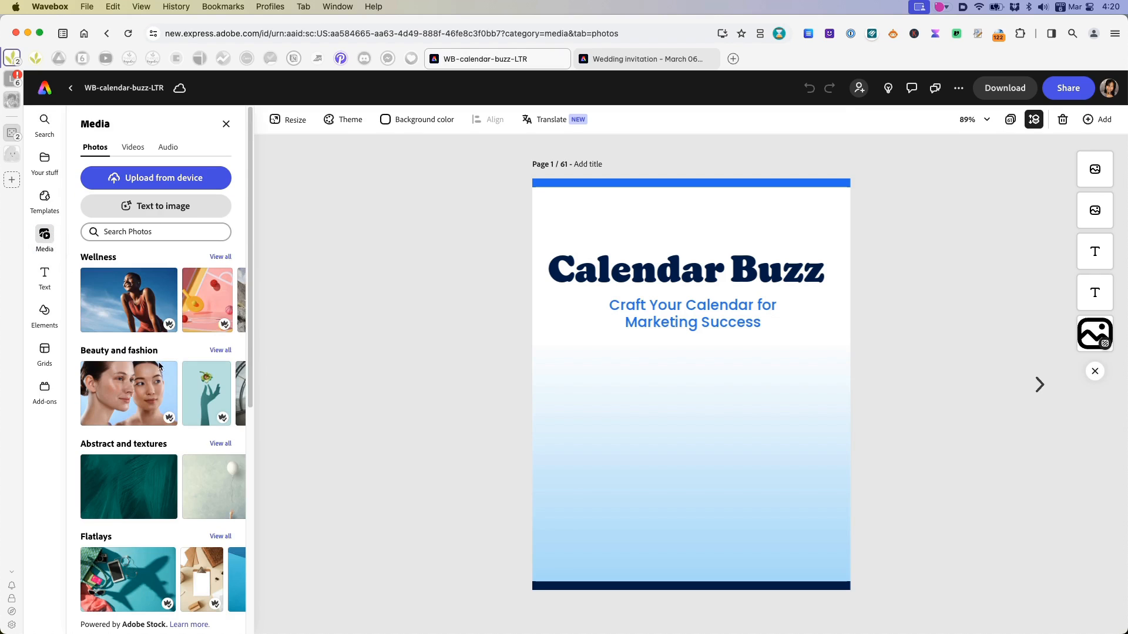
left_click(155, 231)
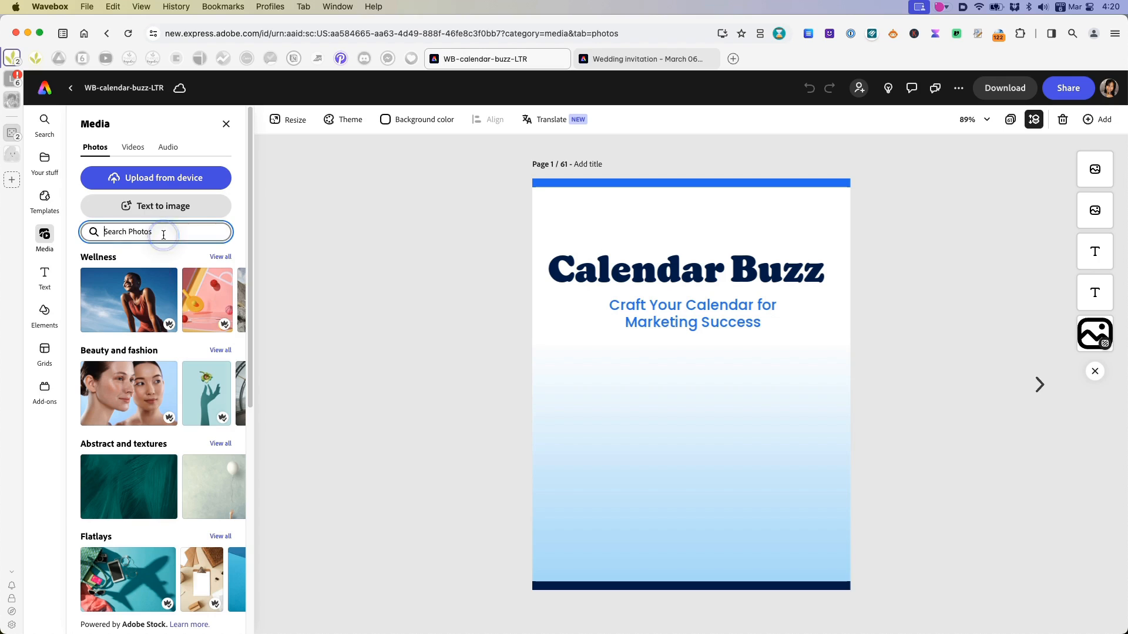
left_click(155, 231)
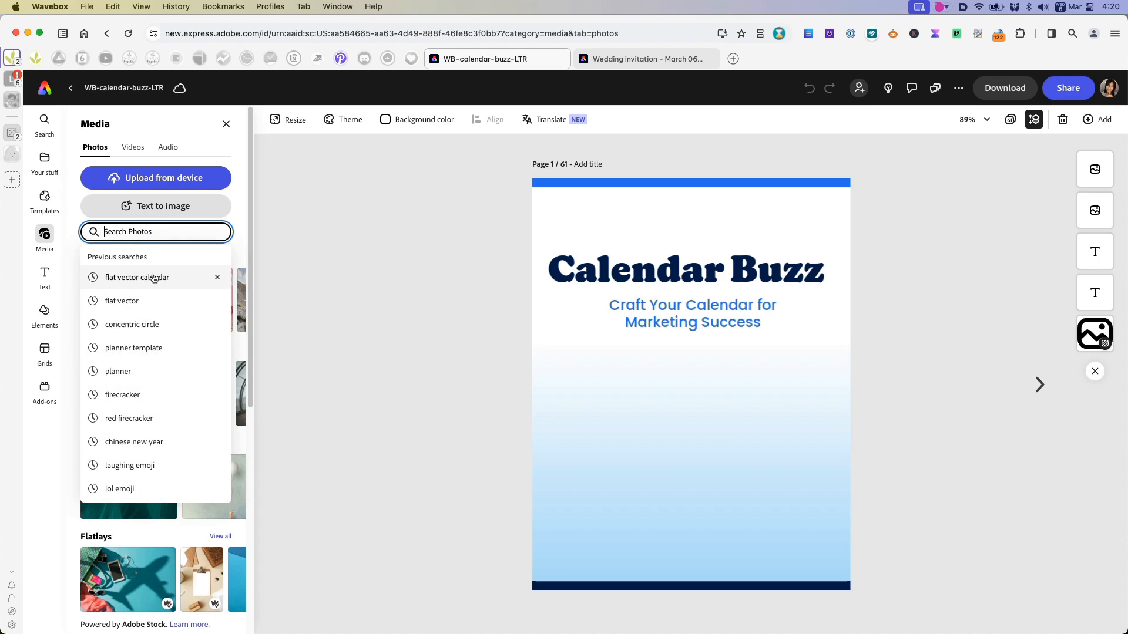
left_click(138, 277)
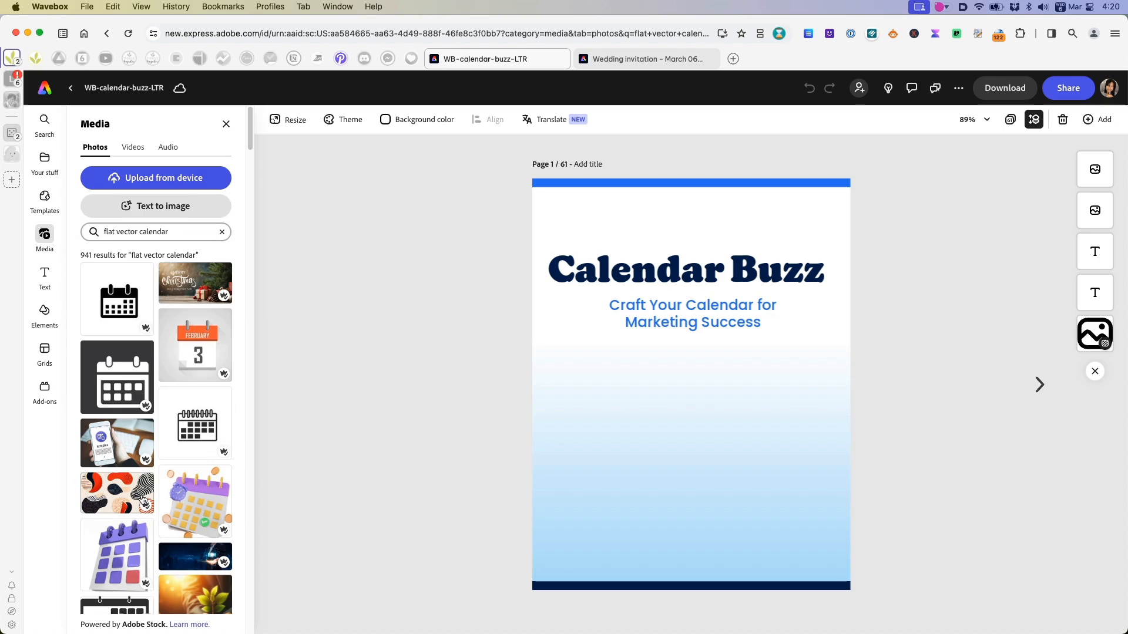
scroll("down", 3)
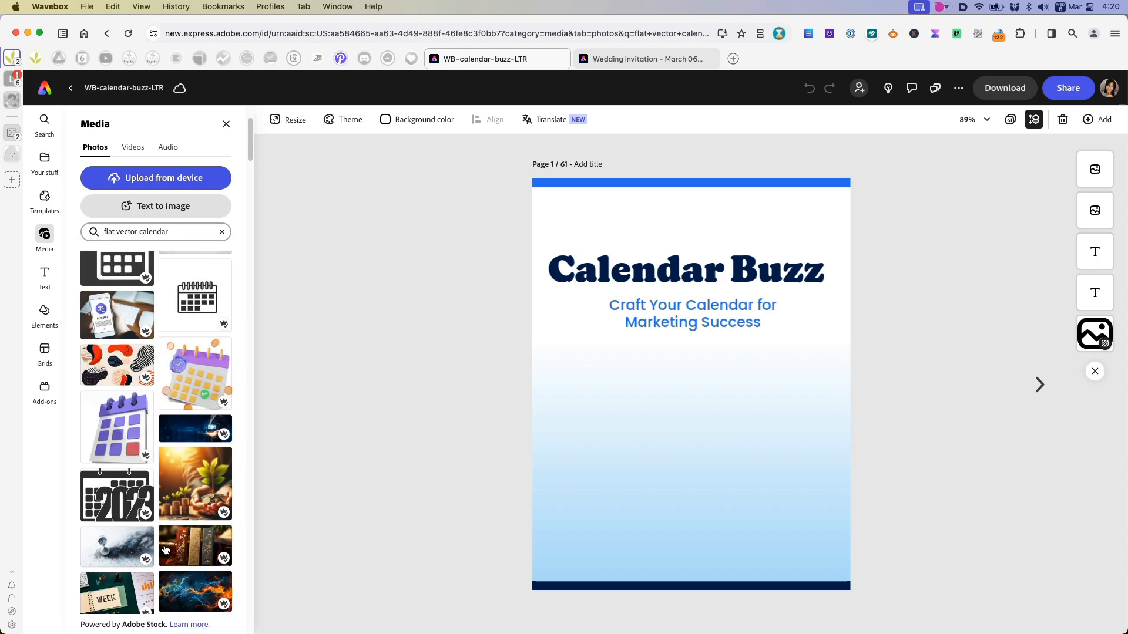
scroll("down", 3)
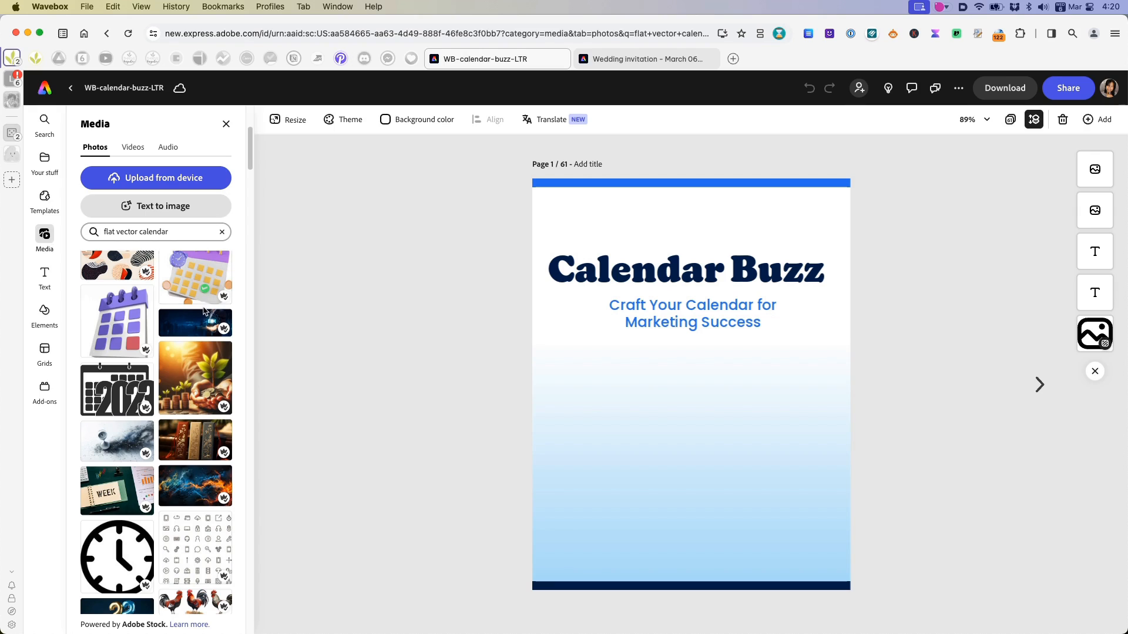
scroll("down", 3)
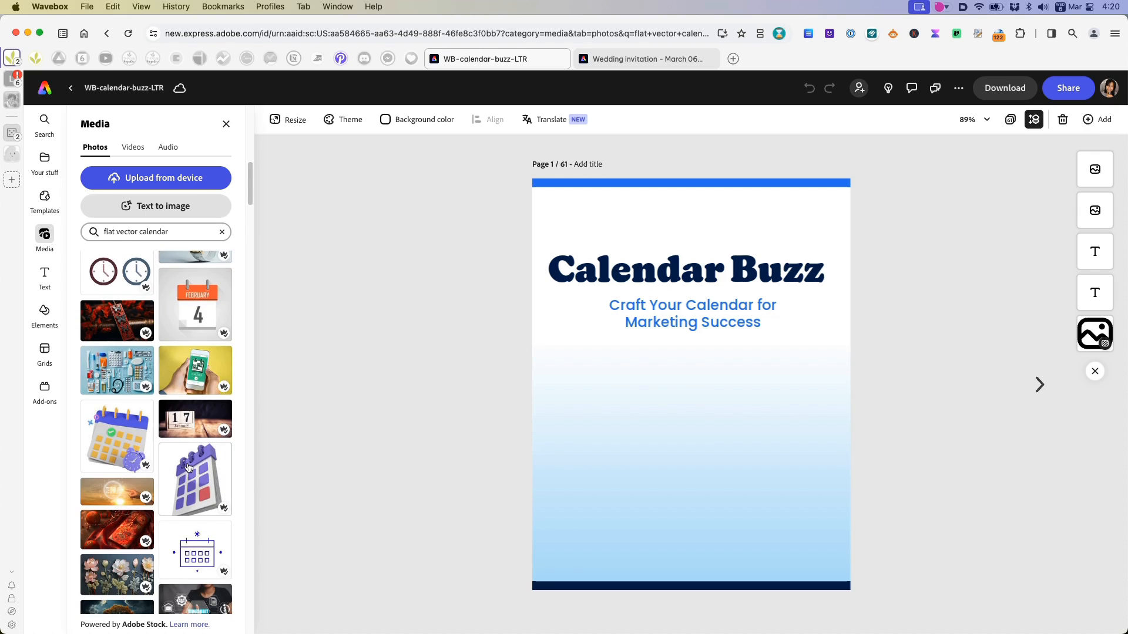
scroll("down", 3)
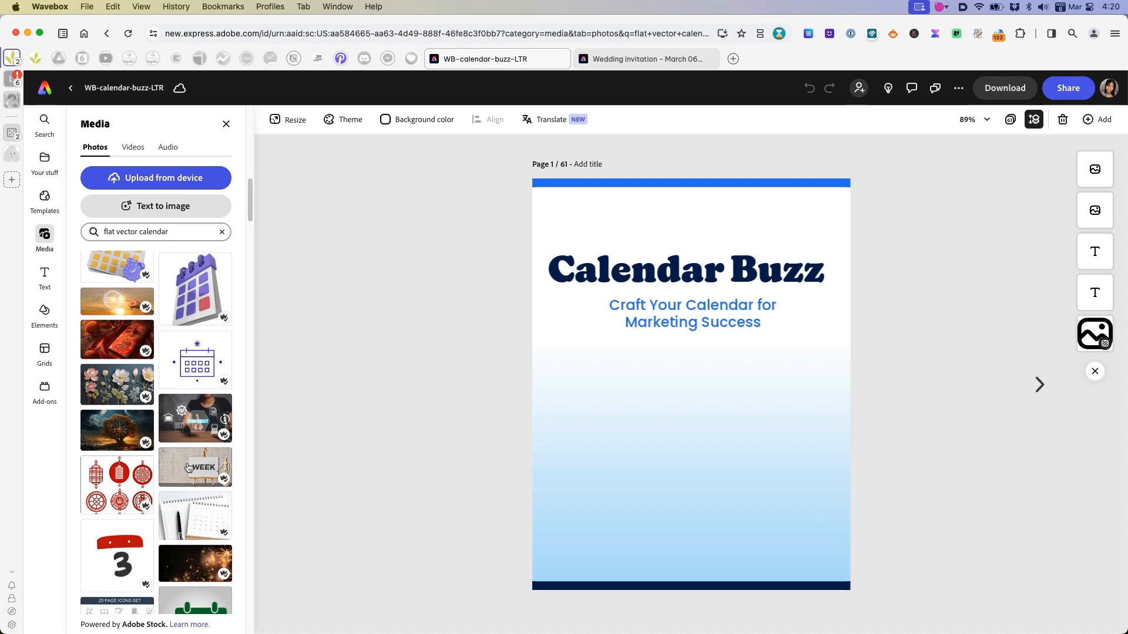
scroll("down", 3)
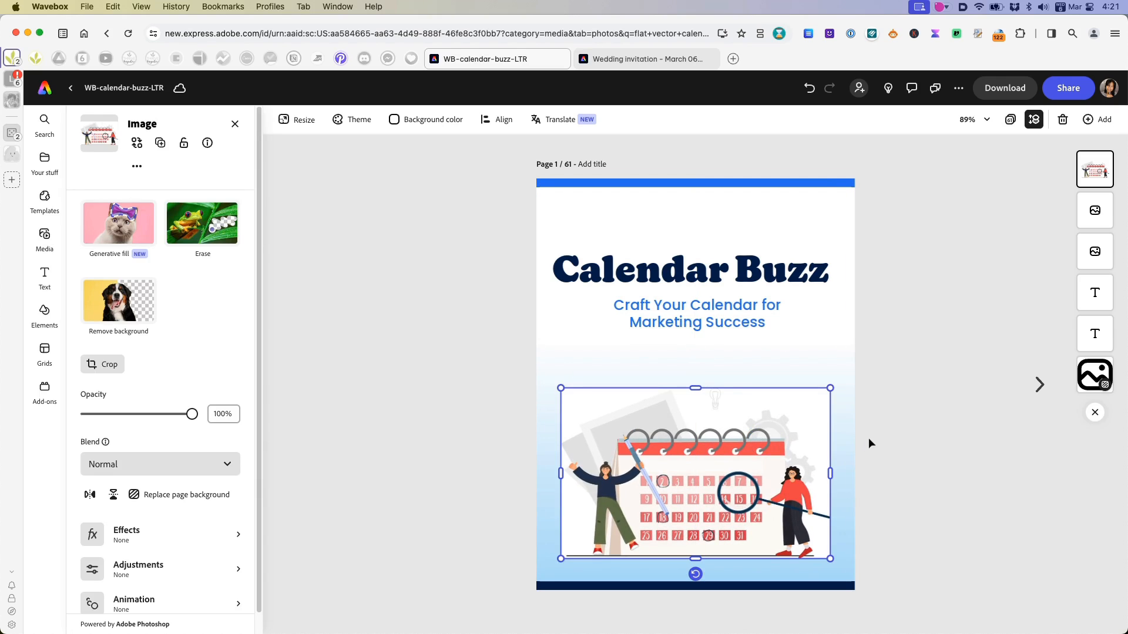
mouse_move(708, 495)
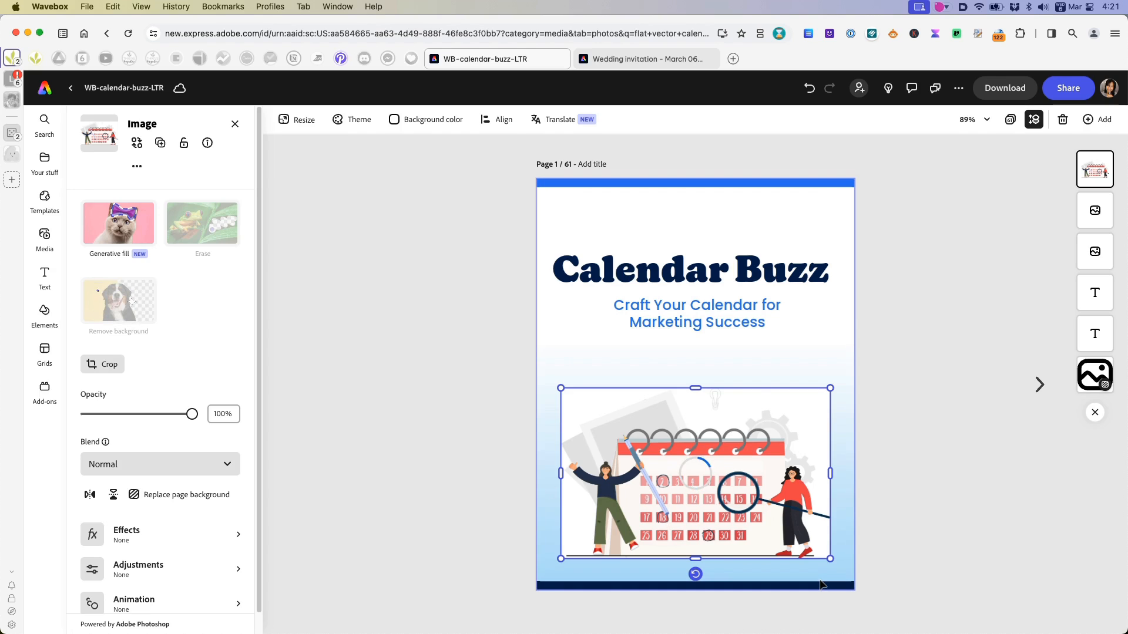
- Add the two-figure flat calendar illustration and remove its white background
left_click(119, 301)
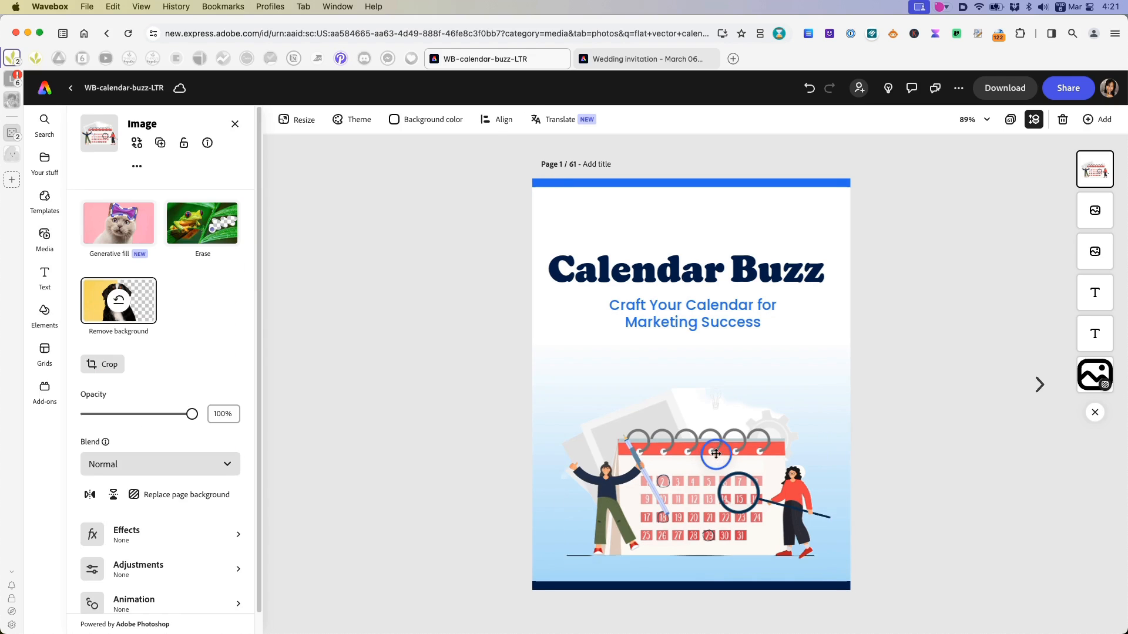
left_click(715, 454)
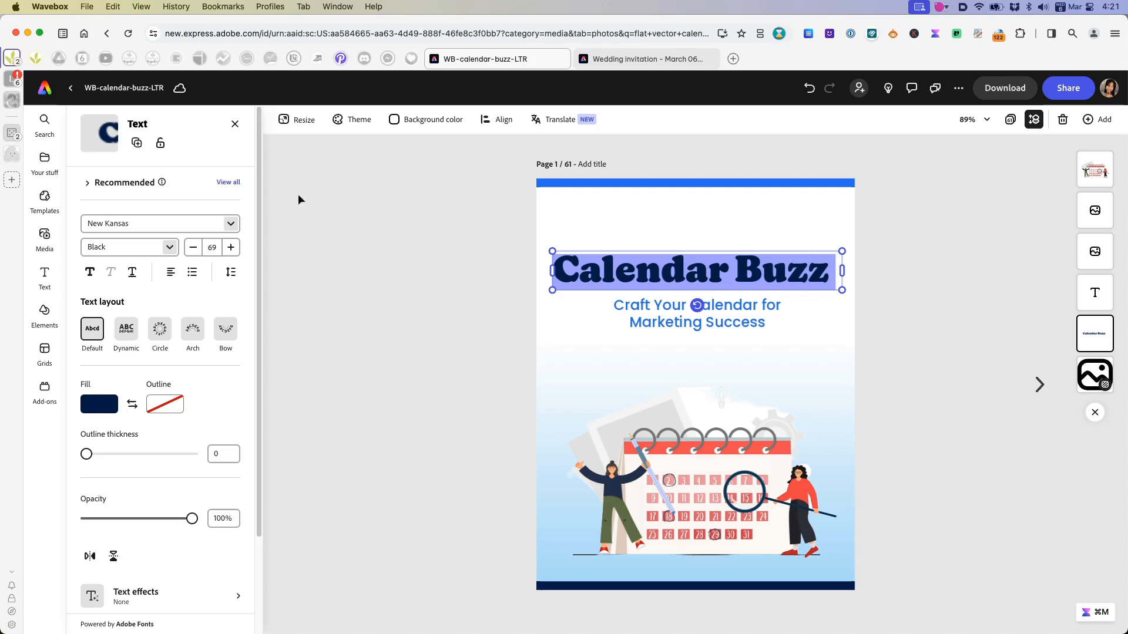
mouse_move(125, 329)
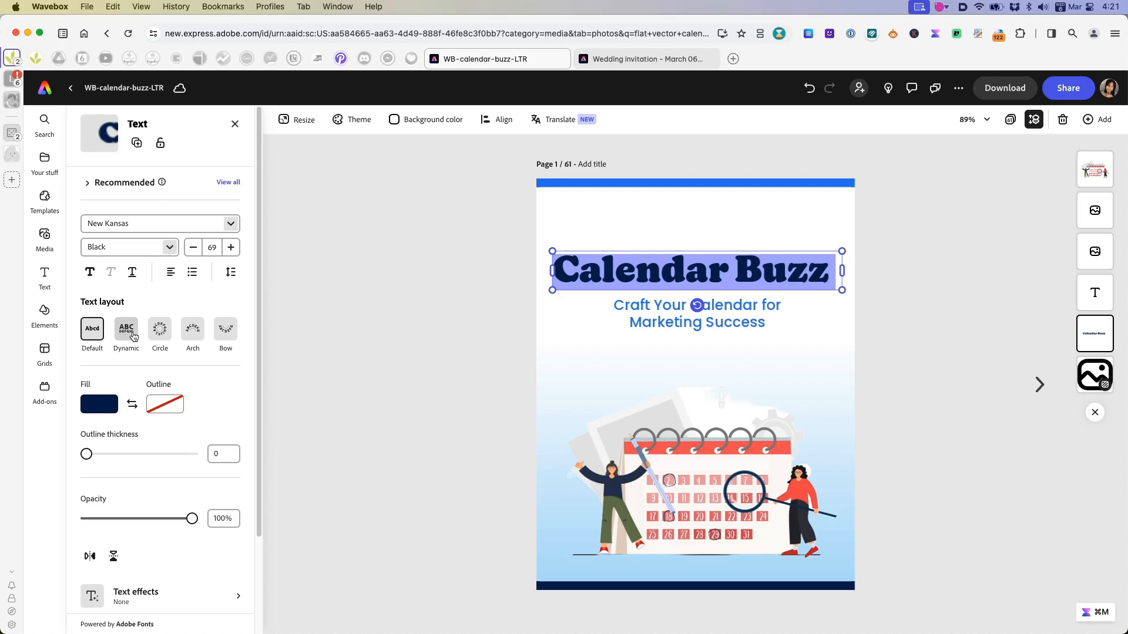
mouse_move(125, 329)
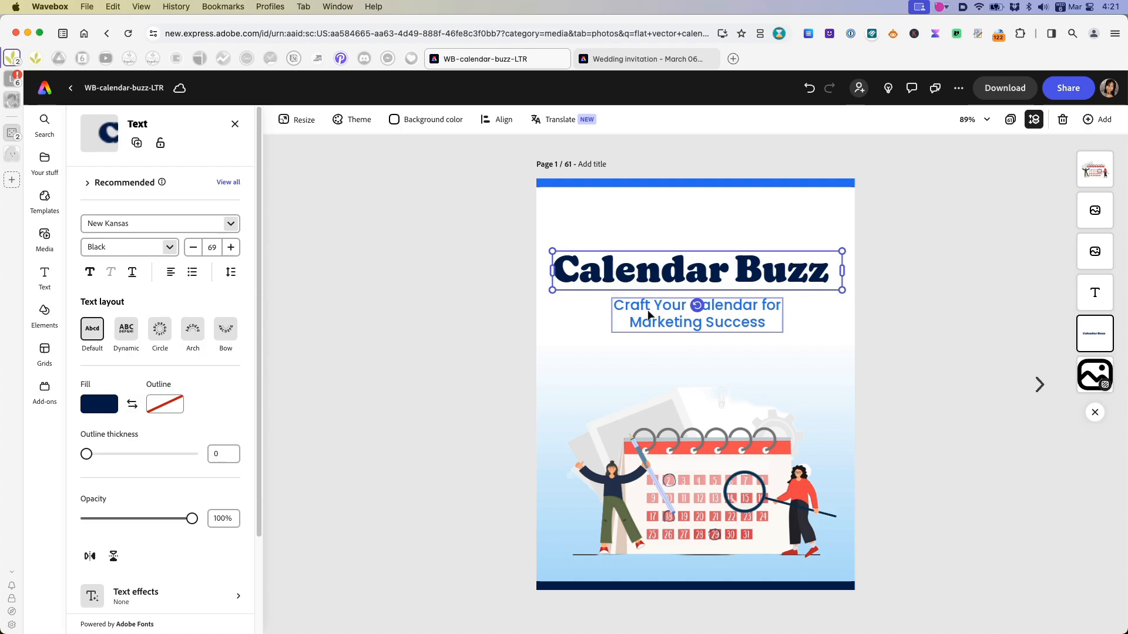
- Select the cover subtitle and enlarge it to span three large lines
left_click(126, 328)
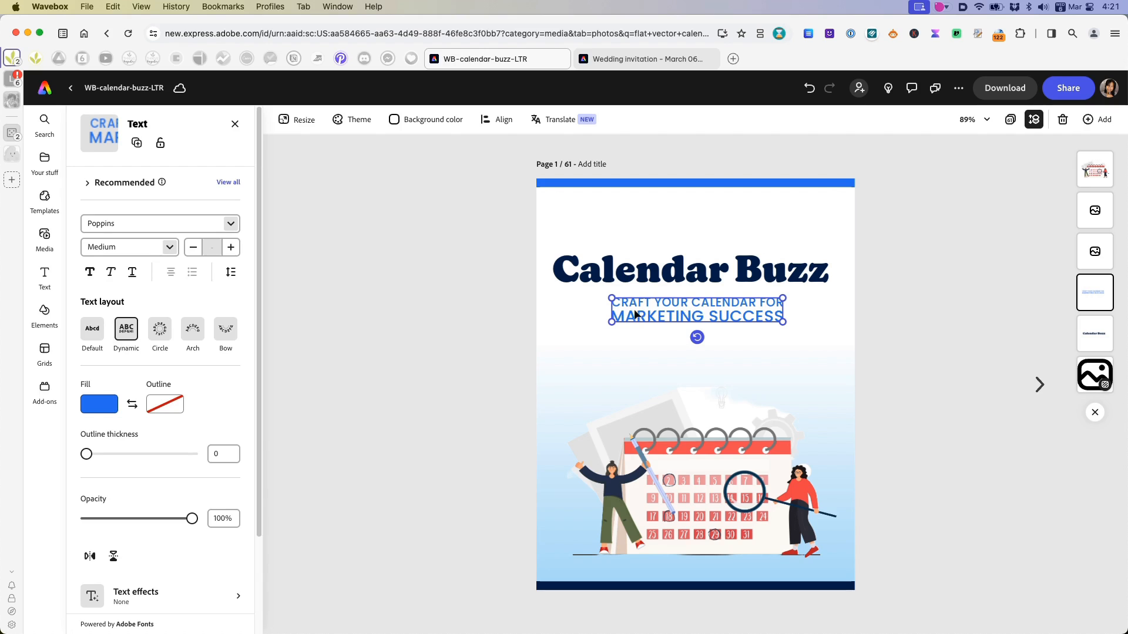
mouse_move(765, 308)
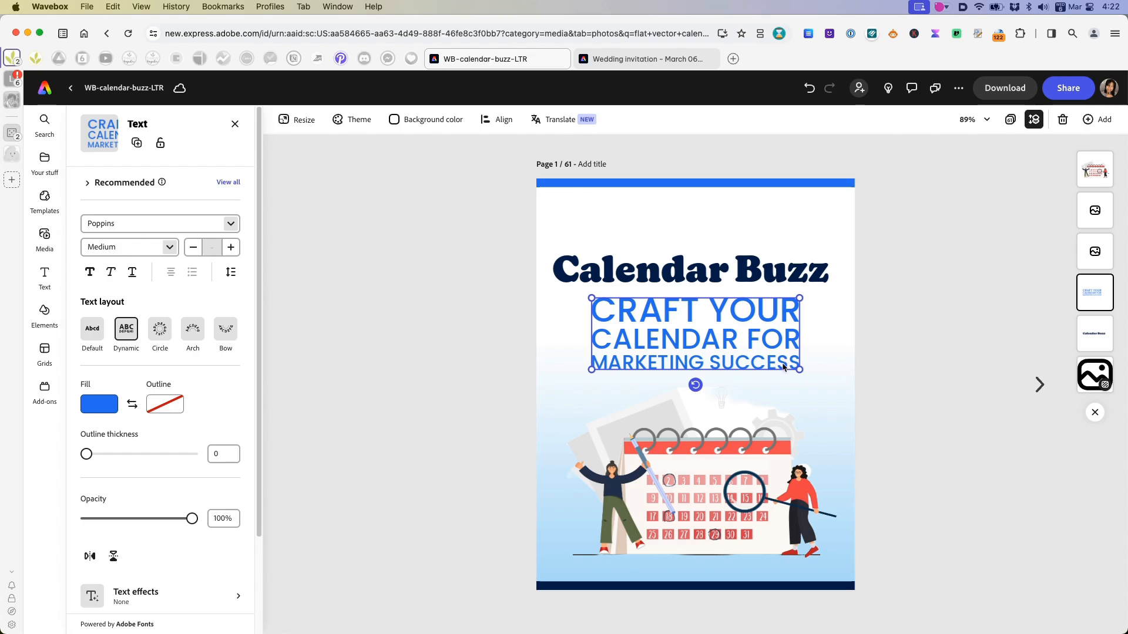
left_click_drag(800, 367, 785, 342)
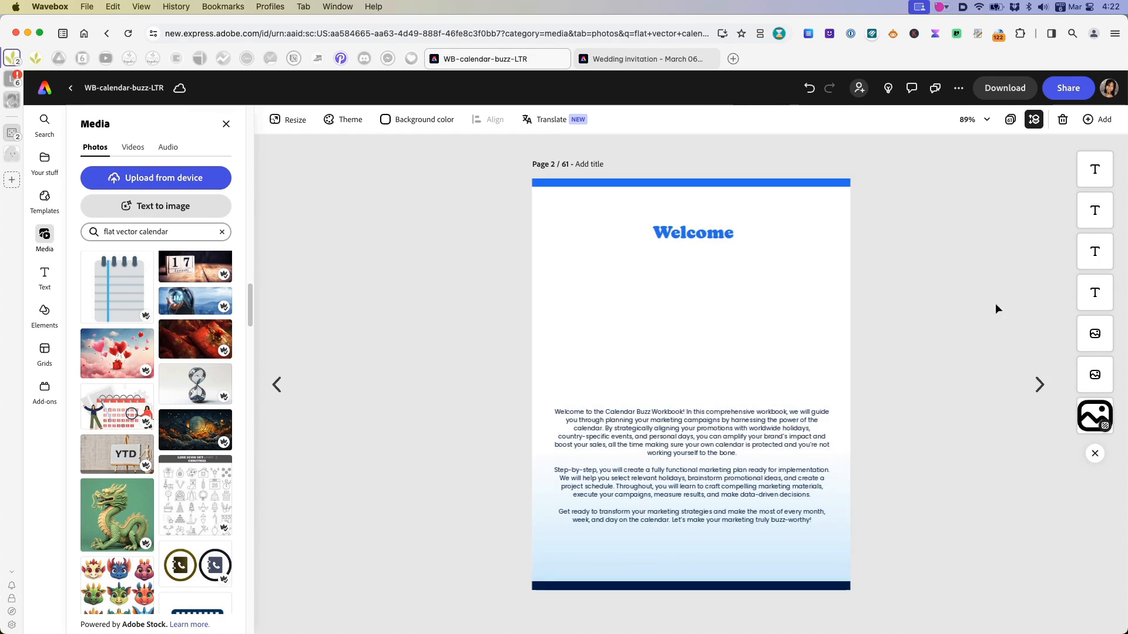
mouse_move(988, 395)
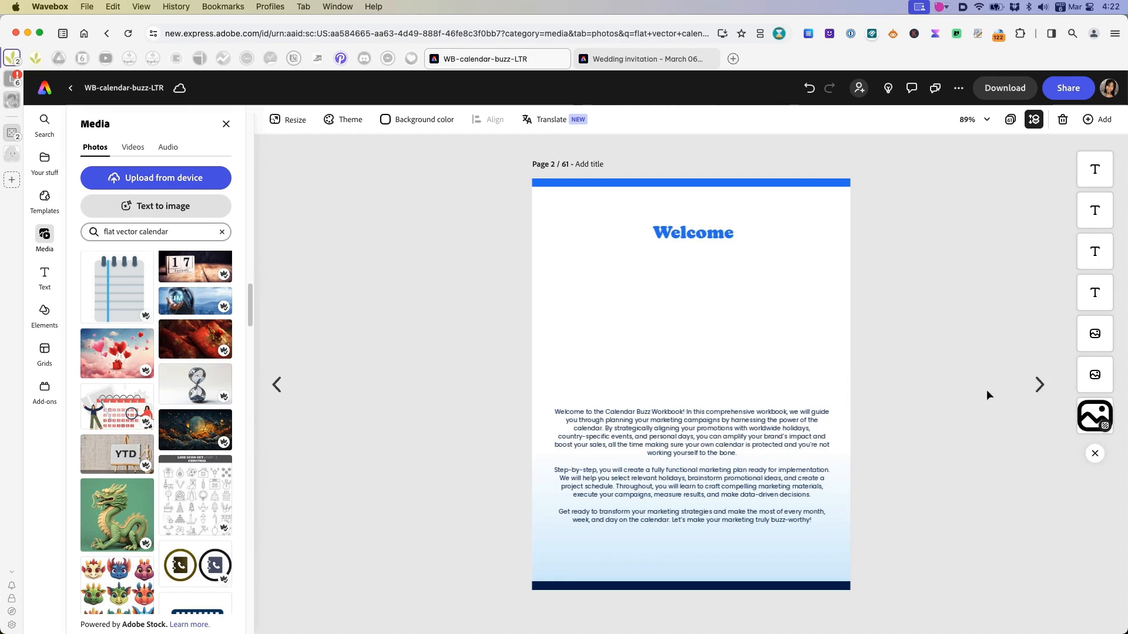
- Advance to page 4 and select one of its writing lines
left_click(1039, 385)
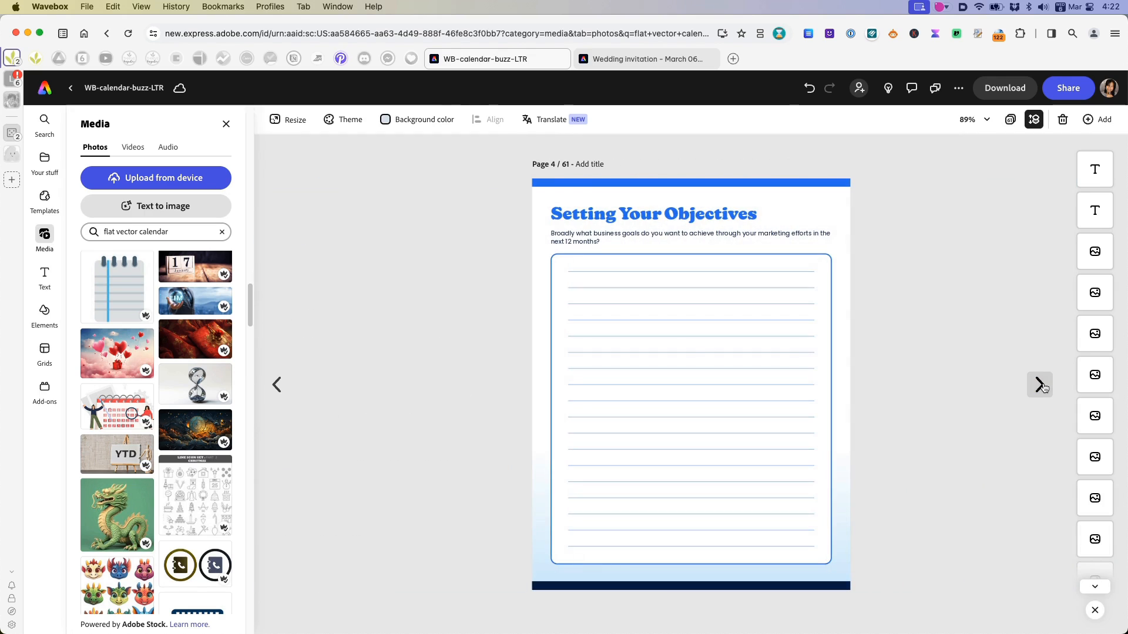
left_click(690, 336)
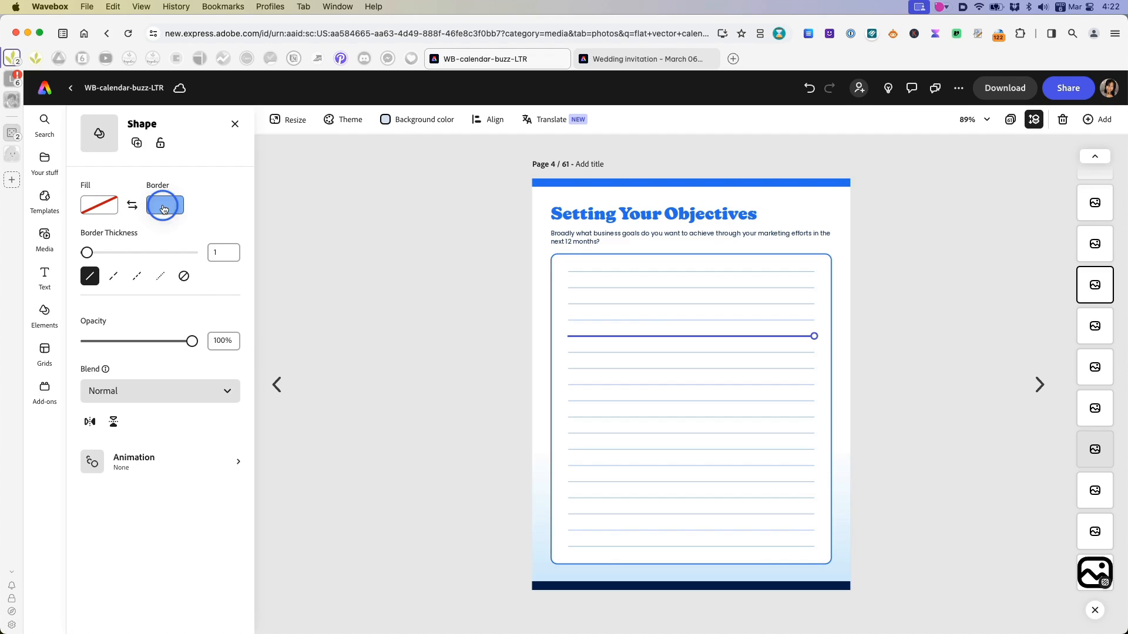
- After trying teal, set all writing lines and the box border to pink
left_click(165, 205)
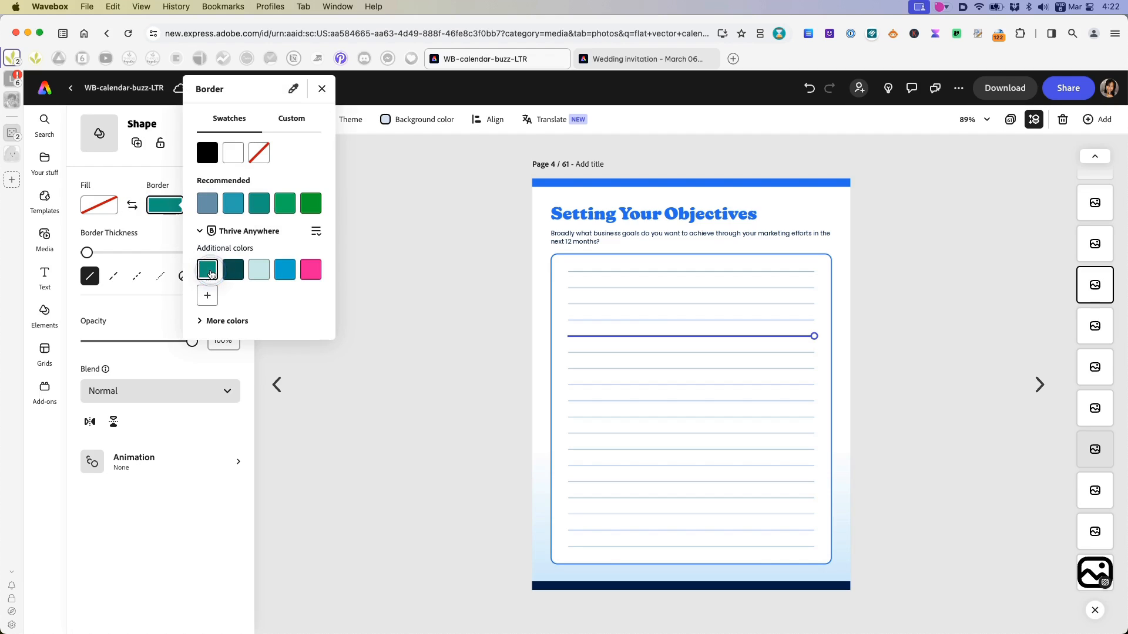
left_click(322, 89)
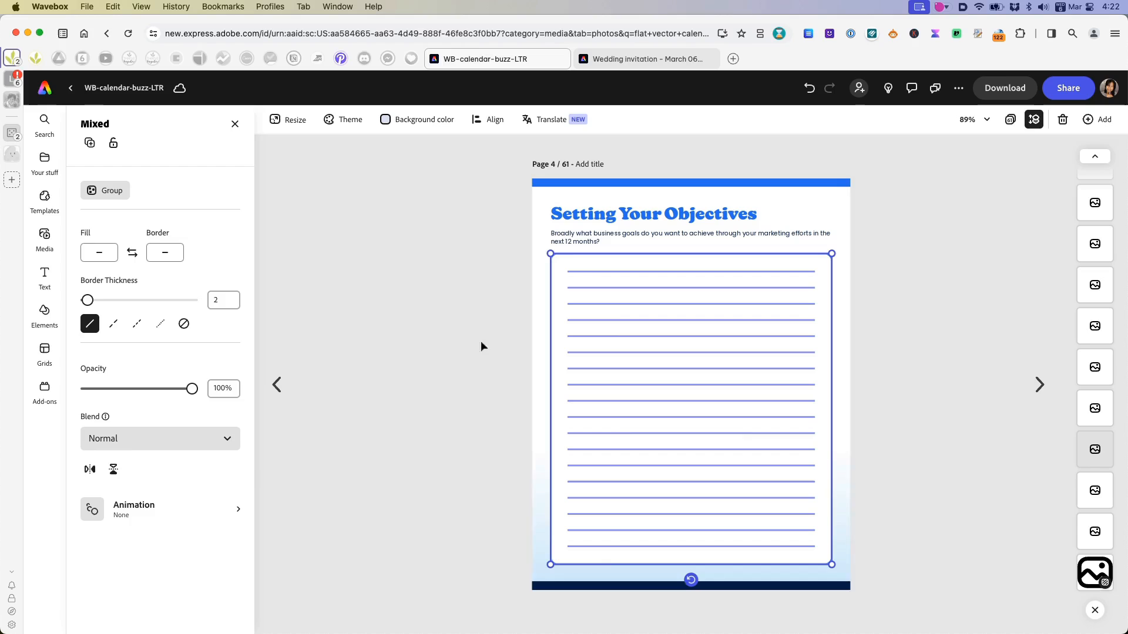
left_click(164, 252)
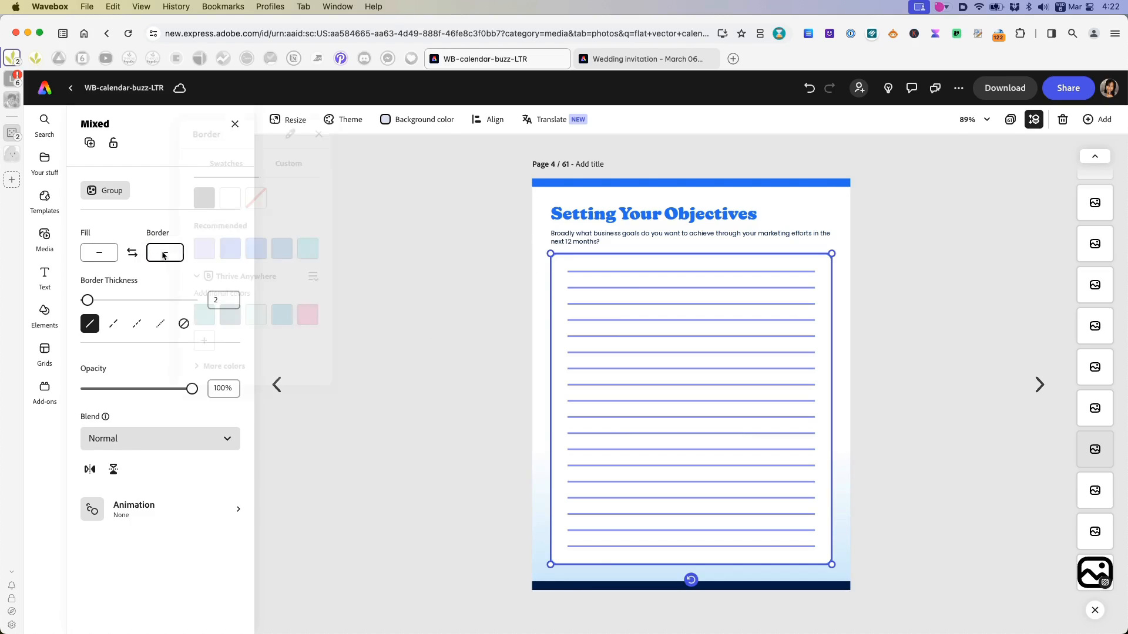
left_click(164, 252)
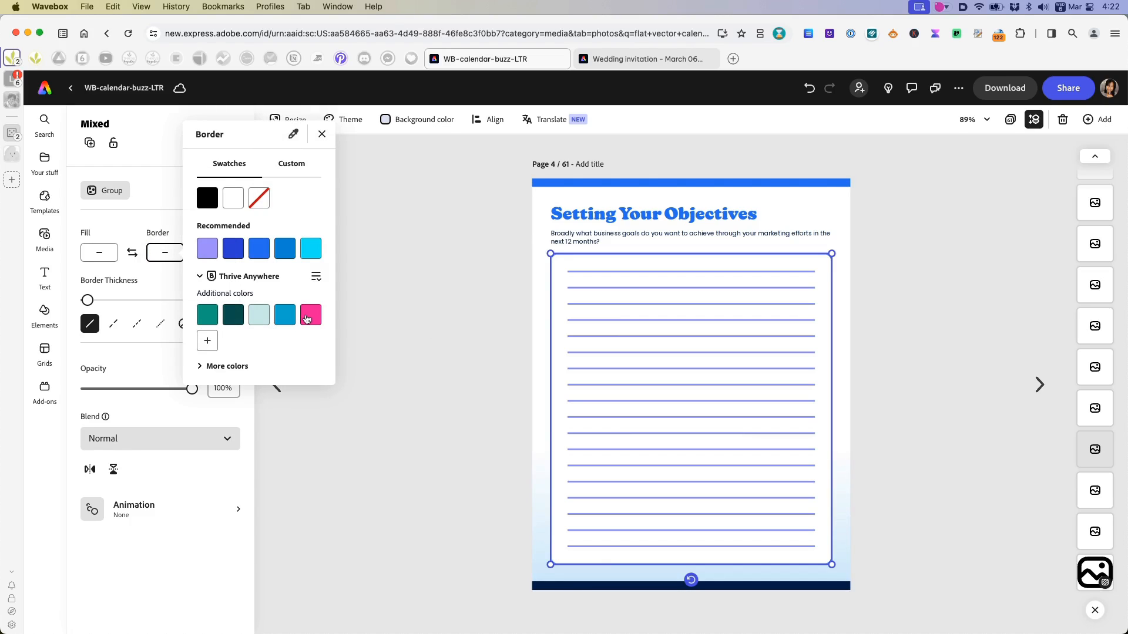
left_click(311, 315)
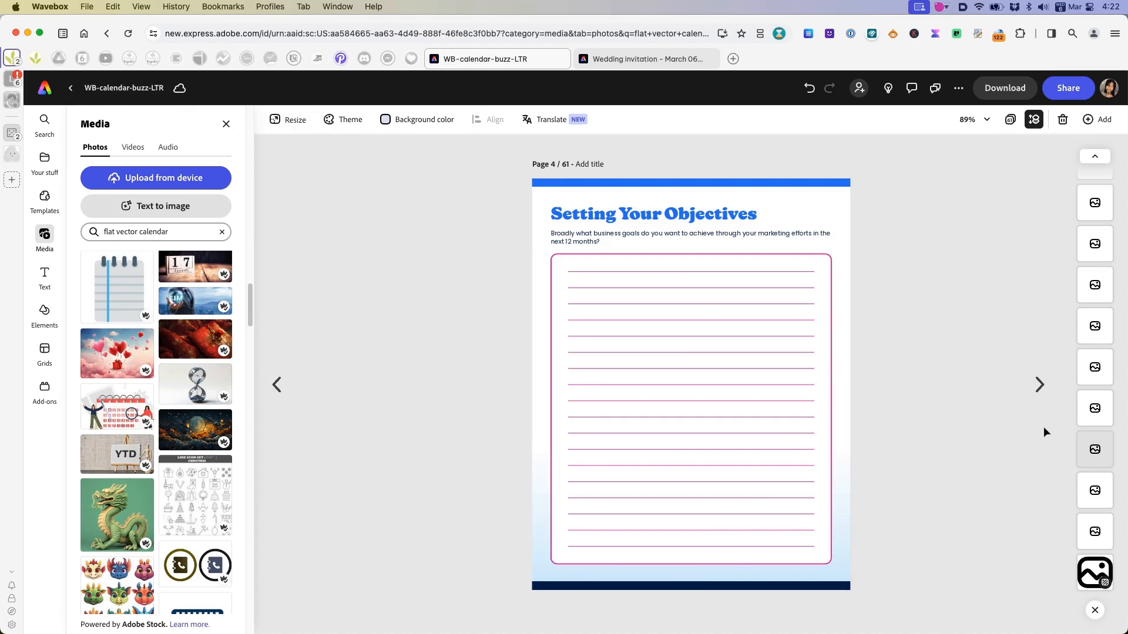
mouse_move(853, 414)
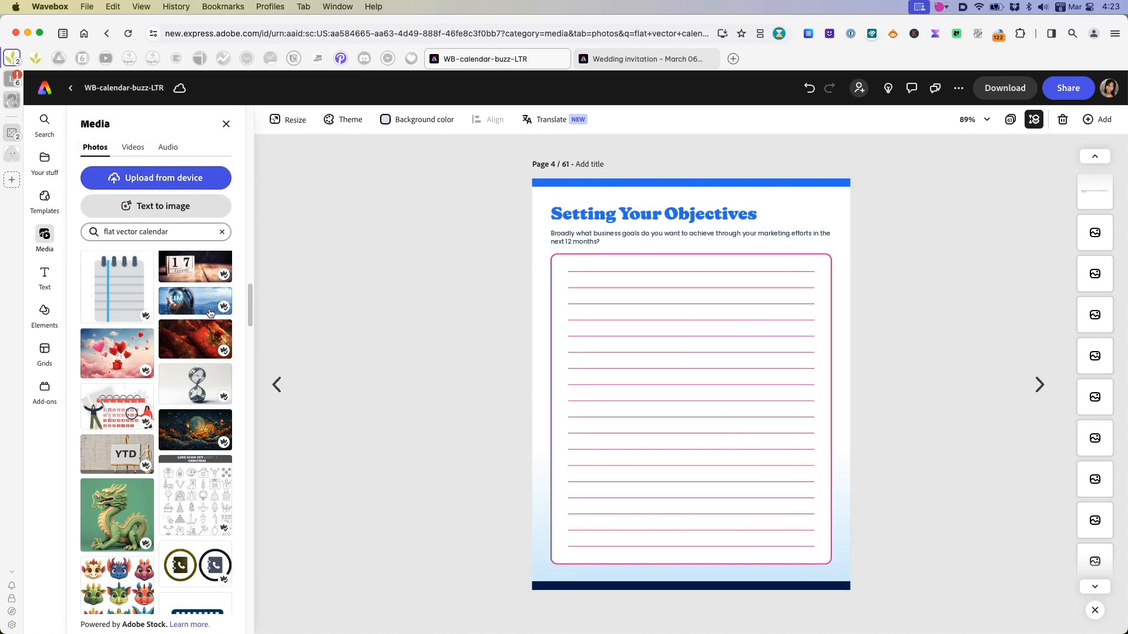
mouse_move(164, 286)
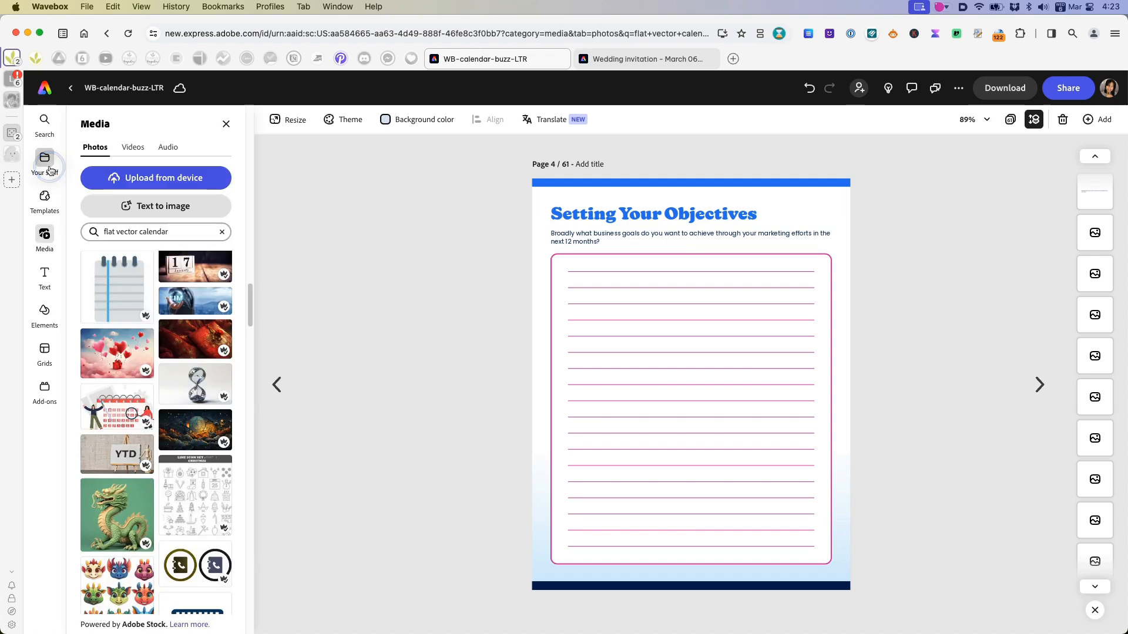
- Clear the flat vector calendar search to restore the default photo categories
left_click(44, 163)
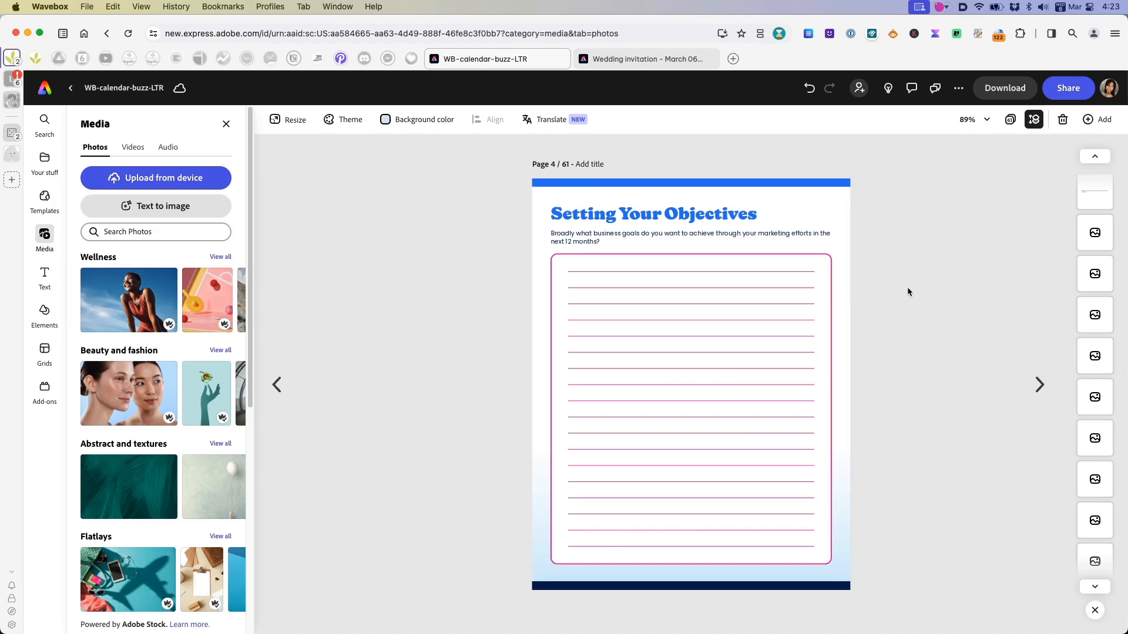
mouse_move(928, 209)
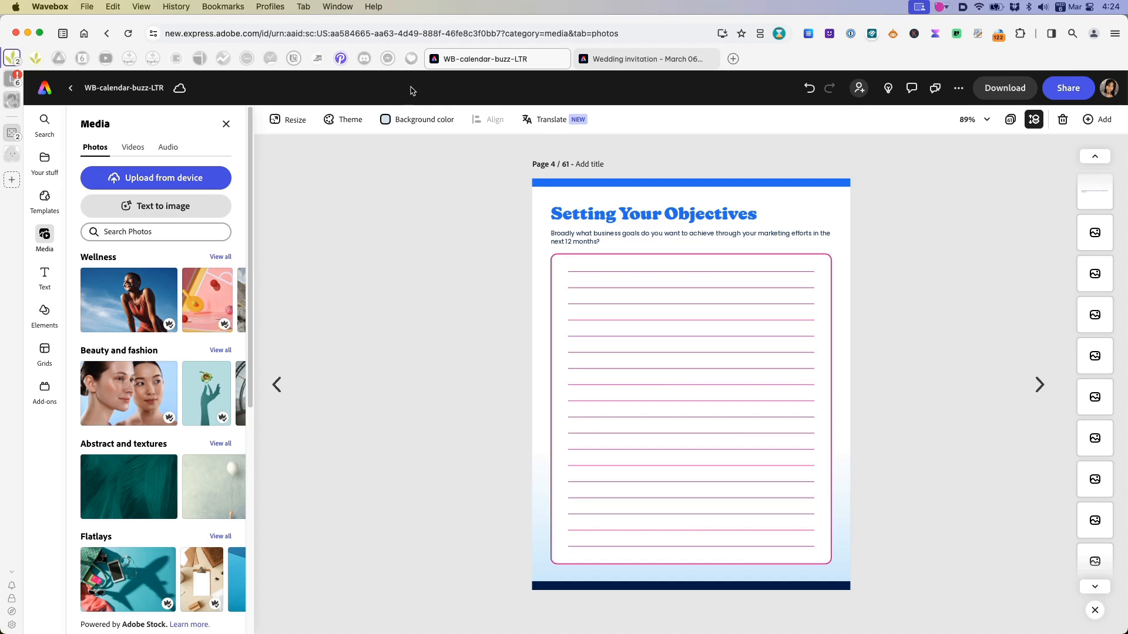
mouse_move(352, 261)
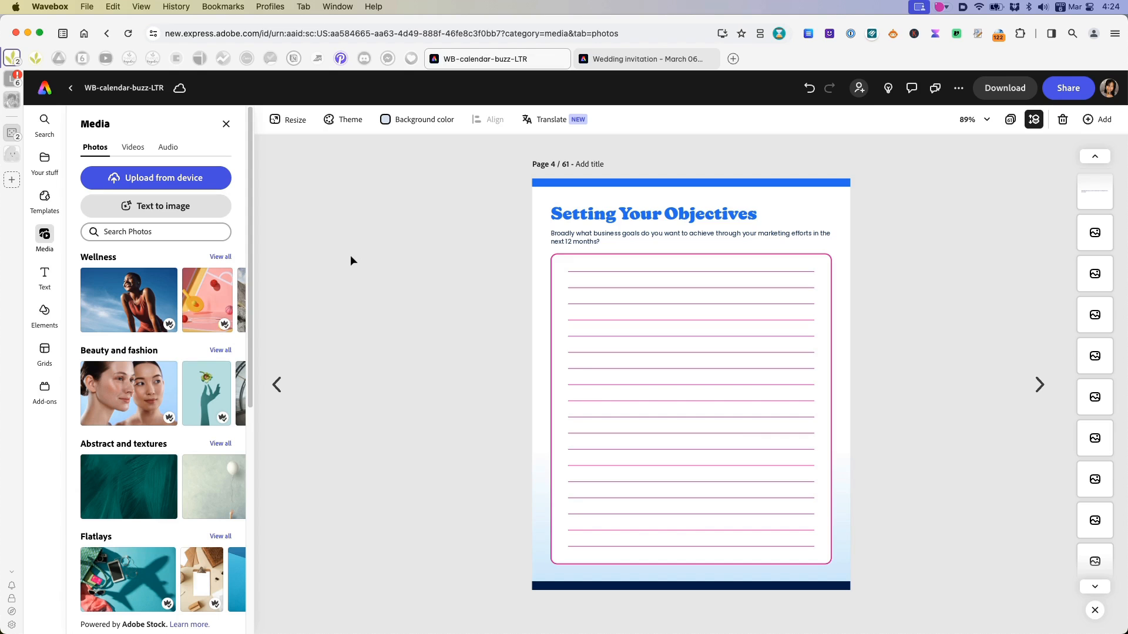
mouse_move(475, 268)
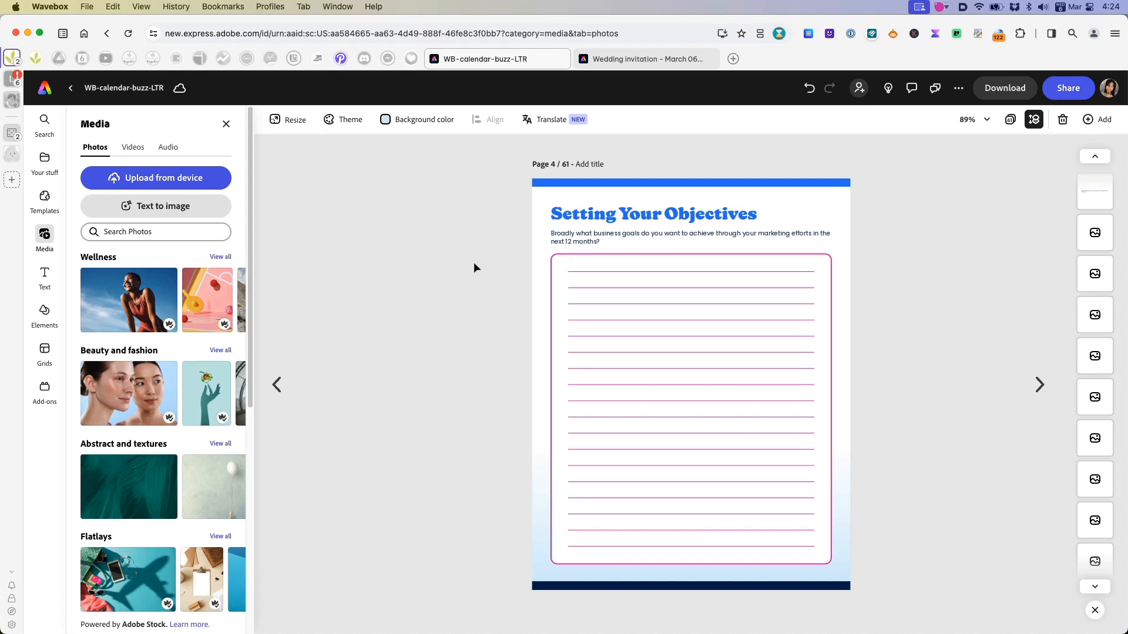